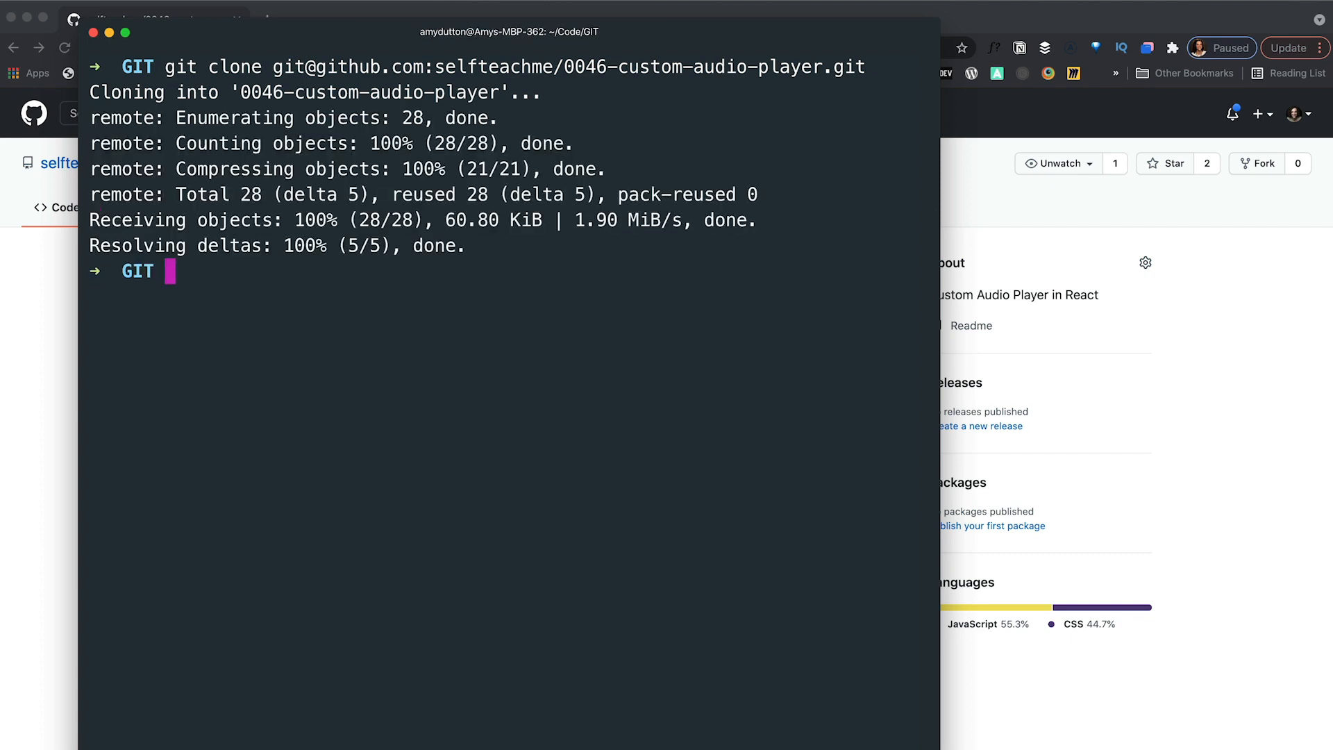
Step: Change into the 0046-custom-audio-player directory in Terminal
{"action": "type", "text": "cd 0046-custom-audio-player"}
{"action": "type", "text": "npm run dev"}
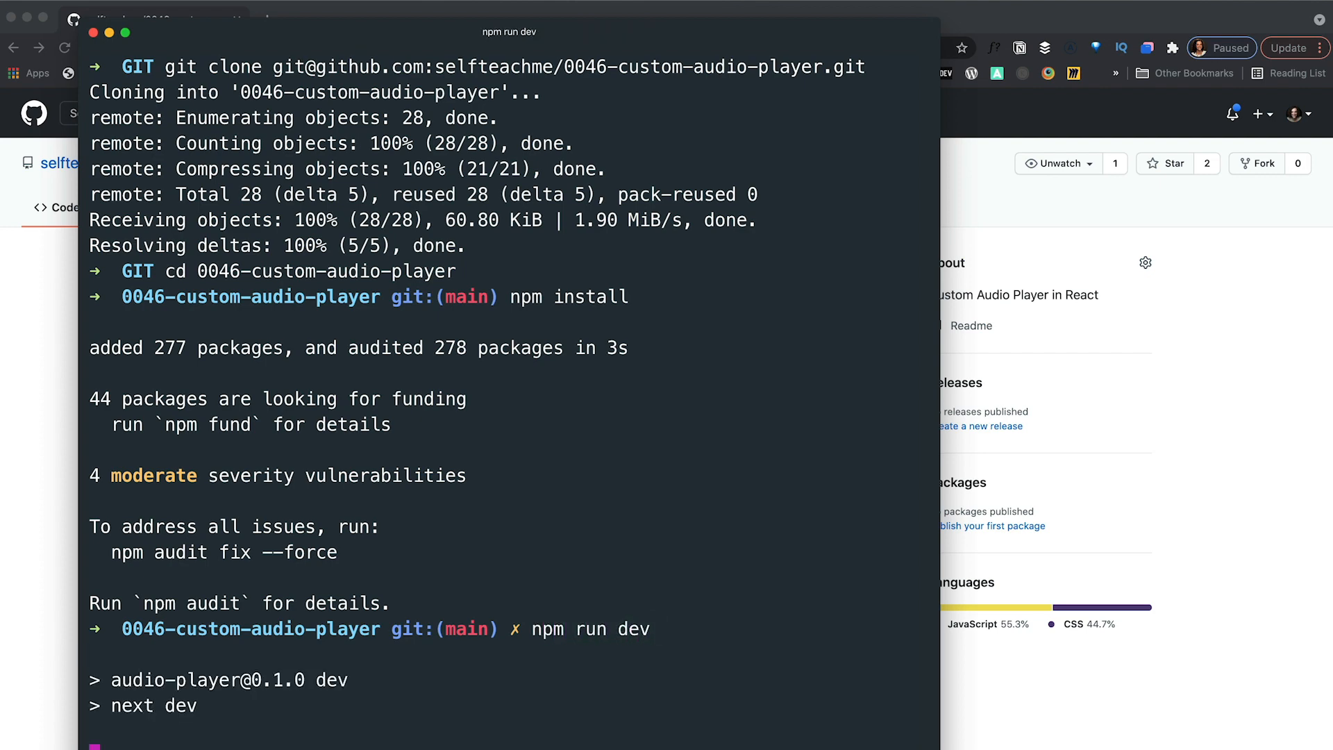
{"action": "scroll", "scroll_direction": "down", "scroll_amount": 3}
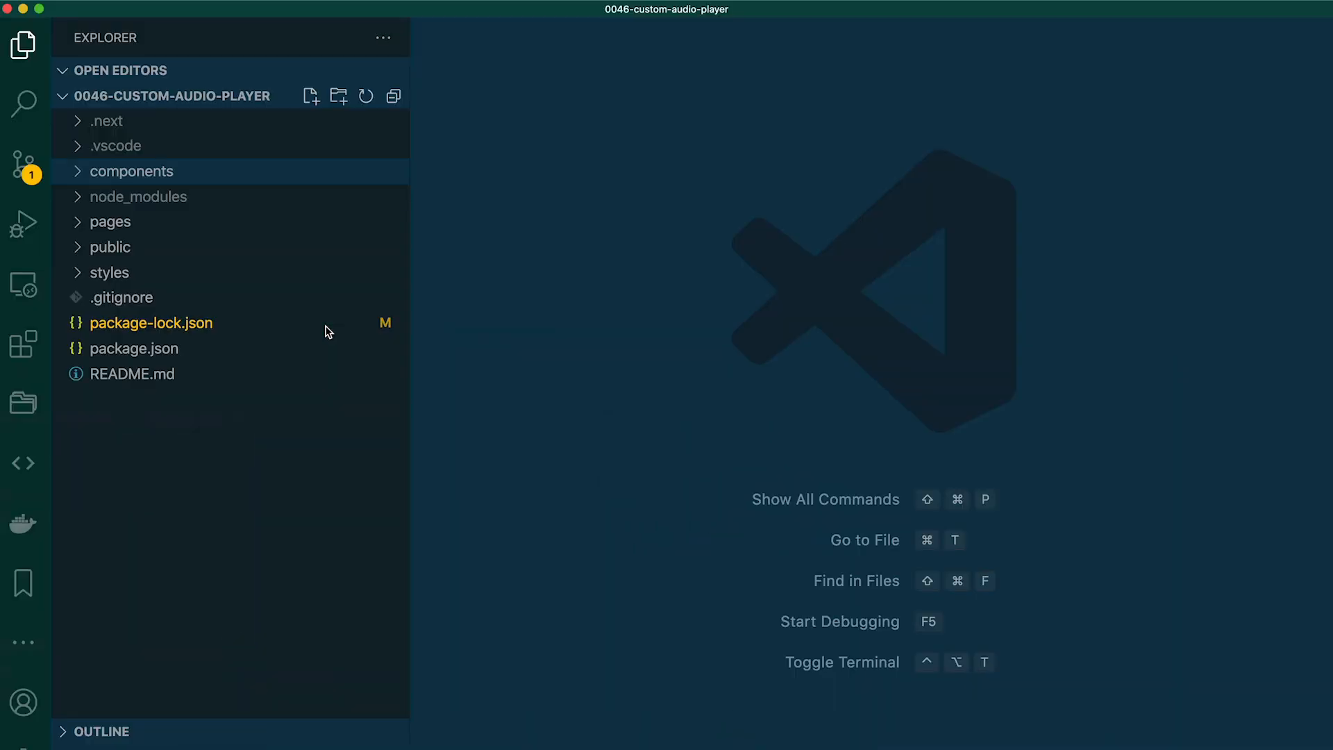
Step: Open components/AudioPlayer.js and scroll to the backThirty and forwardThirty handlers
{"action": "left_click", "coordinate": [132, 171]}
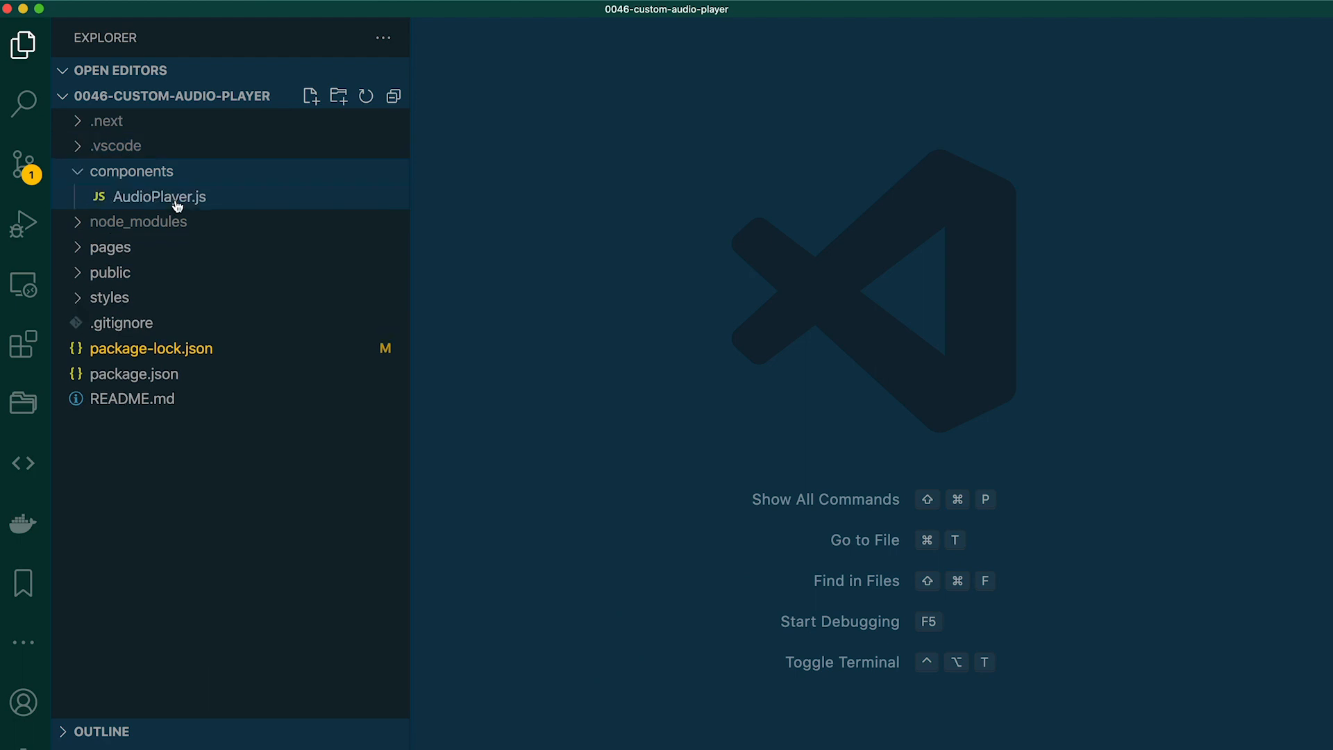
{"action": "left_click", "coordinate": [160, 197]}
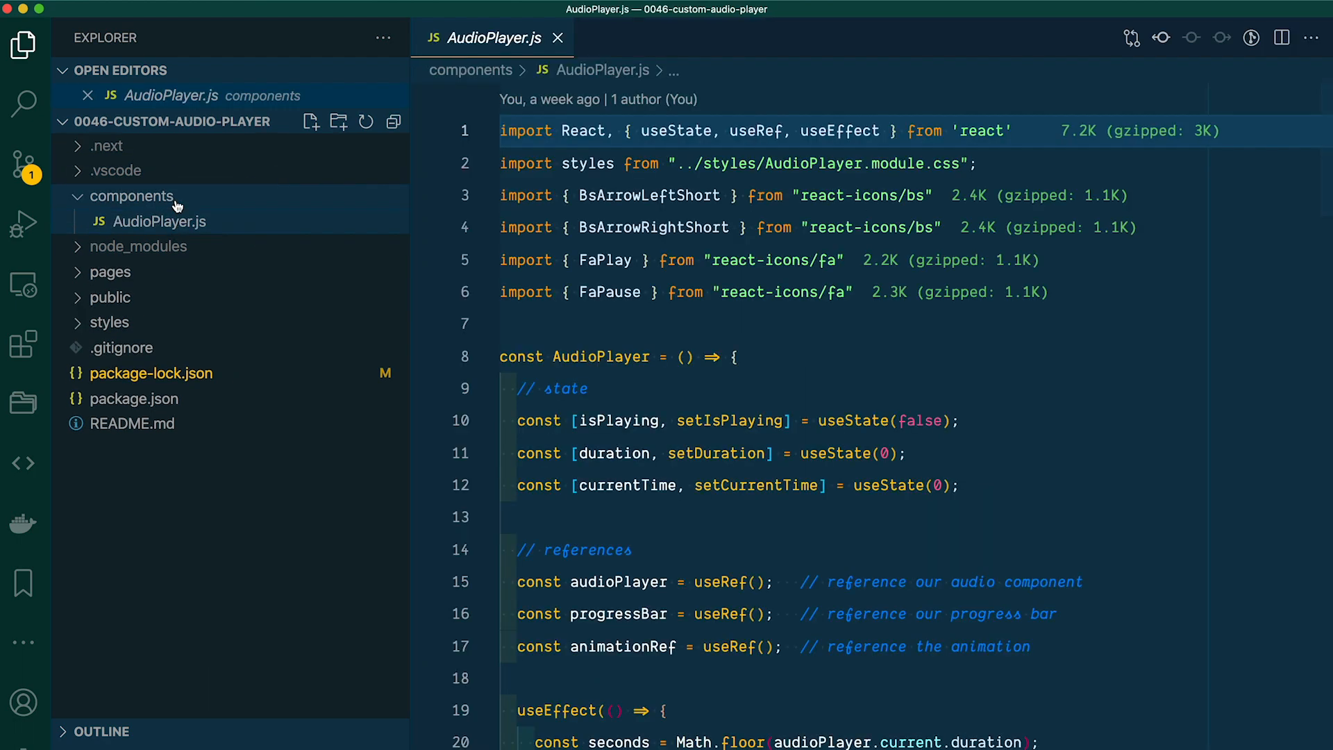
{"action": "scroll", "scroll_direction": "down", "scroll_amount": 3}
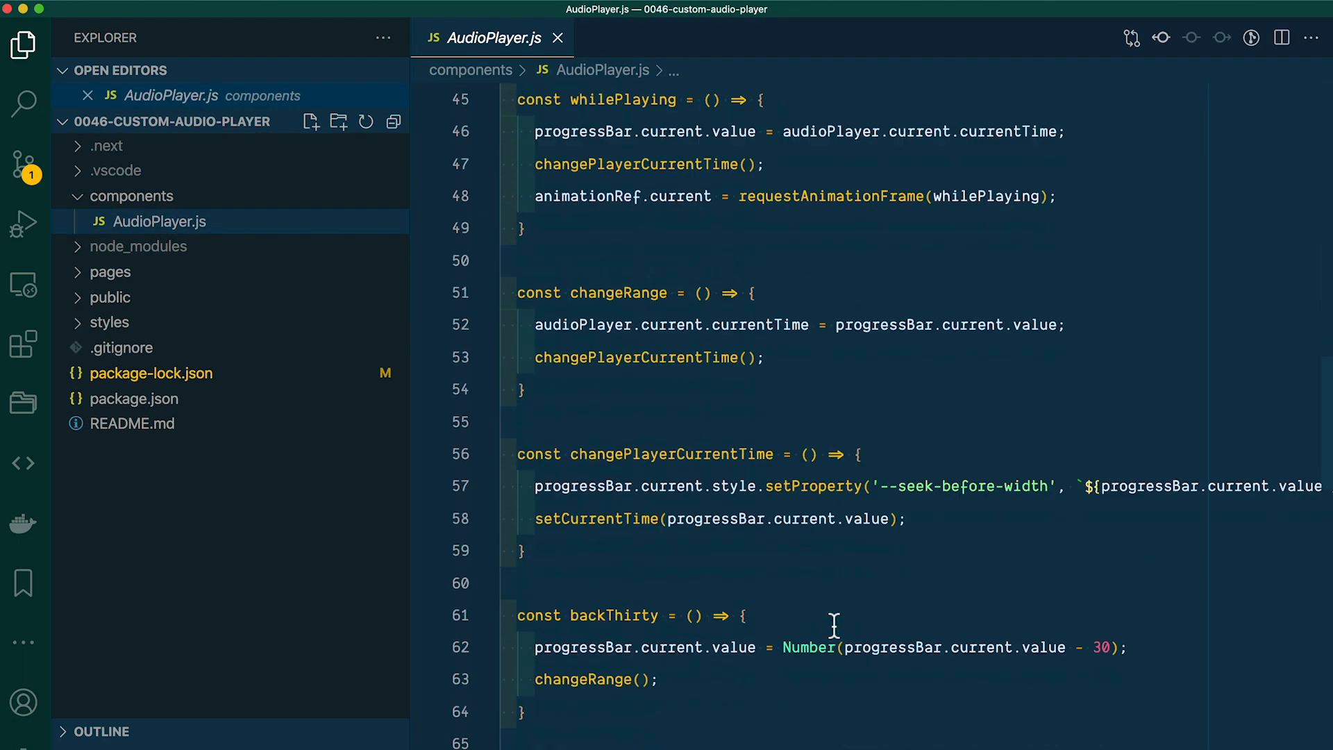
{"action": "scroll", "scroll_direction": "down", "scroll_amount": 3}
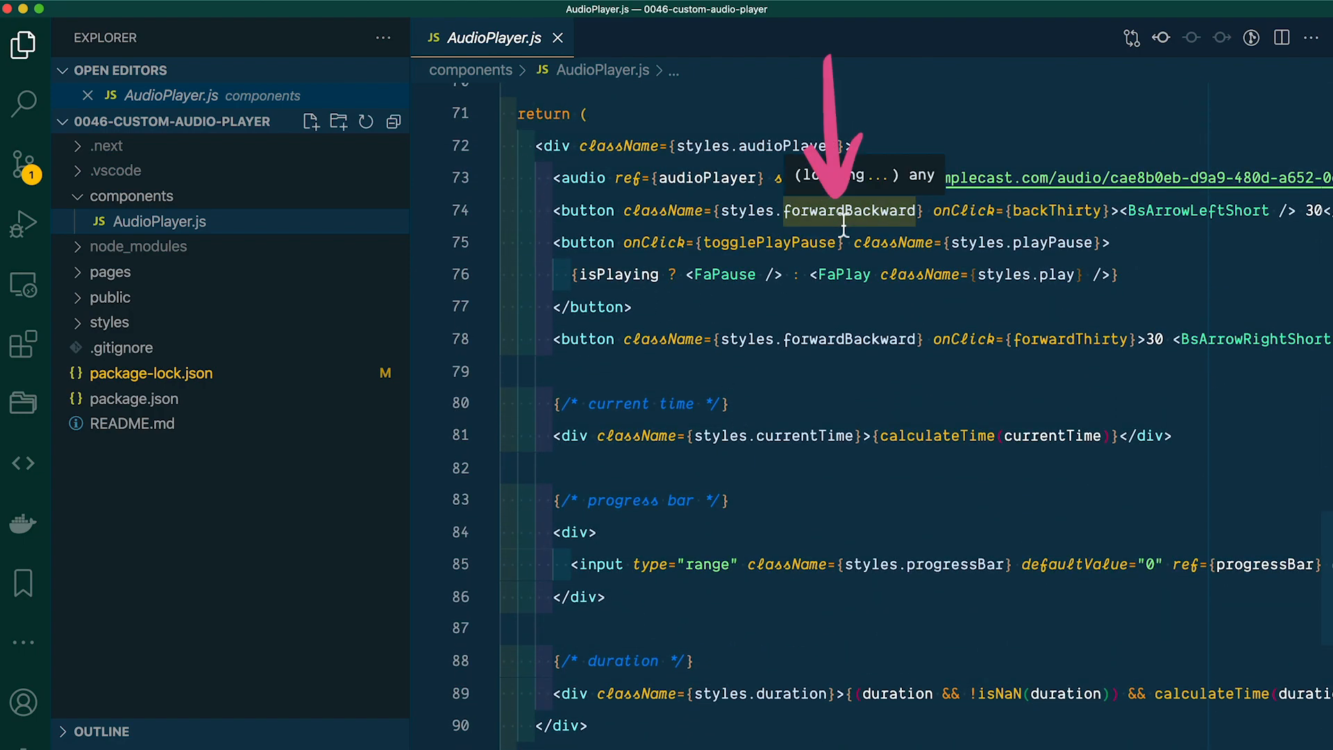
{"action": "left_click", "coordinate": [23, 43]}
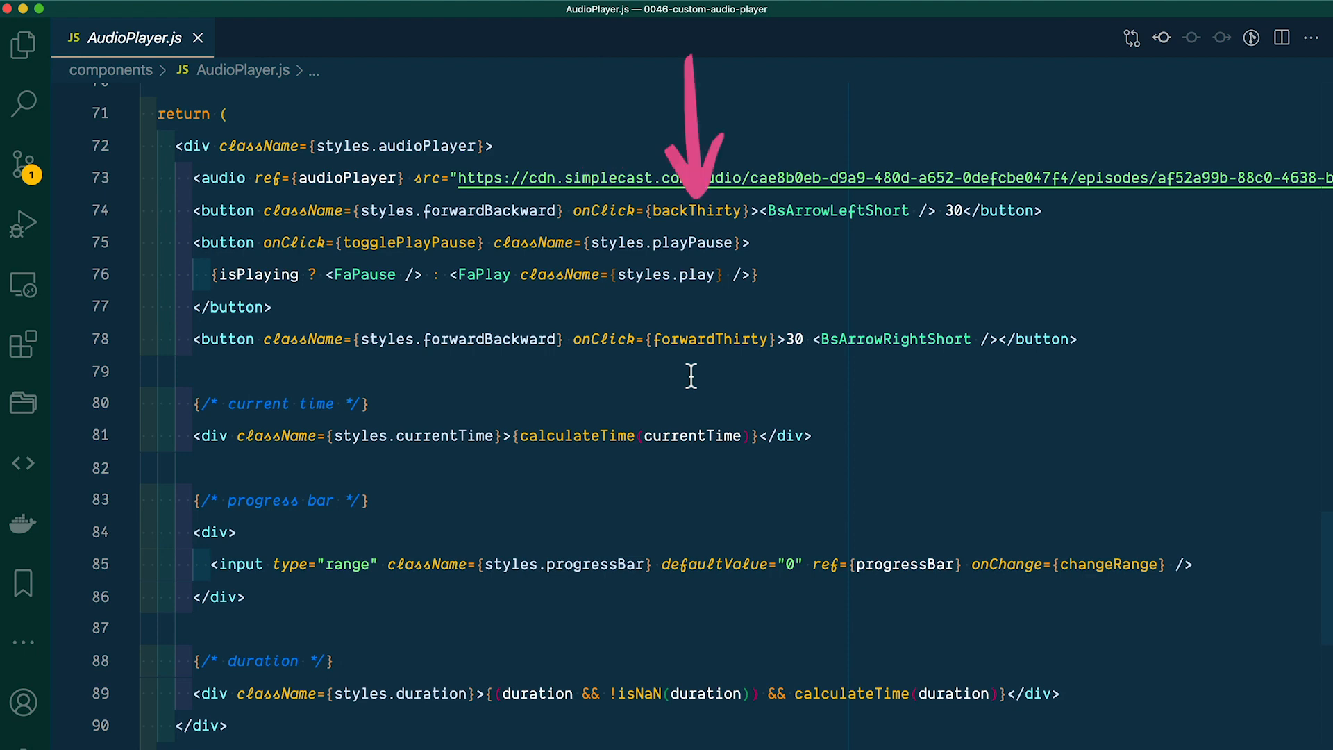
{"action": "scroll", "scroll_direction": "up", "scroll_amount": 3}
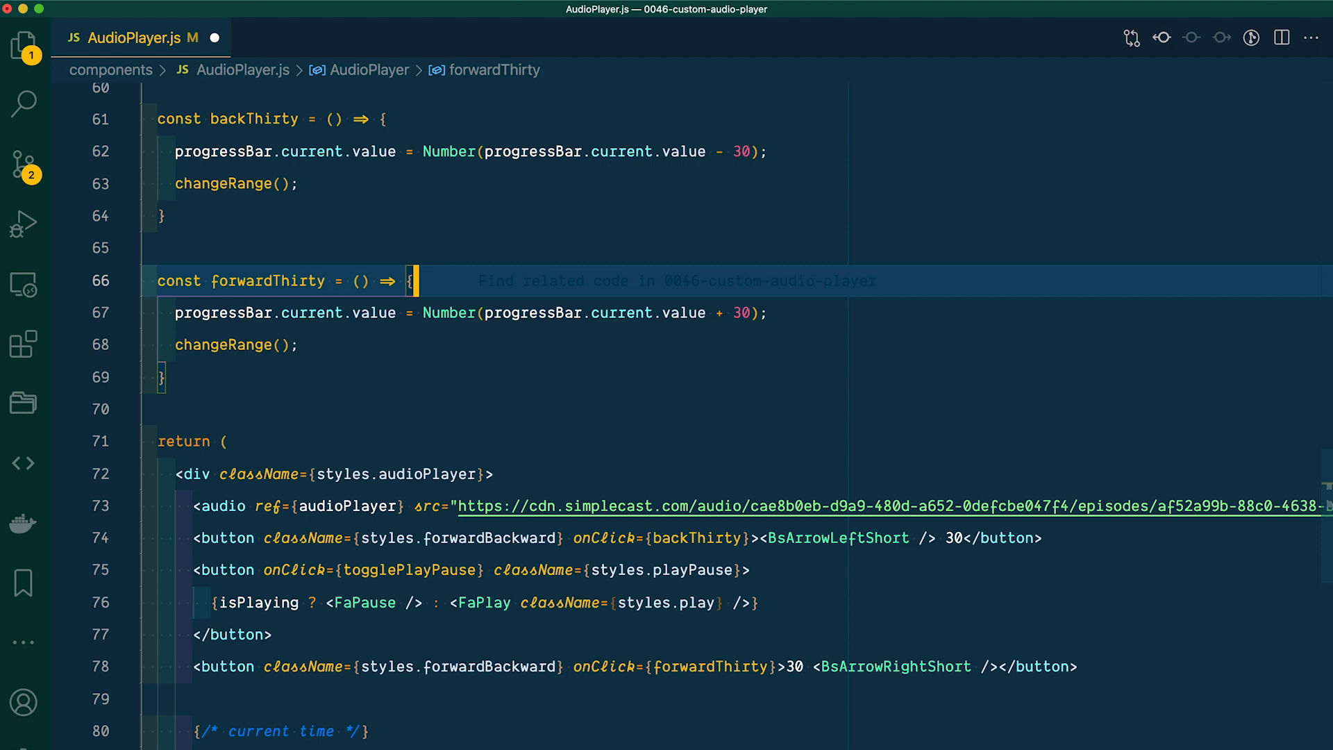
Step: Add console.log(progressBar.current.value) twice in forwardThirty, one below the value update
{"action": "type", "text": "conoso"}
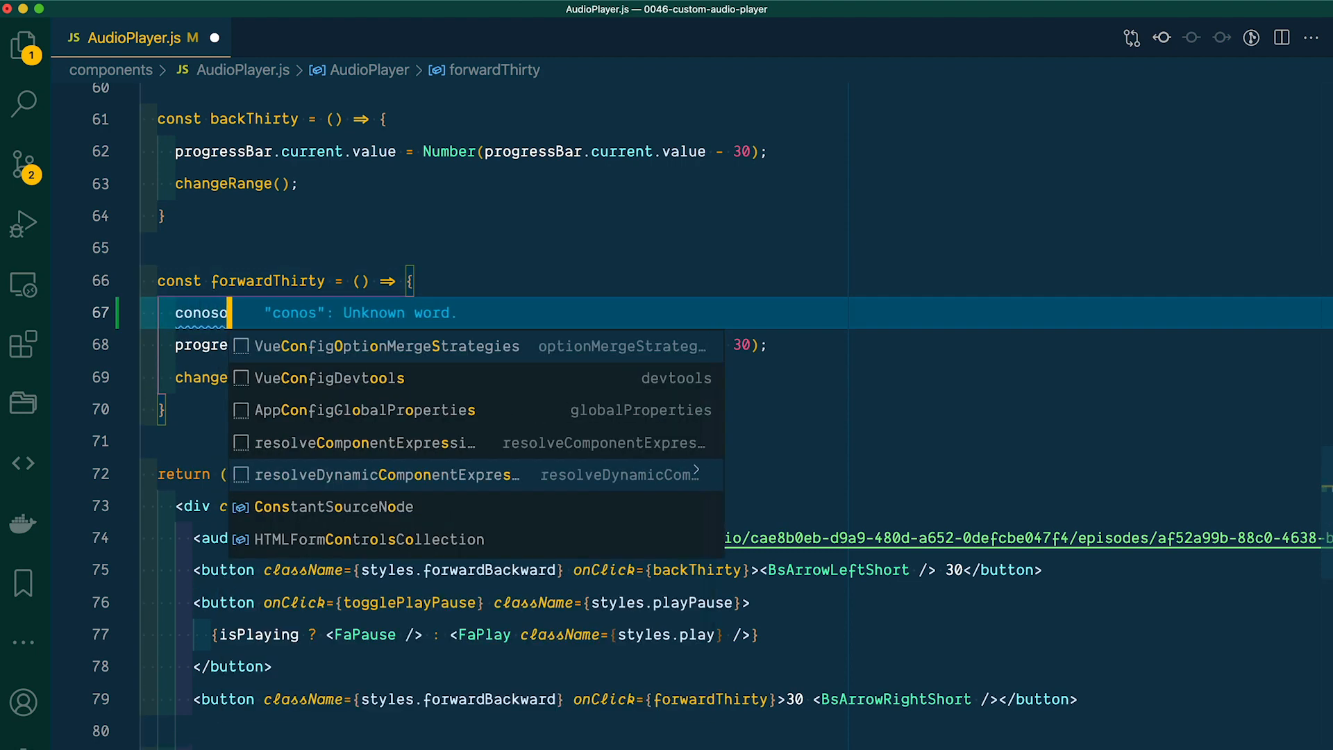
{"action": "type", "text": "le.log("}
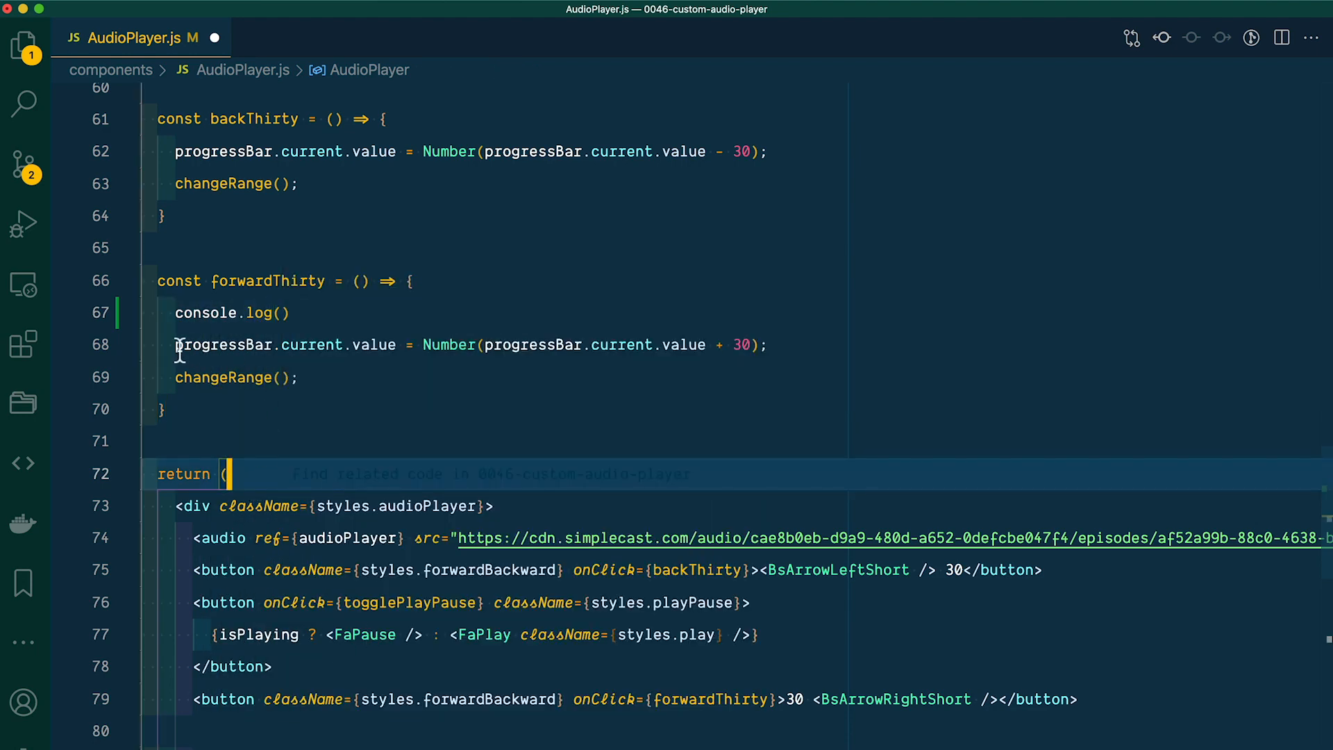
{"action": "left_click", "coordinate": [284, 312]}
{"action": "type", "text": "progressBar.current.value"}
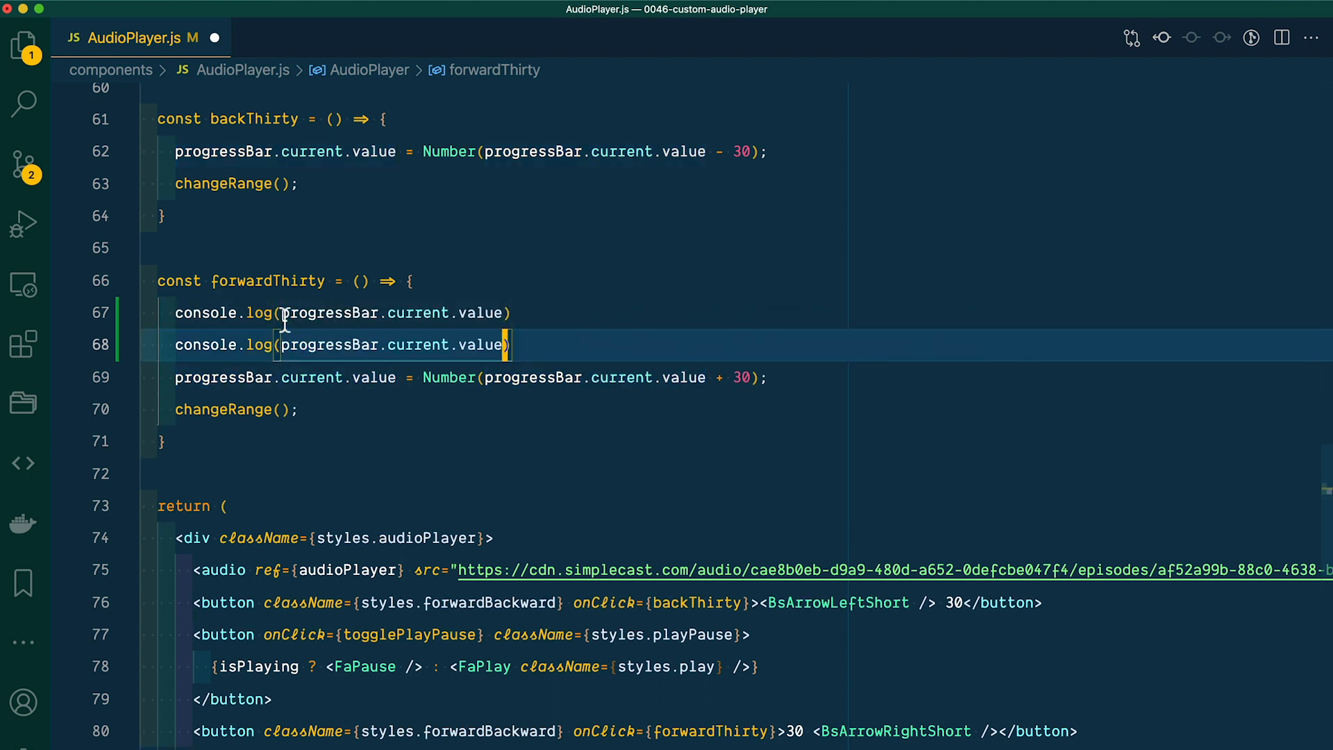
{"action": "key", "text": "alt+down"}
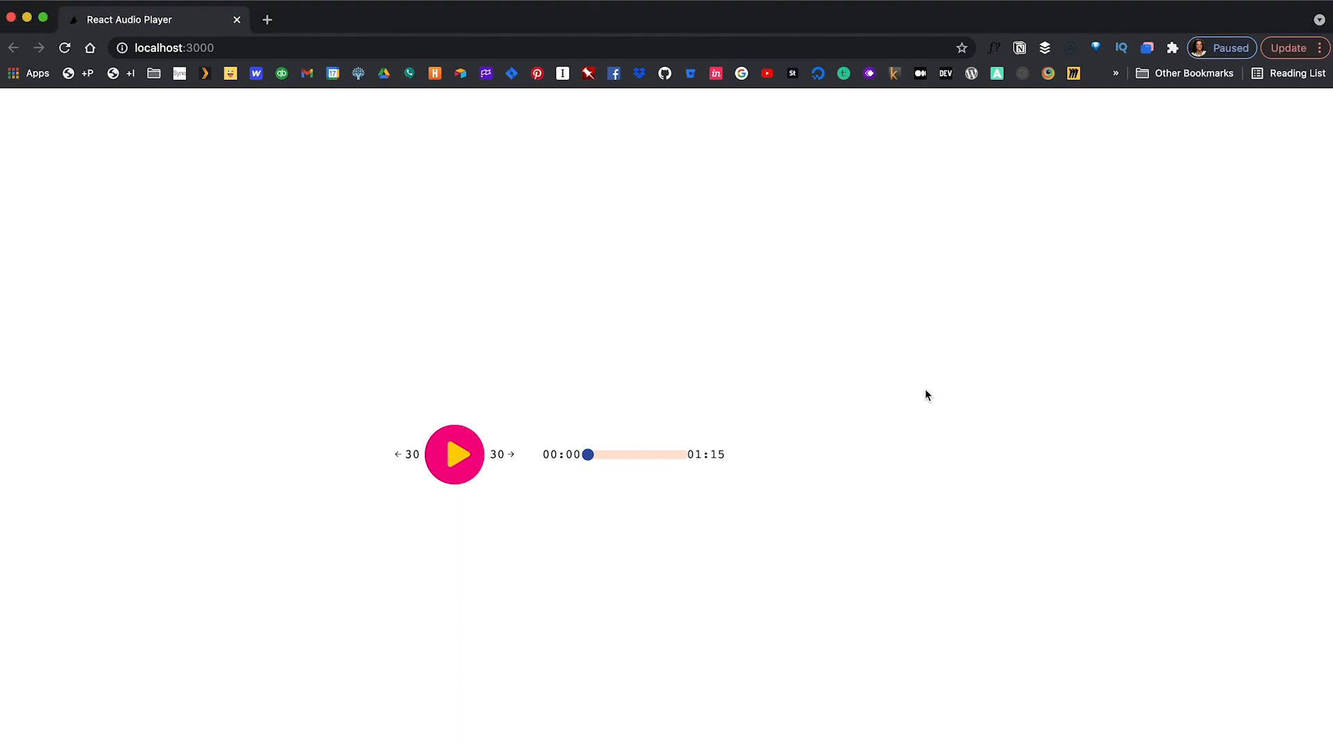
Step: Open the browser developer console and skip the audio forward 30 seconds
{"action": "key", "text": "F12"}
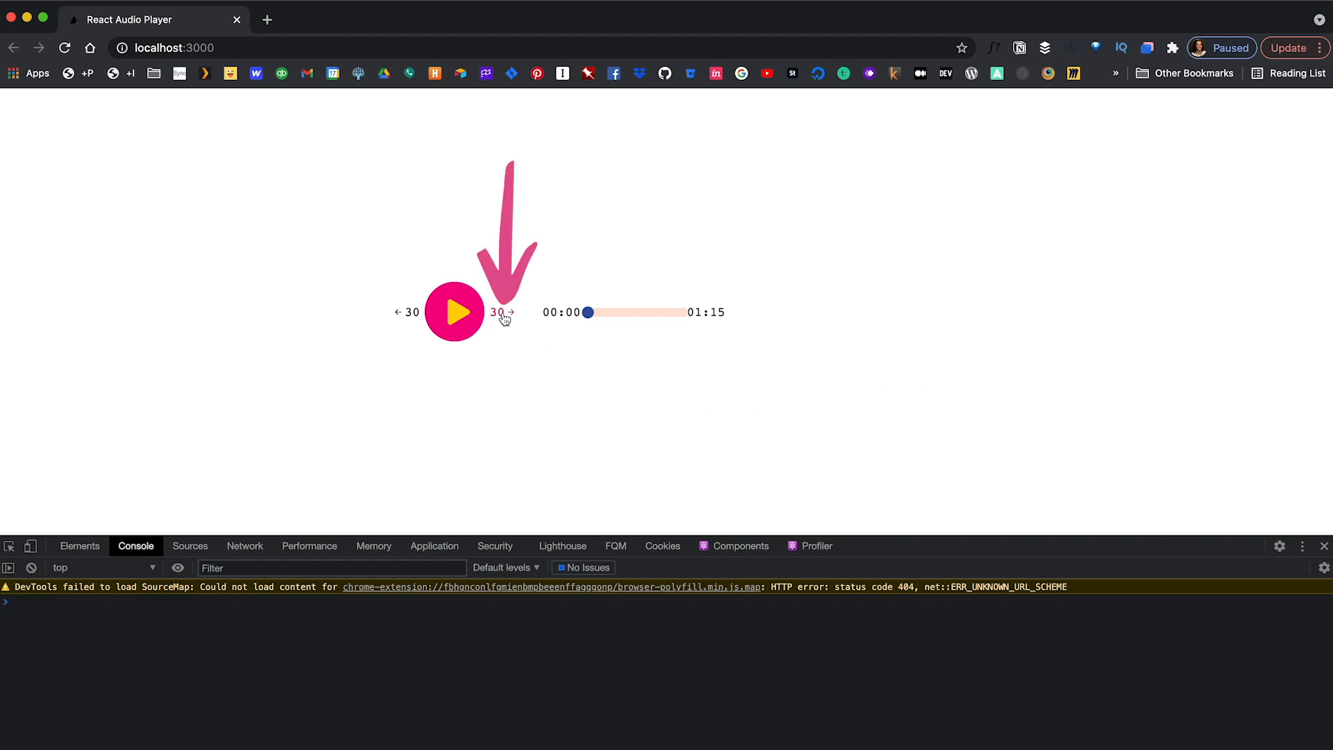
{"action": "left_click", "coordinate": [500, 312]}
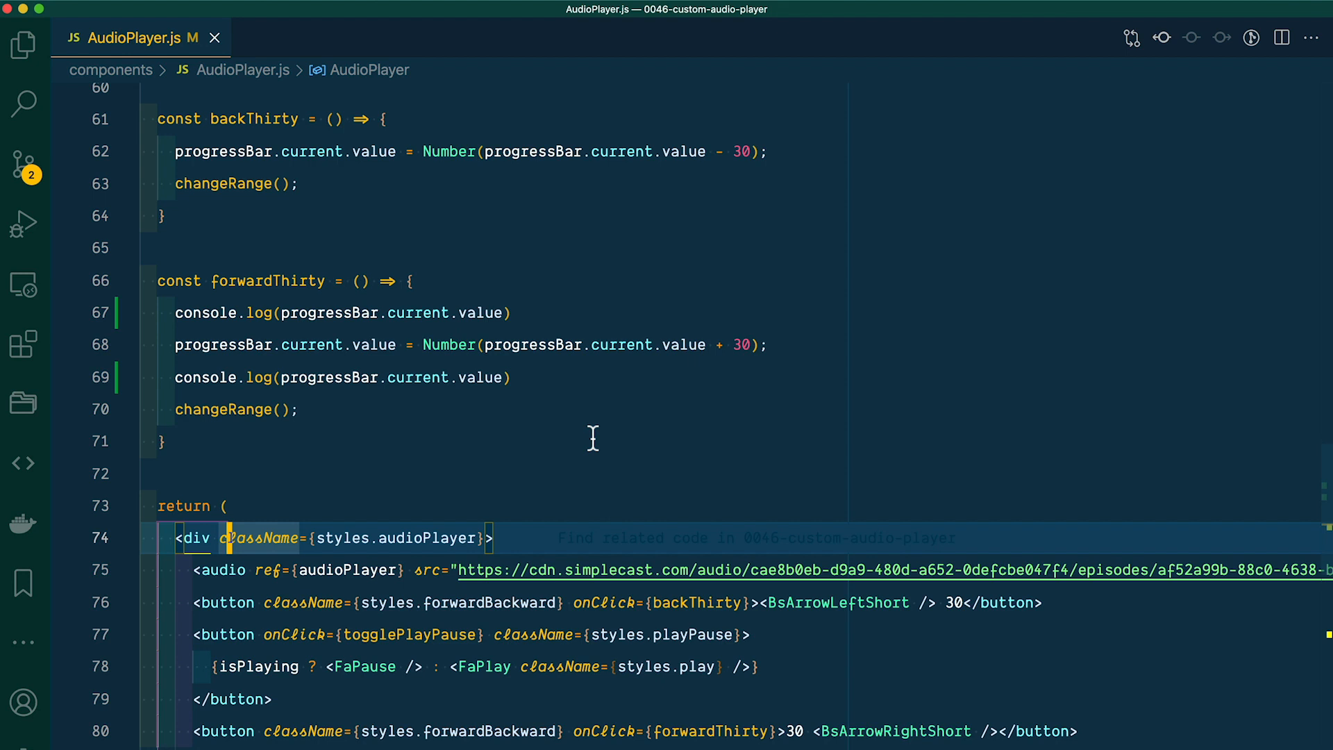
{"action": "mouse_move", "coordinate": [24, 224]}
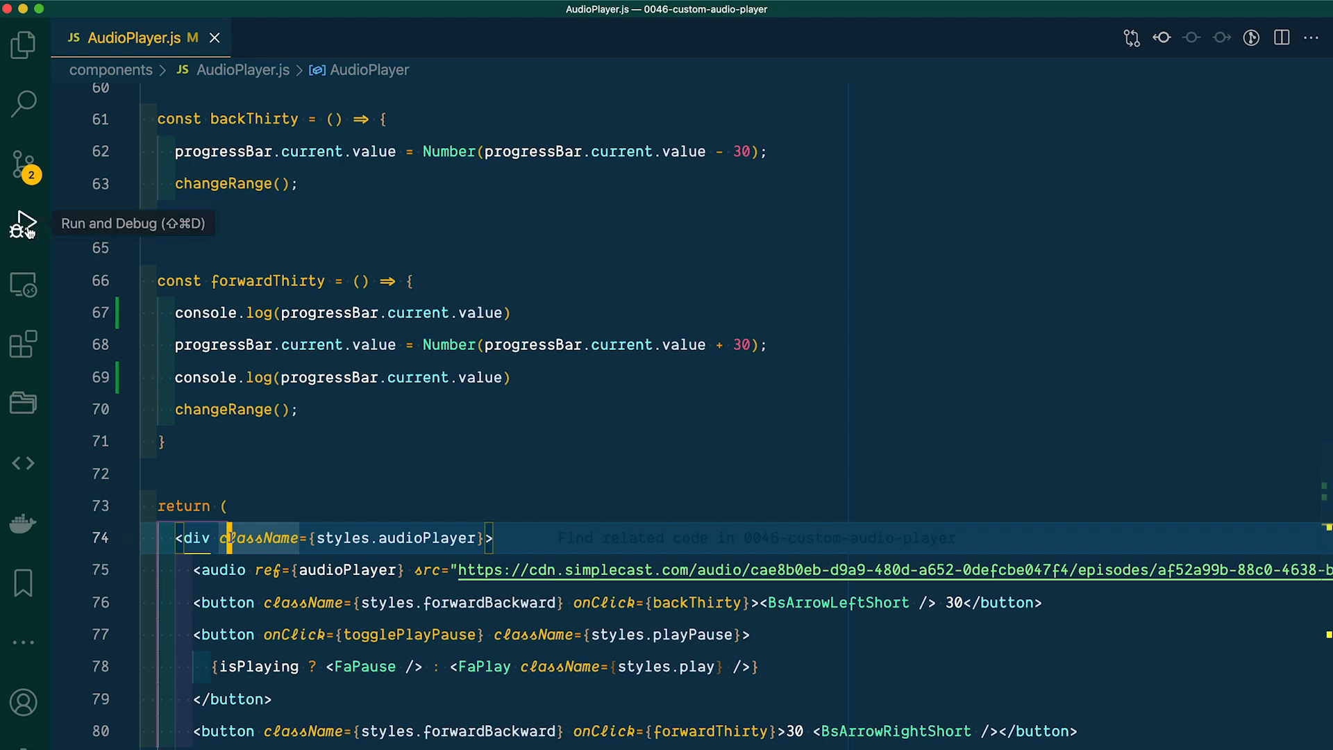
Step: Set up debugging from the Run and Debug panel, choosing Chrome as the environment
{"action": "left_click", "coordinate": [24, 223]}
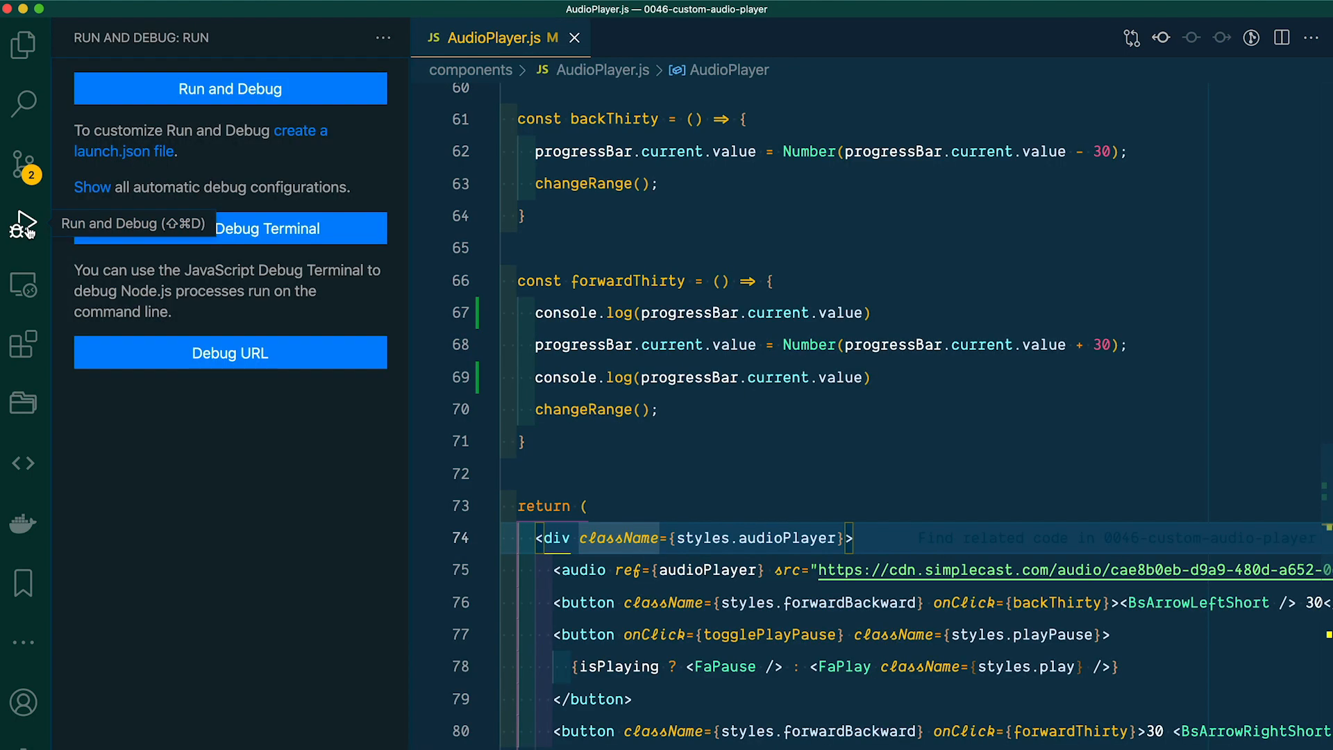
{"action": "mouse_move", "coordinate": [196, 507]}
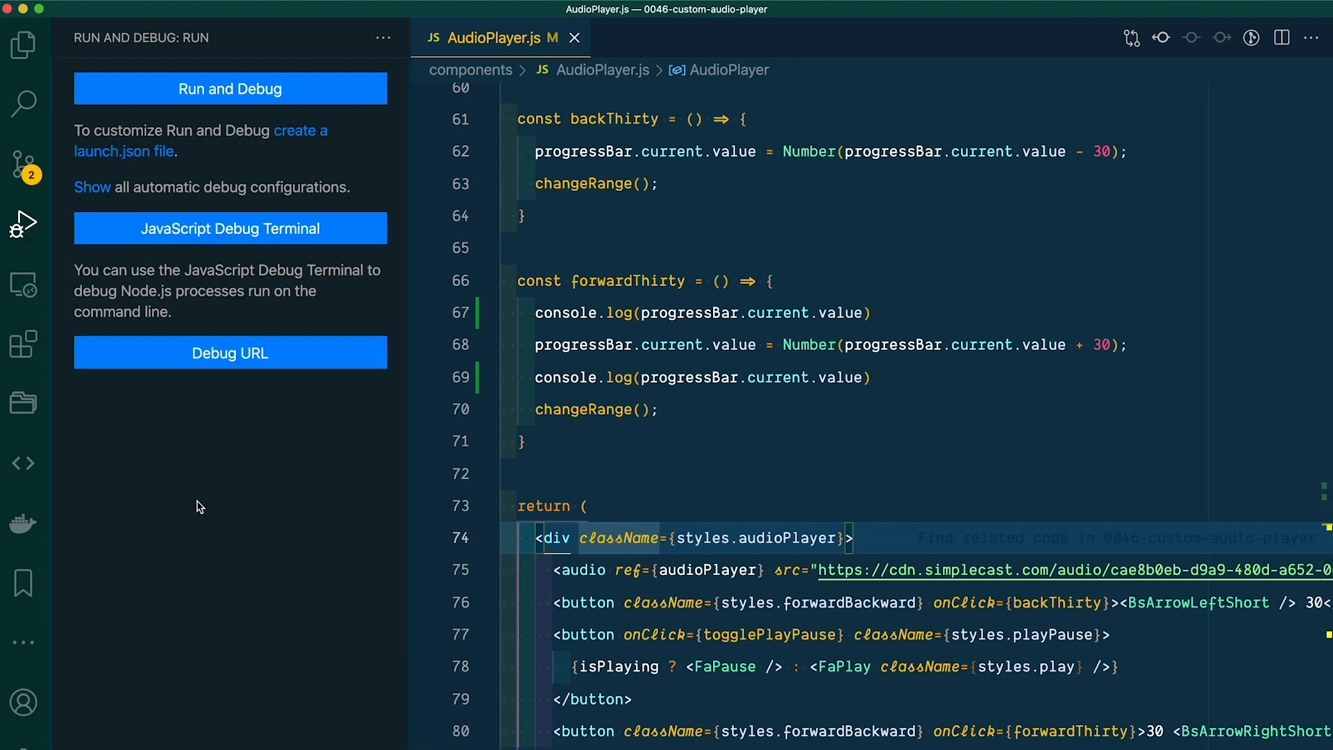
{"action": "mouse_move", "coordinate": [273, 282]}
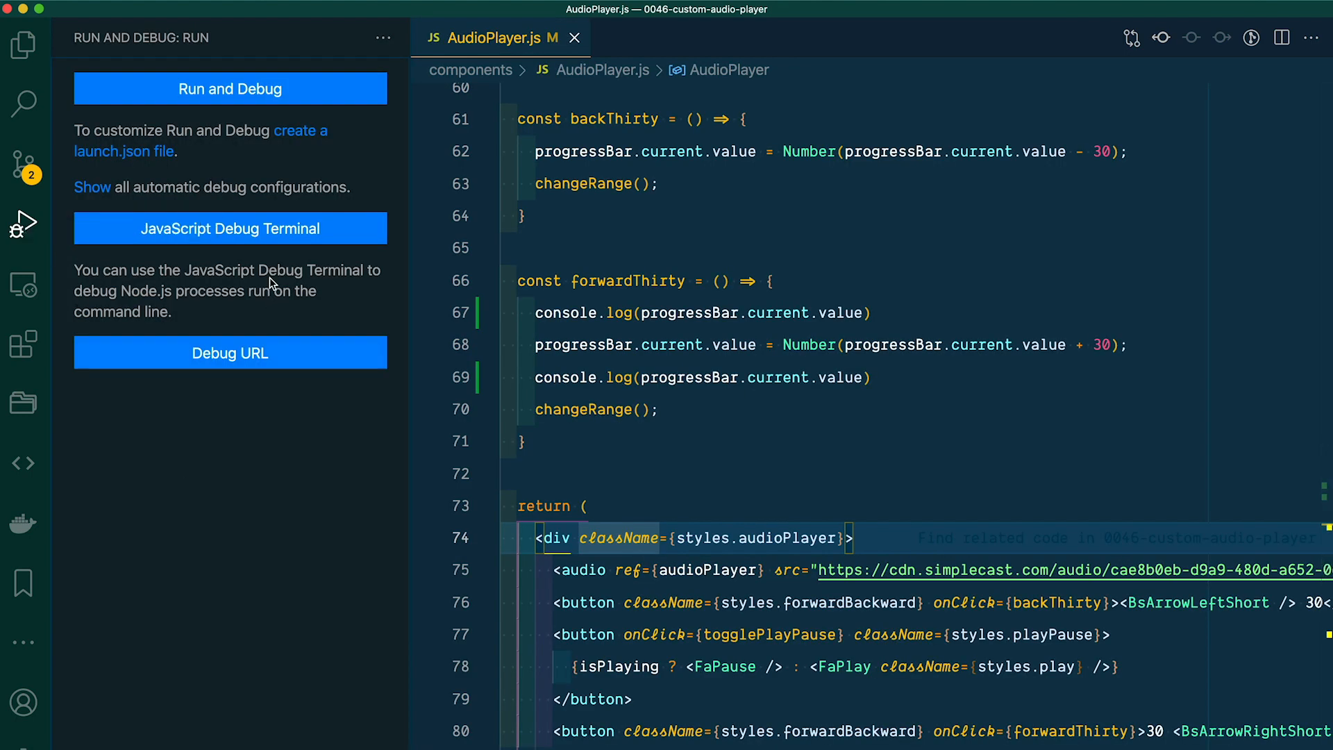
{"action": "left_click", "coordinate": [230, 88]}
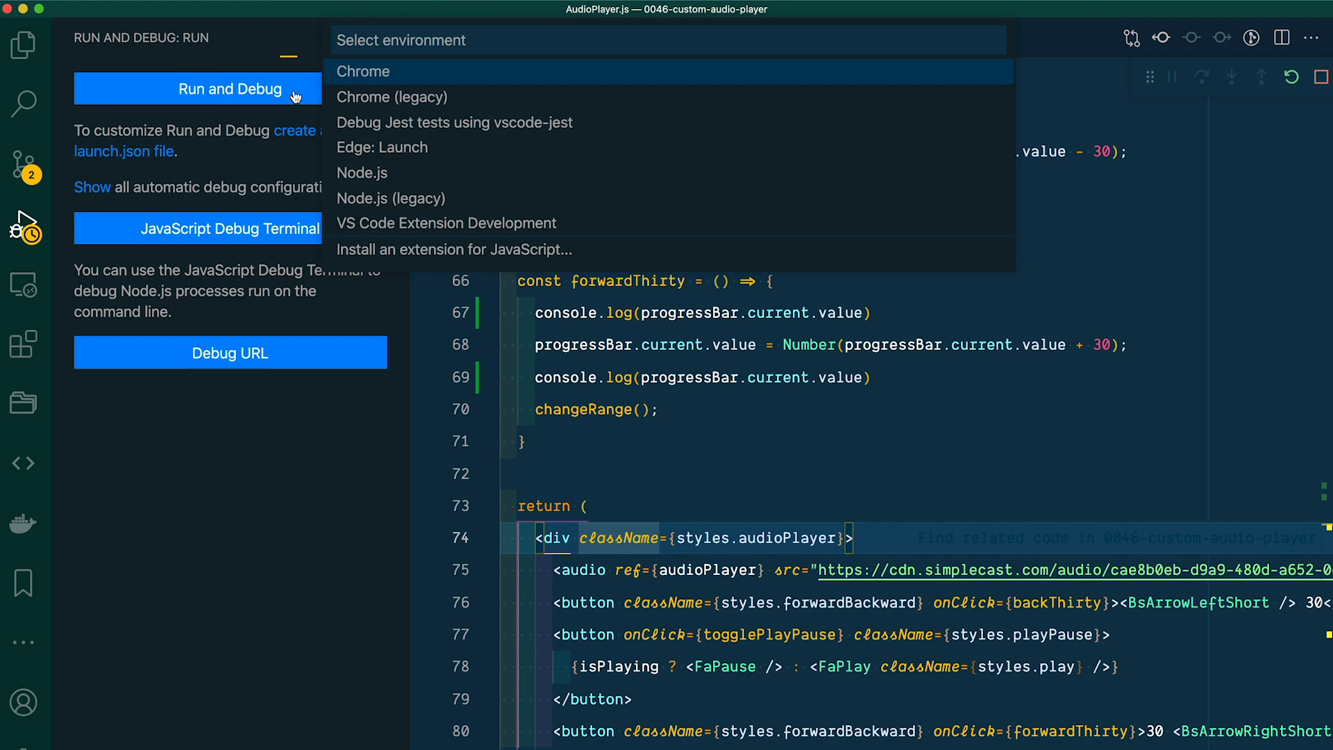
{"action": "left_click", "coordinate": [364, 71]}
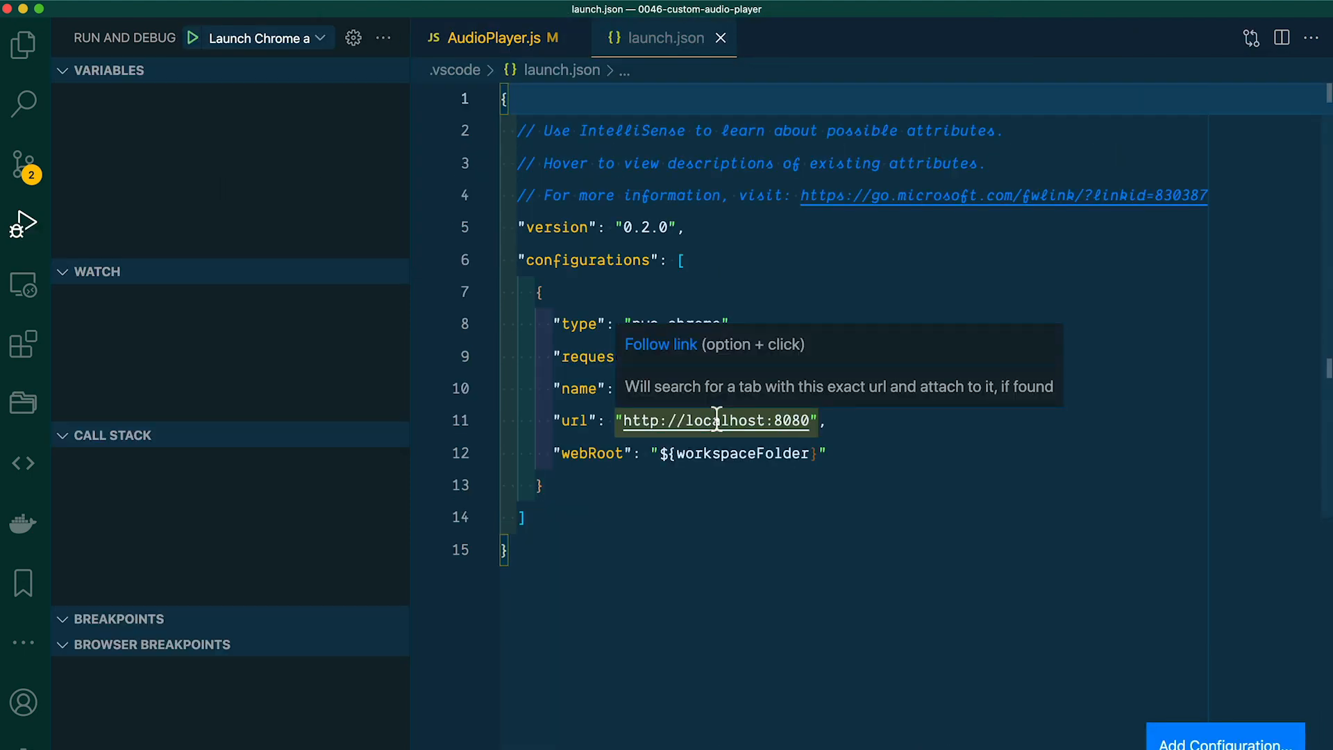
{"action": "mouse_move", "coordinate": [24, 45]}
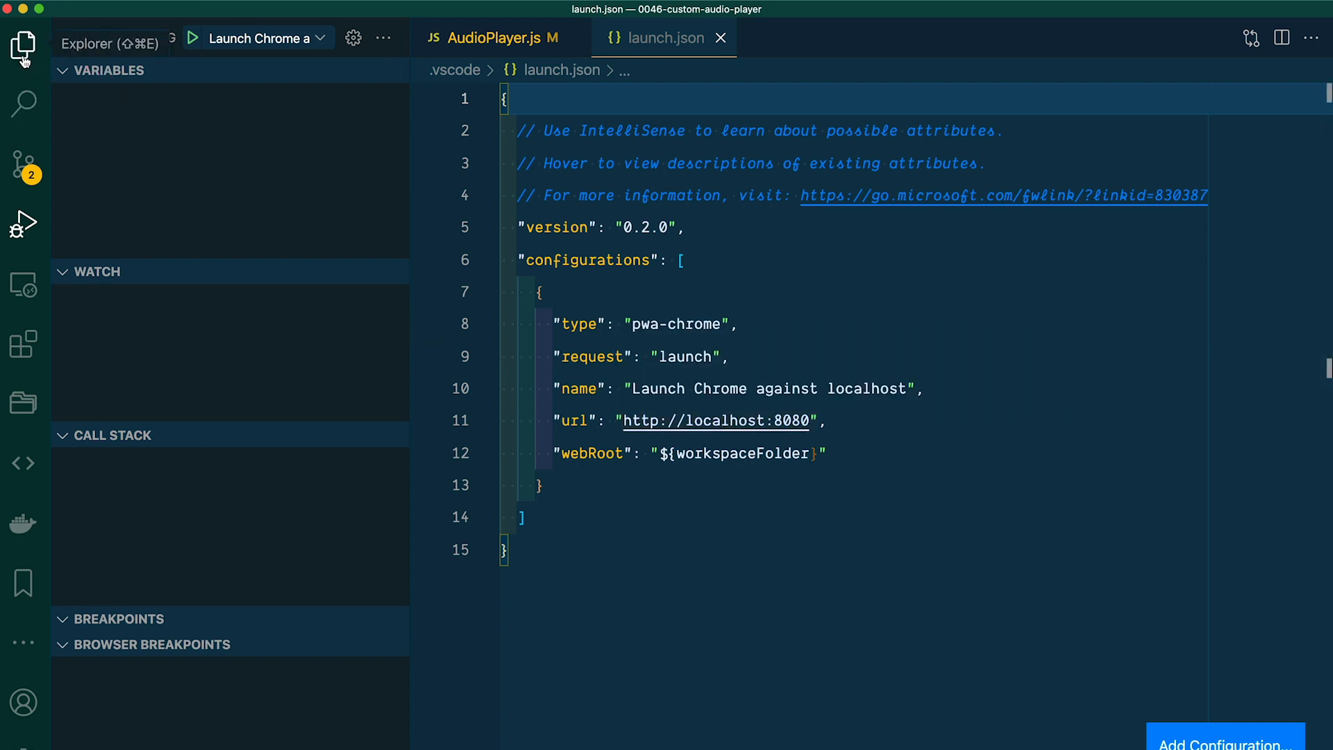
Step: Change the launch.json url port from 8080 to 3000
{"action": "left_click", "coordinate": [23, 48]}
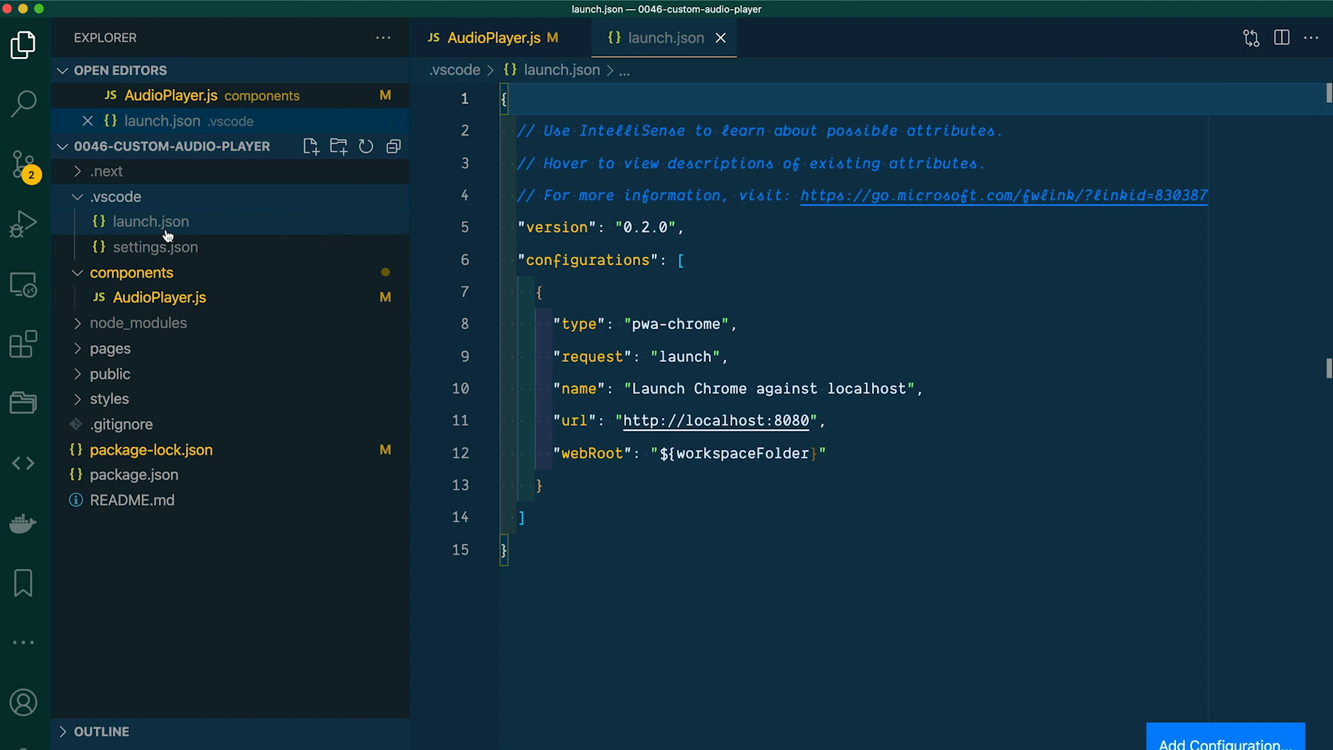
{"action": "mouse_move", "coordinate": [150, 222]}
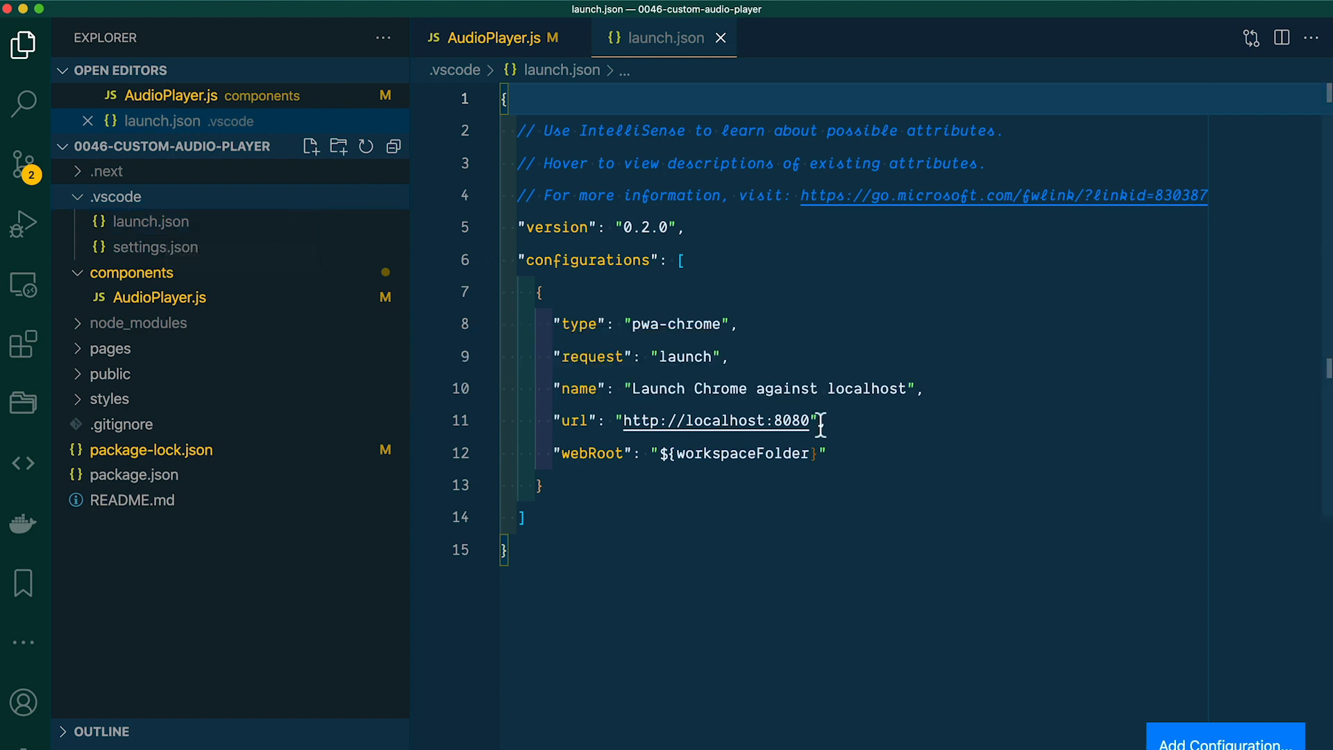
{"action": "key", "text": "Backspace"}
{"action": "type", "text": "300"}
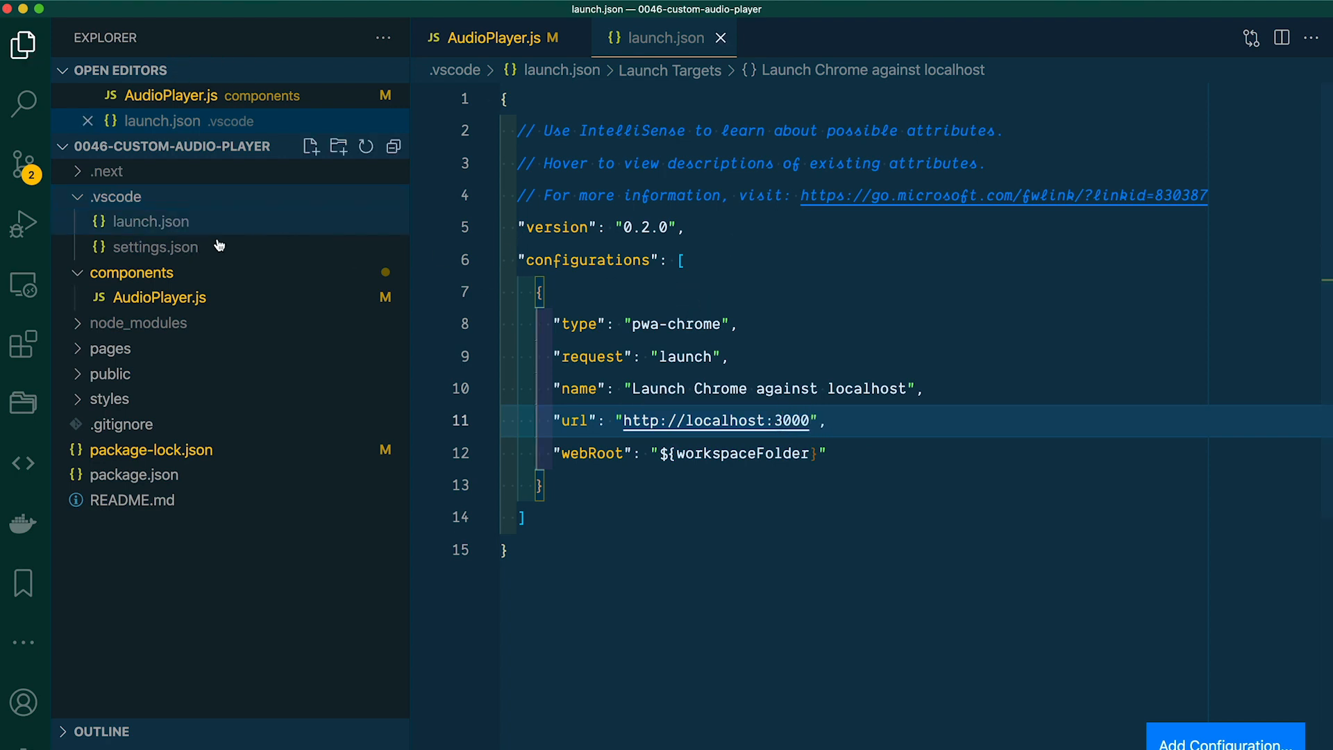
{"action": "left_click", "coordinate": [24, 223]}
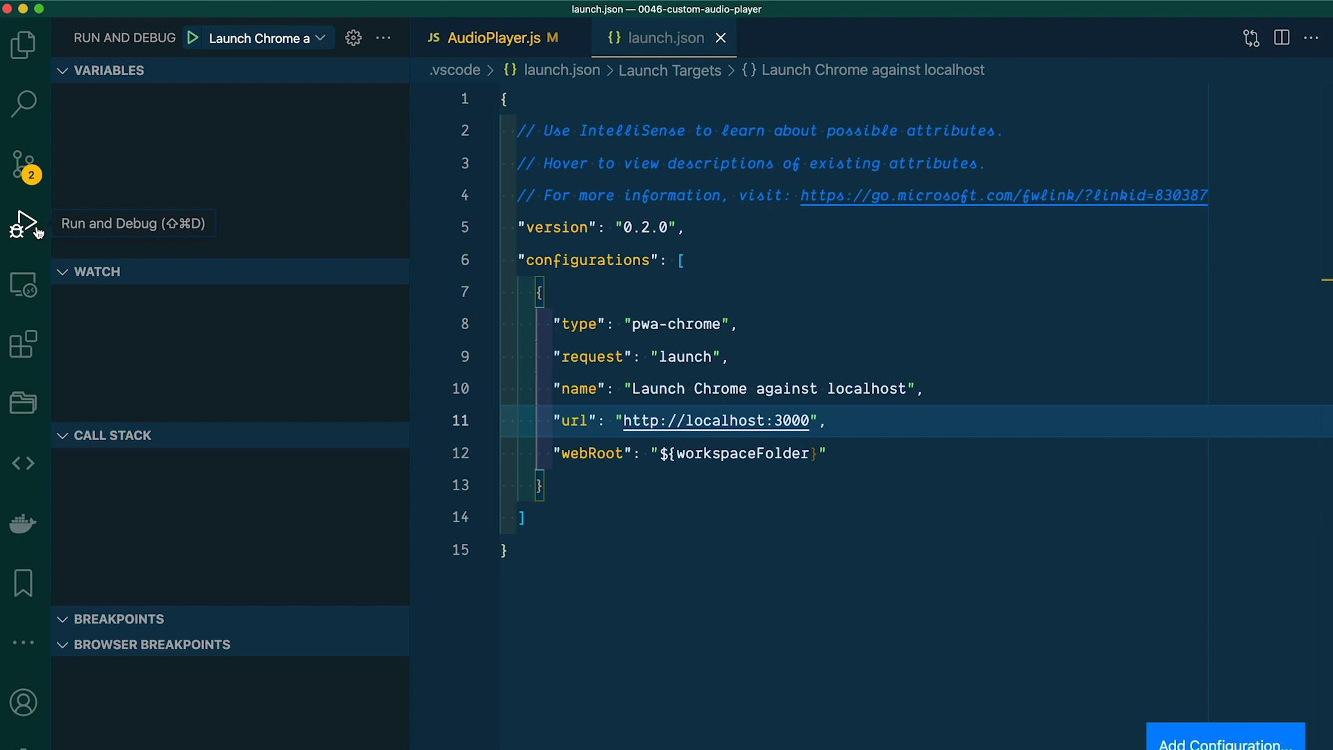
{"action": "mouse_move", "coordinate": [590, 654]}
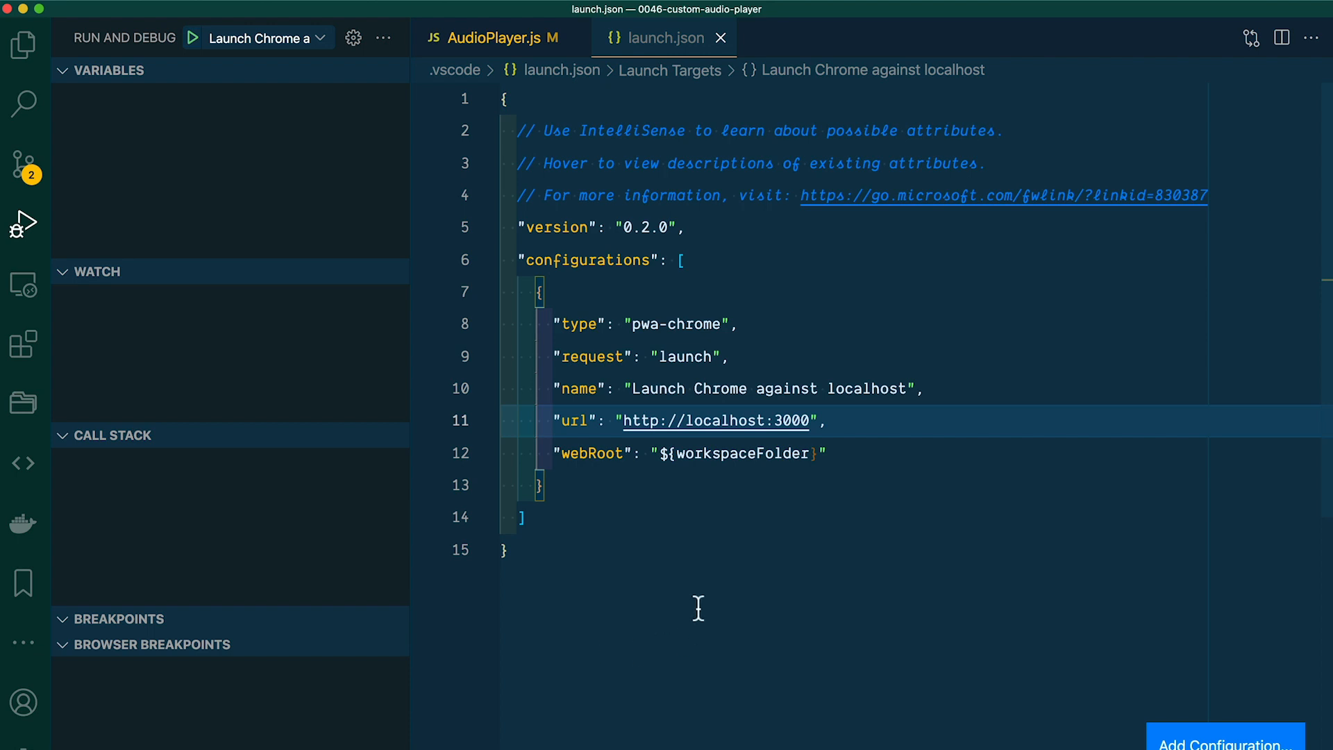
Step: Return to AudioPlayer.js and launch the Chrome debug session at localhost:3000
{"action": "left_click", "coordinate": [492, 38]}
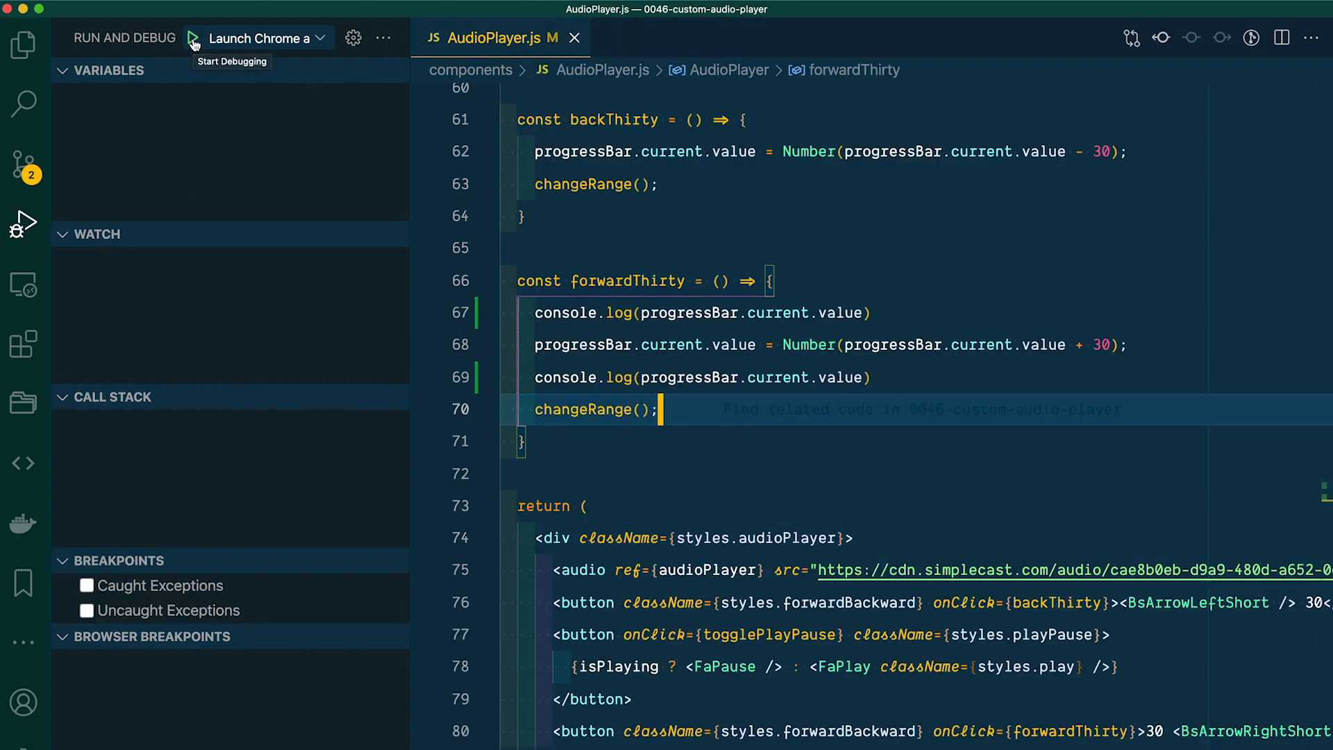
{"action": "mouse_move", "coordinate": [230, 42]}
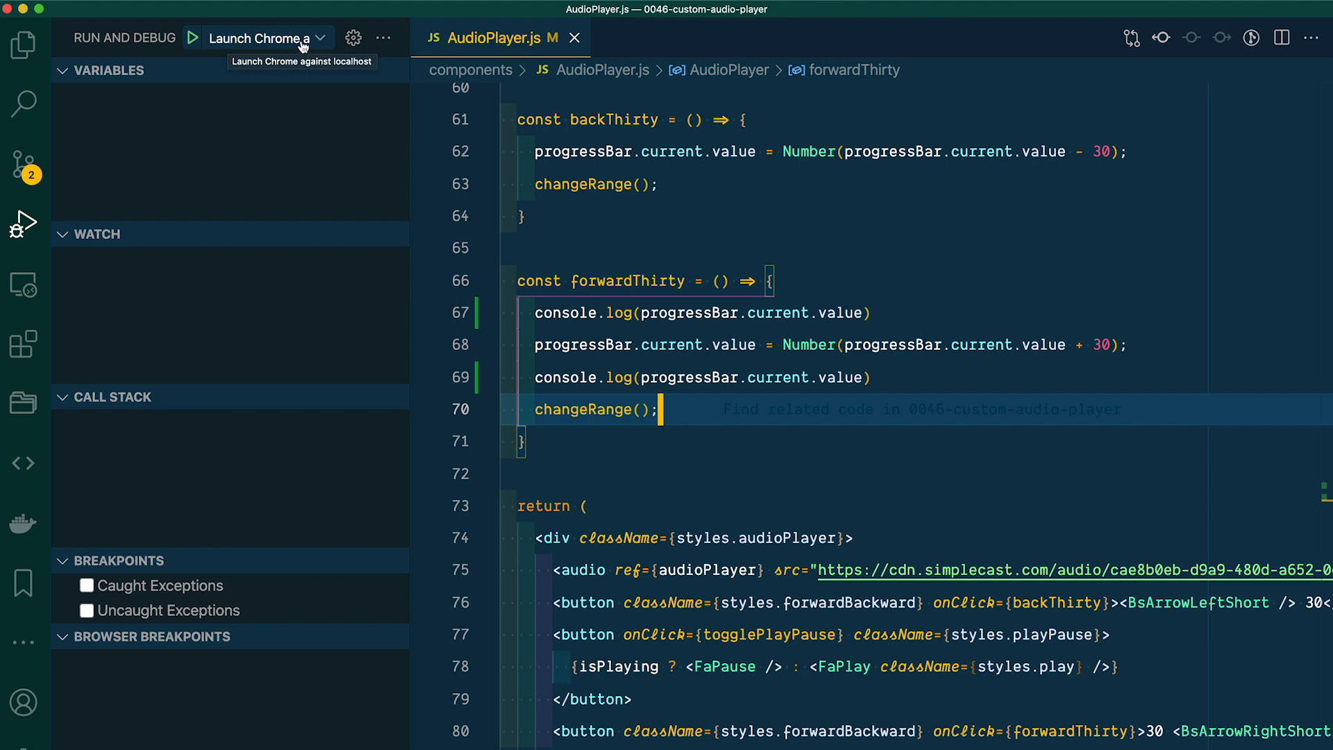
{"action": "left_click", "coordinate": [319, 37]}
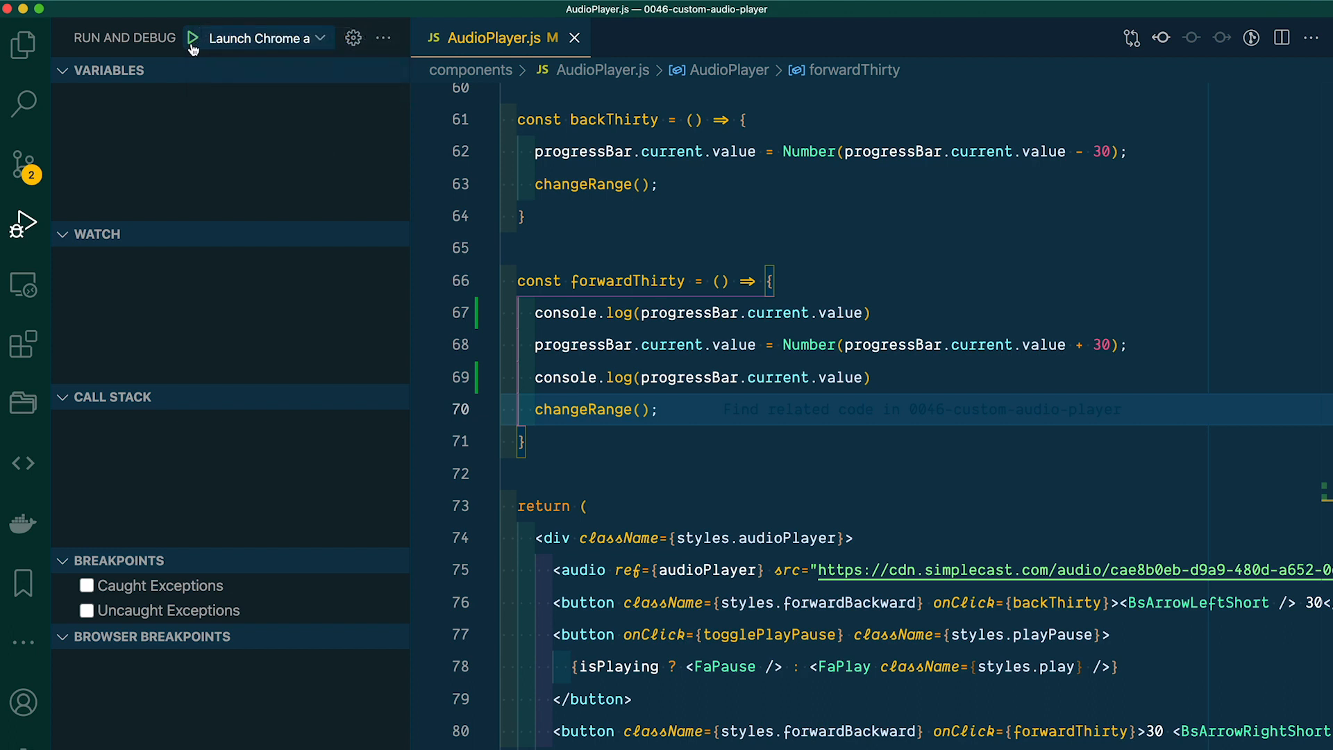
{"action": "left_click", "coordinate": [193, 37]}
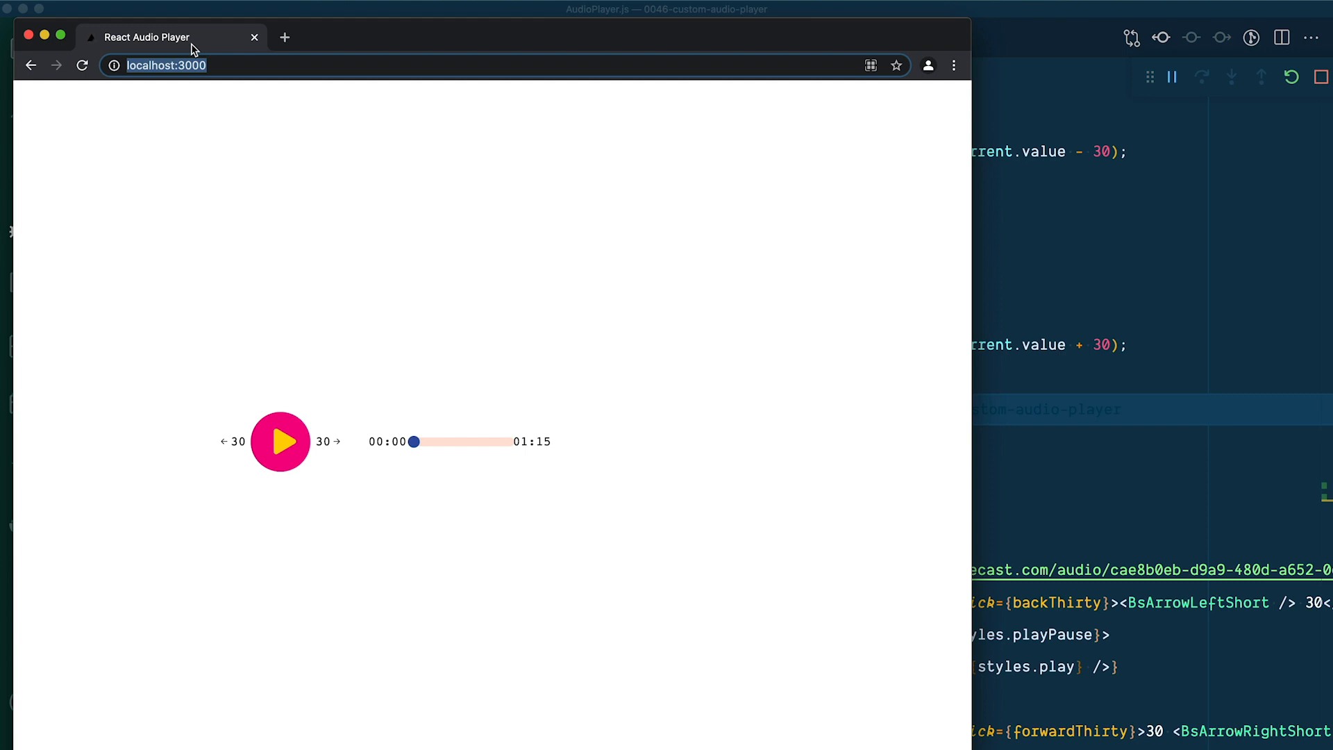
{"action": "mouse_move", "coordinate": [344, 95]}
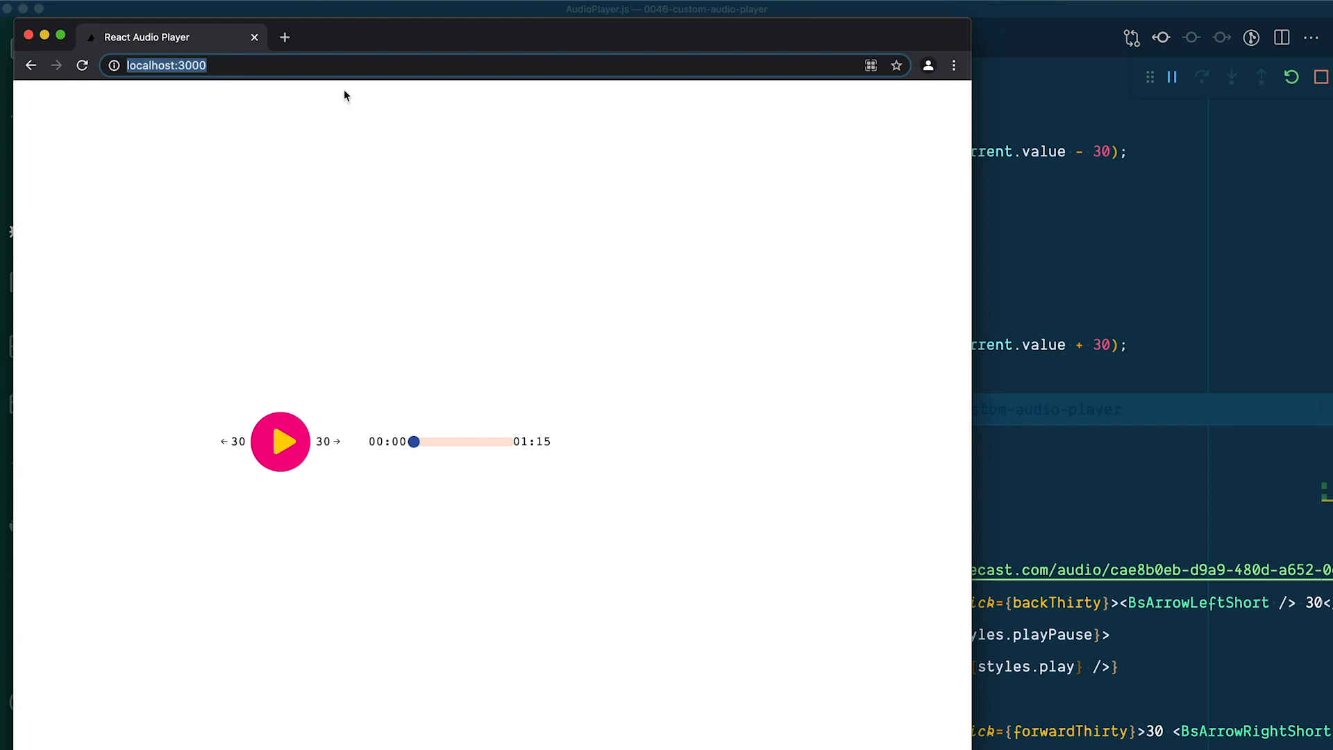
{"action": "mouse_move", "coordinate": [314, 121]}
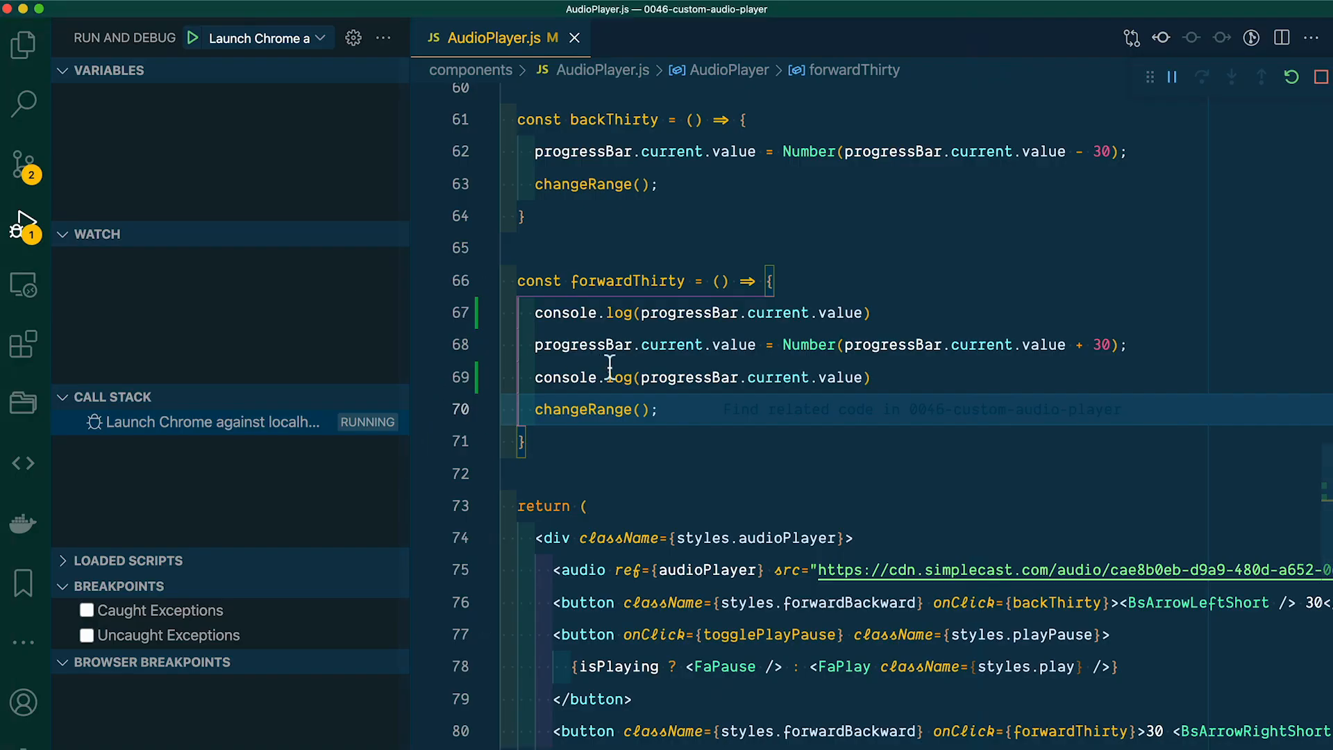
{"action": "mouse_move", "coordinate": [850, 485]}
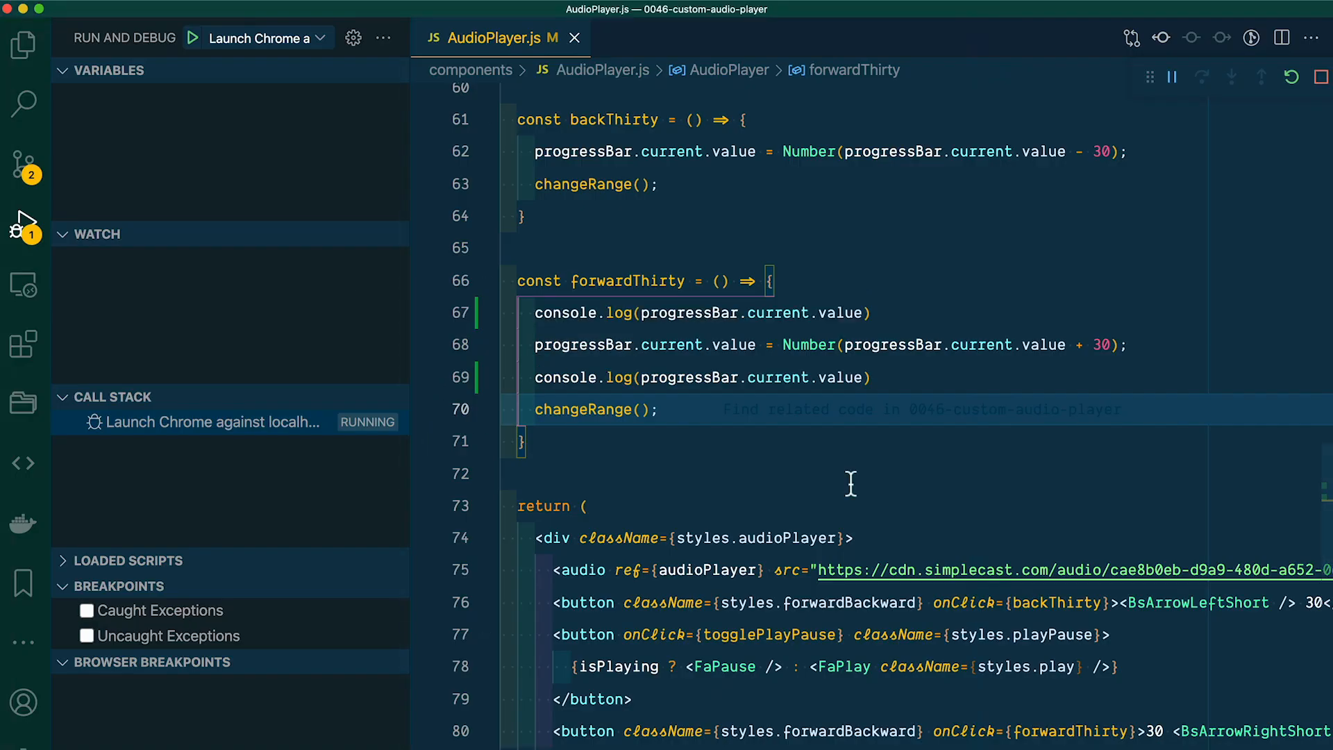
{"action": "mouse_move", "coordinate": [850, 483]}
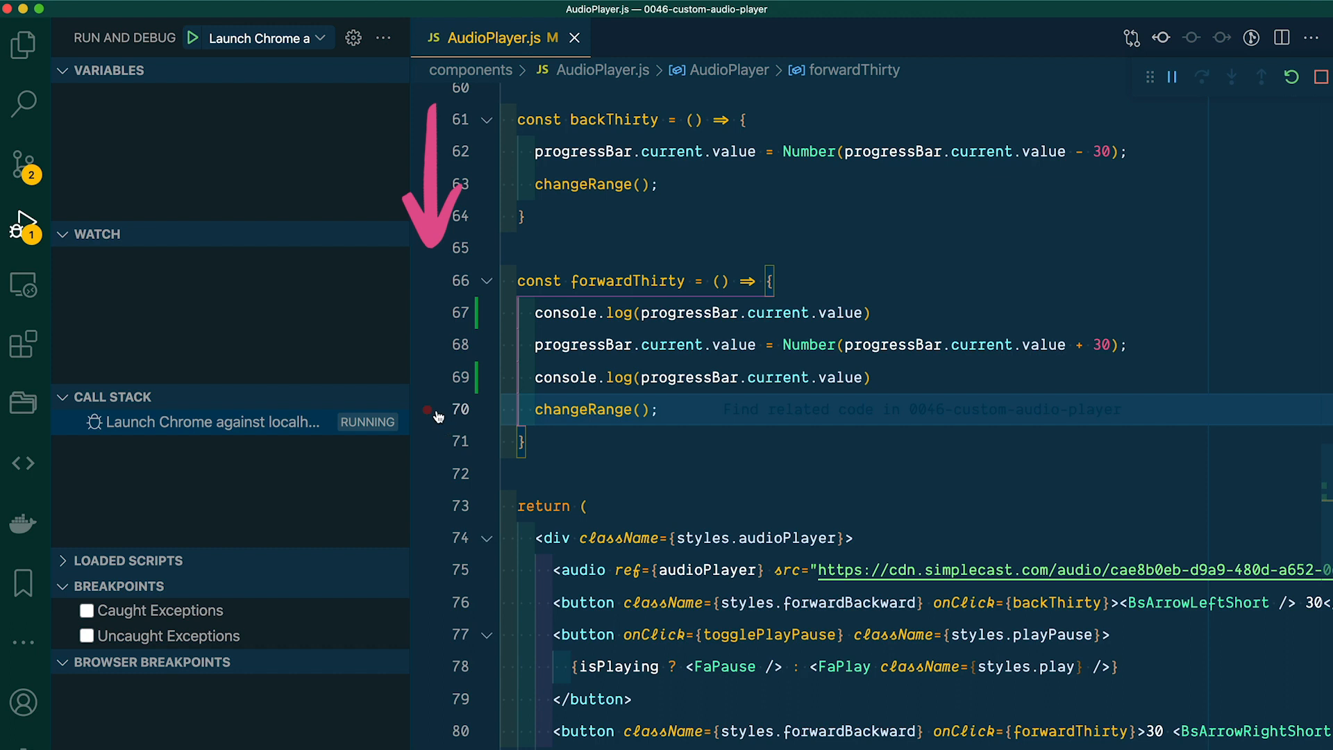
Step: Set a breakpoint on the changeRange() call in forwardThirty
{"action": "left_click", "coordinate": [428, 377]}
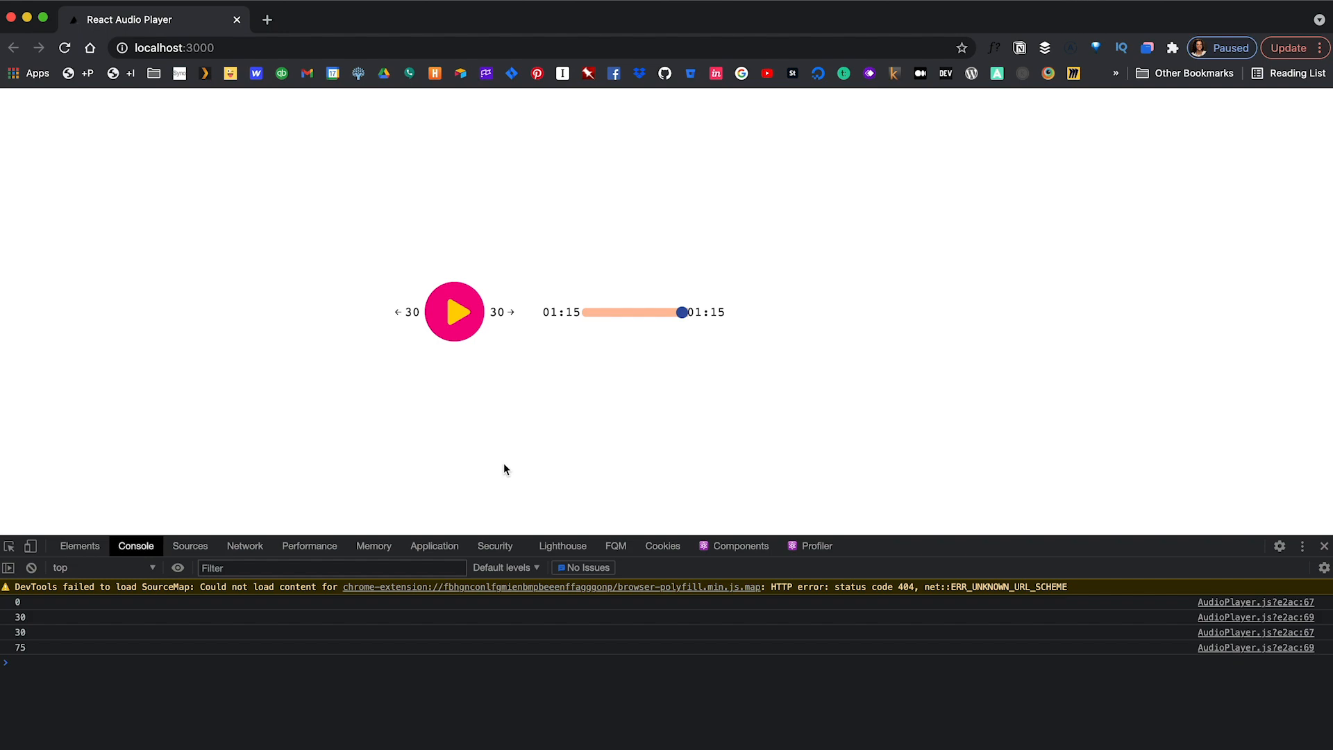
{"action": "mouse_move", "coordinate": [395, 90]}
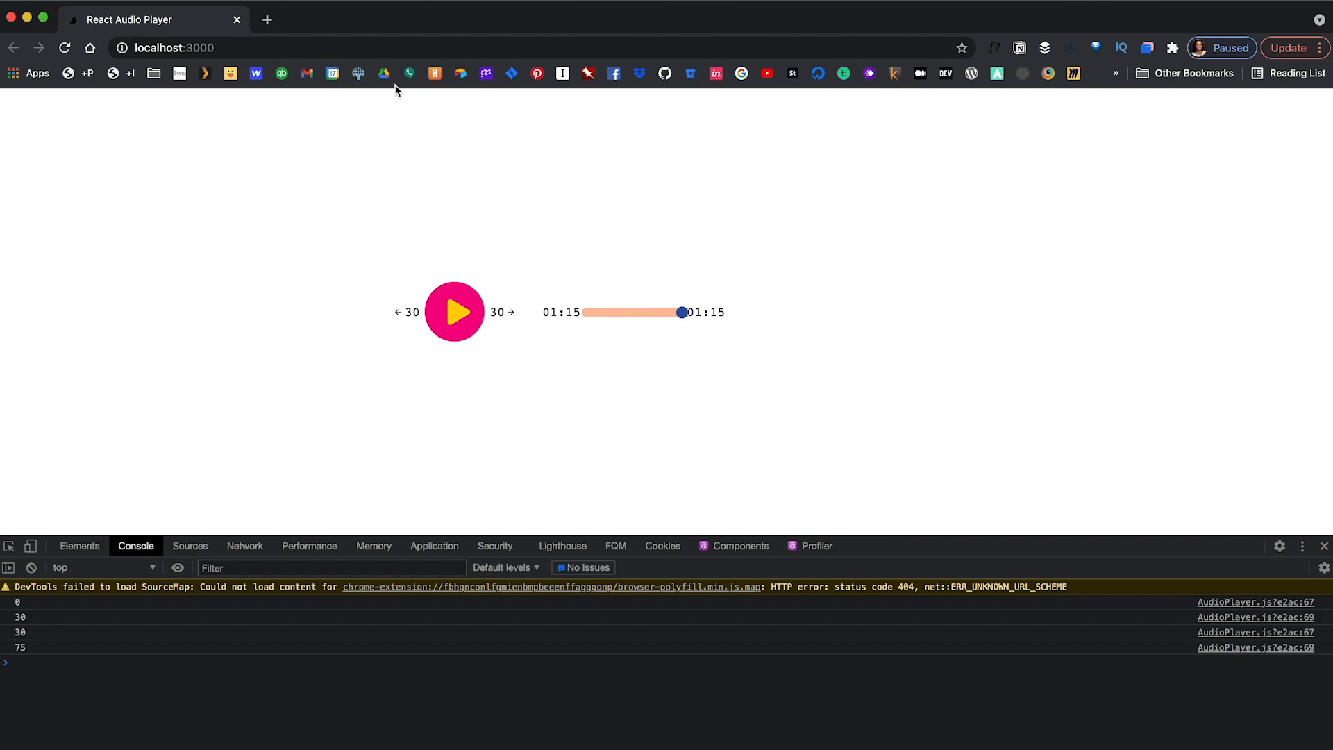
Step: Switch to the debugging Chrome window and skip forward 30 seconds
{"action": "key", "text": "alt+tab"}
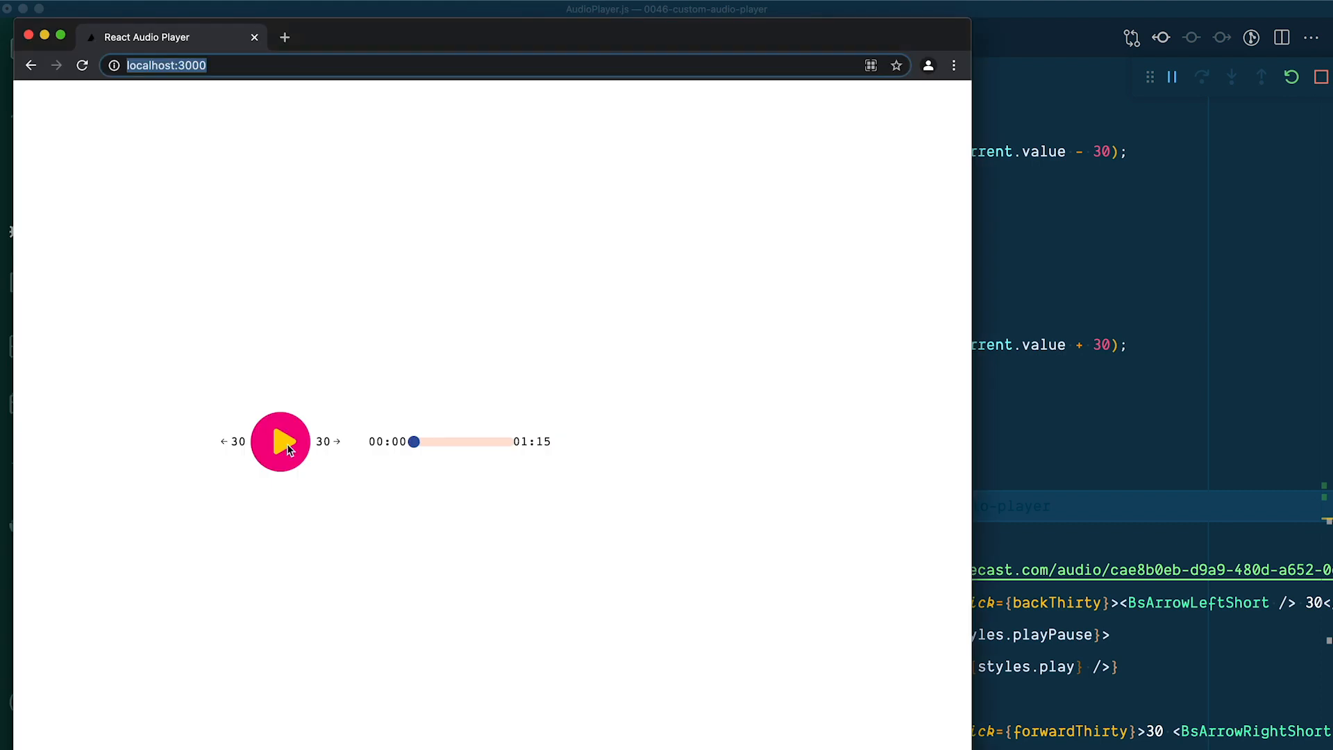
{"action": "mouse_move", "coordinate": [649, 456]}
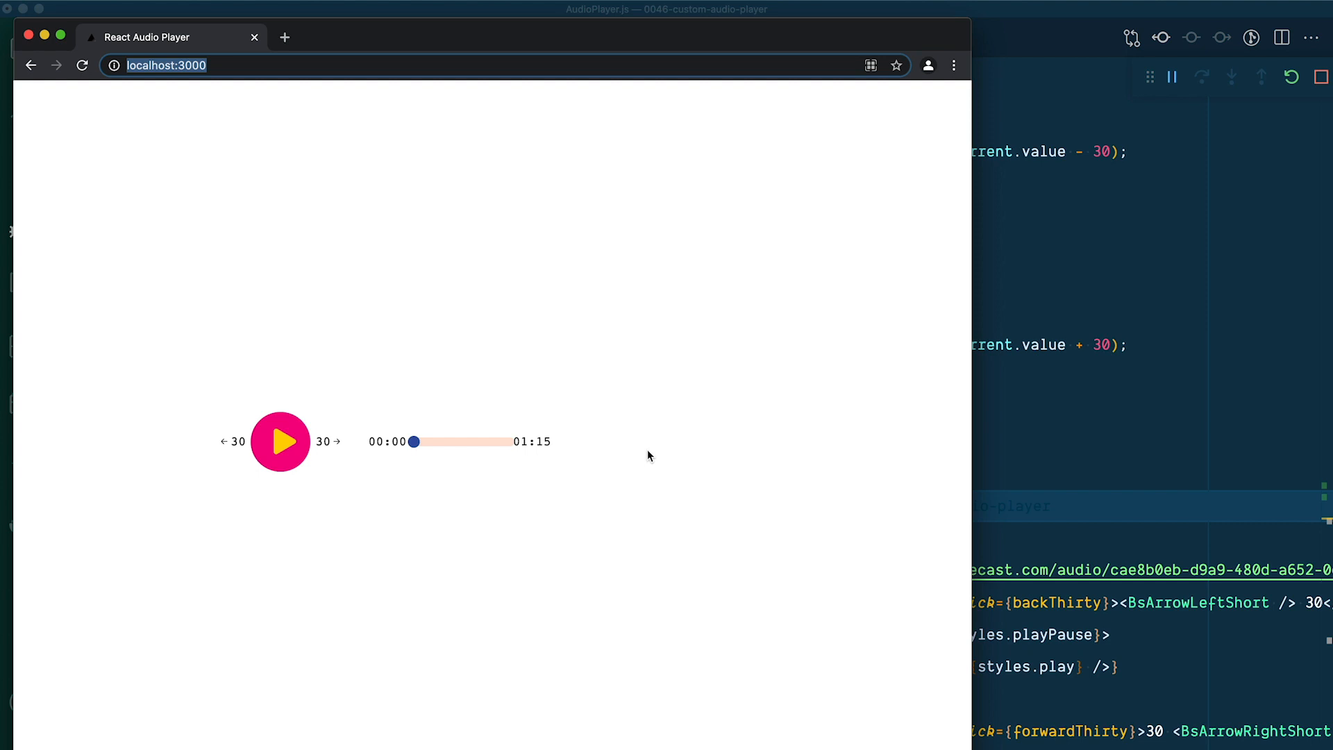
{"action": "mouse_move", "coordinate": [571, 496]}
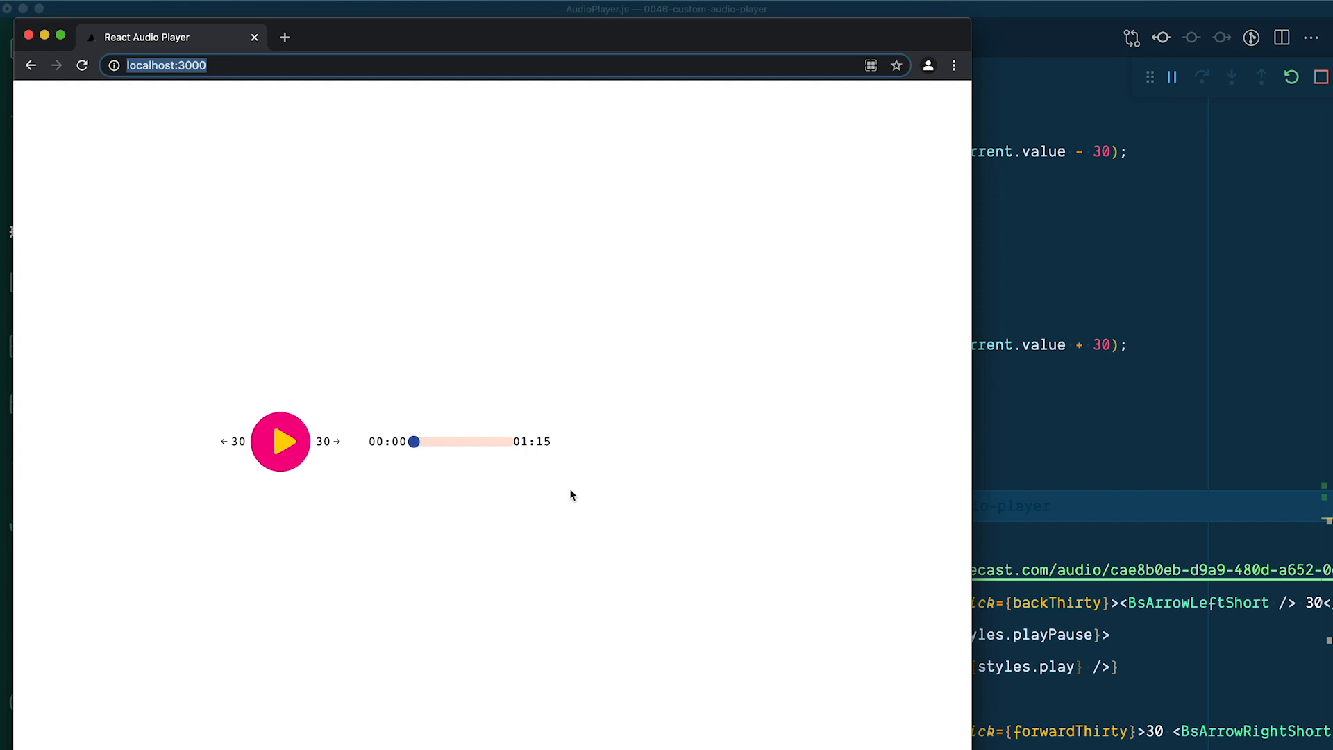
{"action": "mouse_move", "coordinate": [325, 442]}
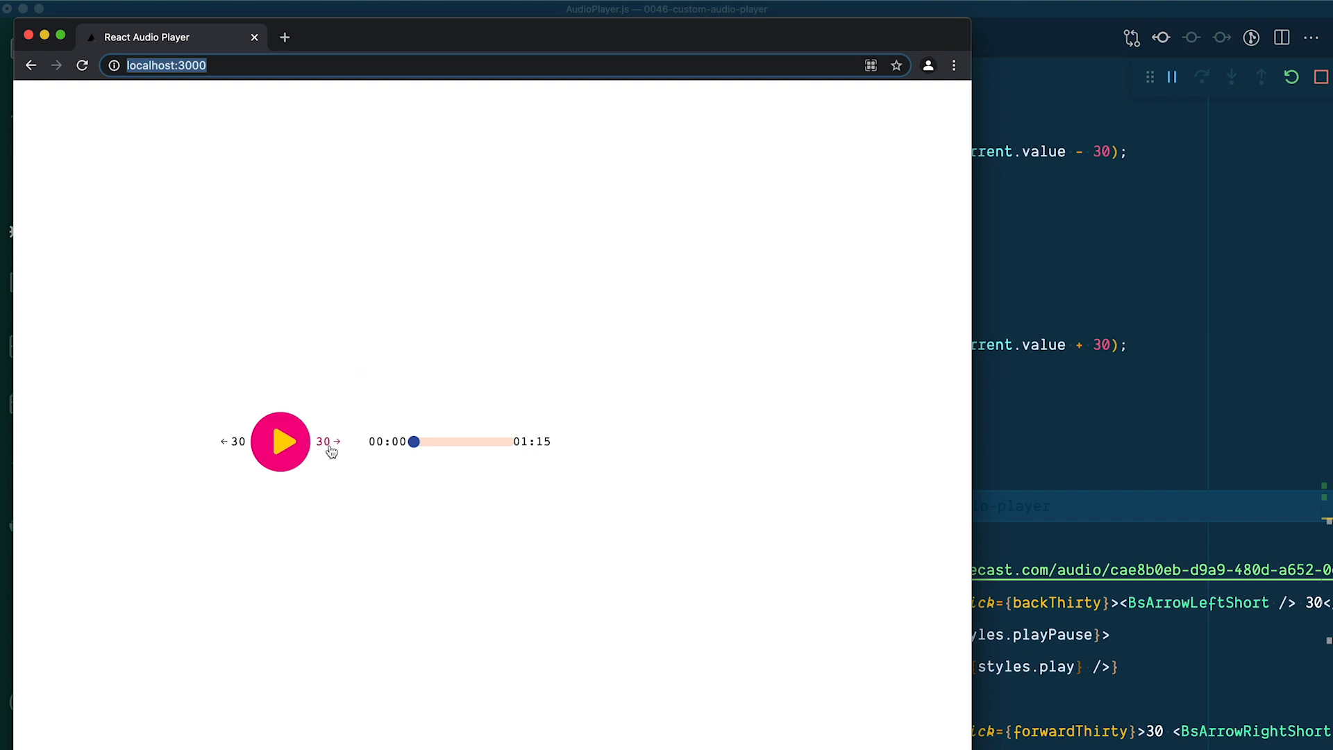
{"action": "left_click", "coordinate": [326, 442]}
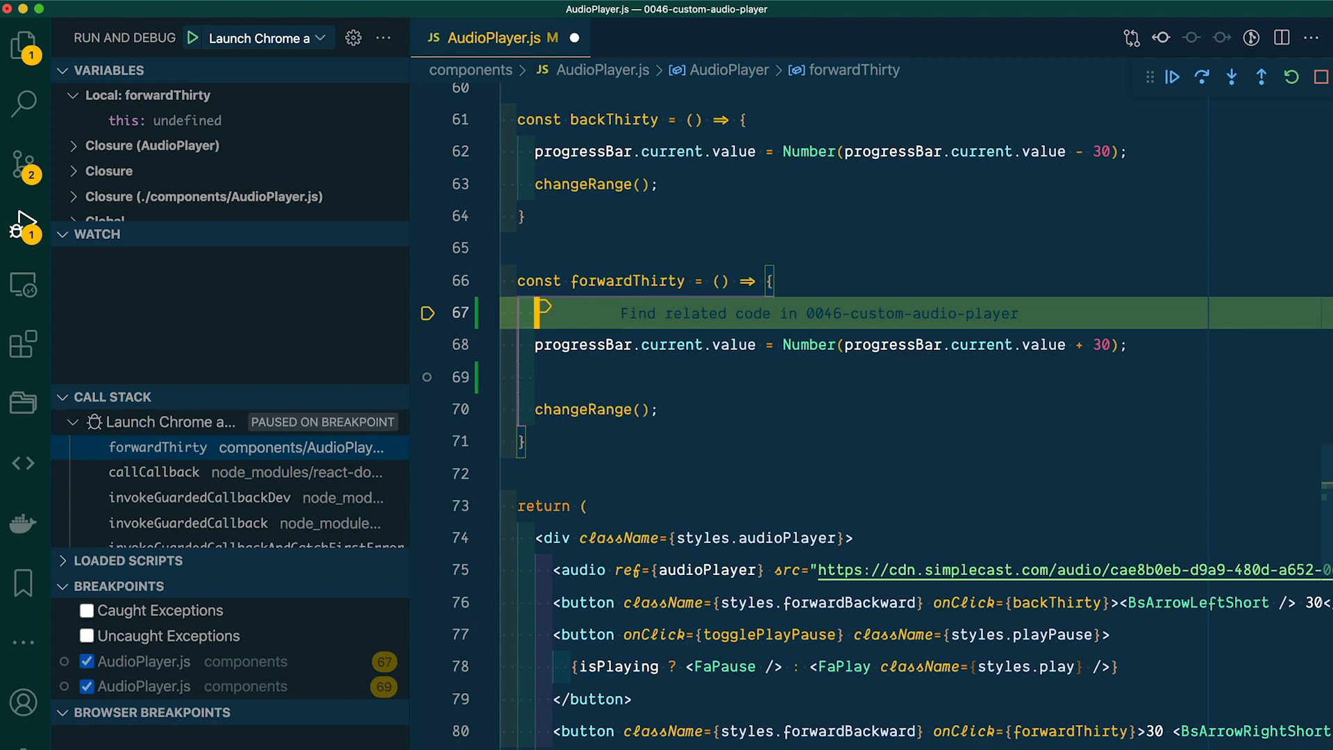
Step: Type const hello = "world"; into forwardThirty while paused
{"action": "type", "text": "const hello"}
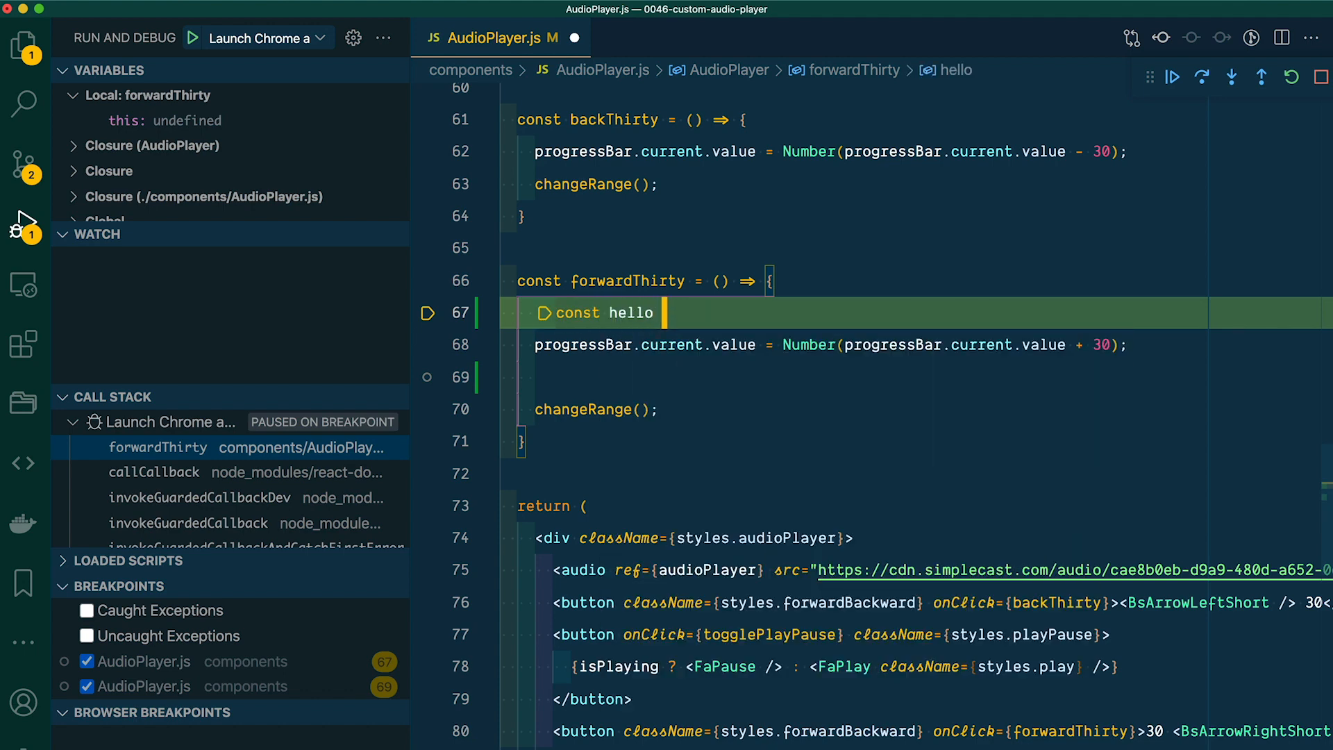
{"action": "type", "text": "= \"world\";"}
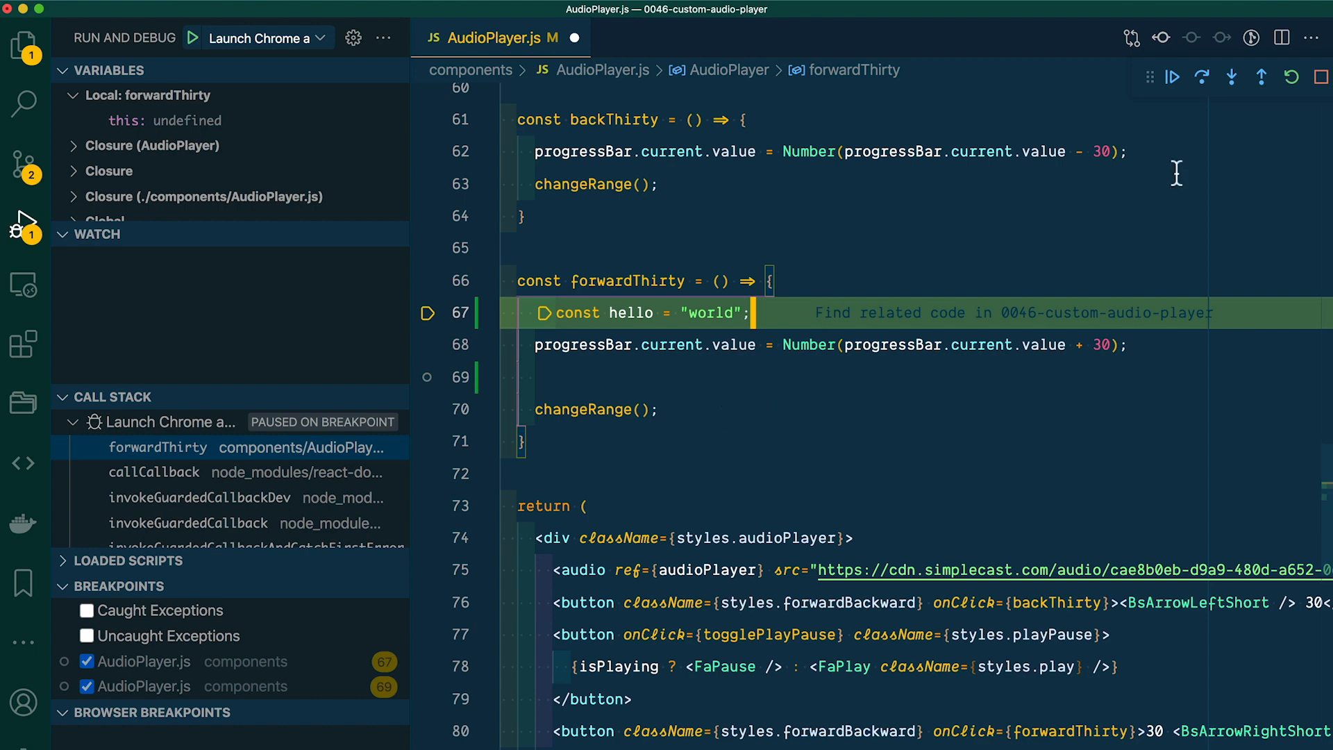
{"action": "mouse_move", "coordinate": [1322, 77]}
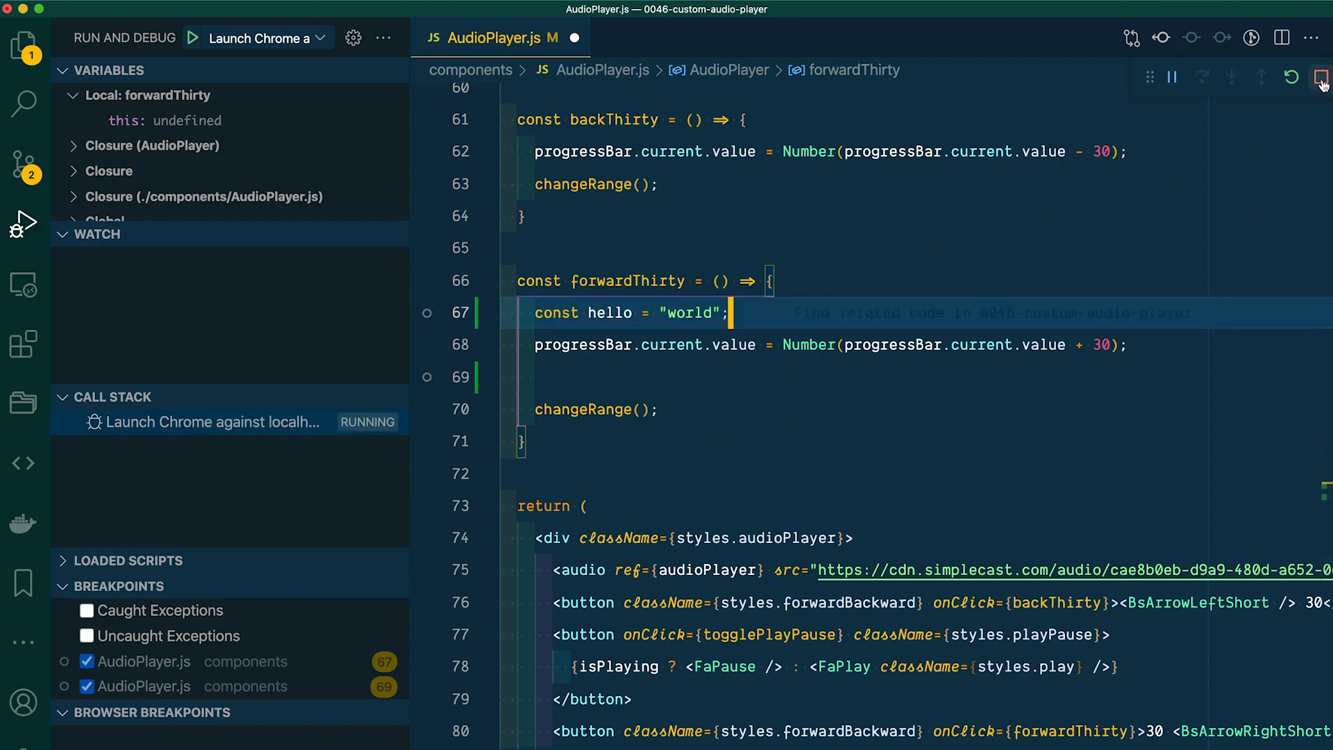
Step: Restart the Chrome debug session and continue to the changeRange breakpoint, where hello is 'world'
{"action": "left_click", "coordinate": [1322, 77]}
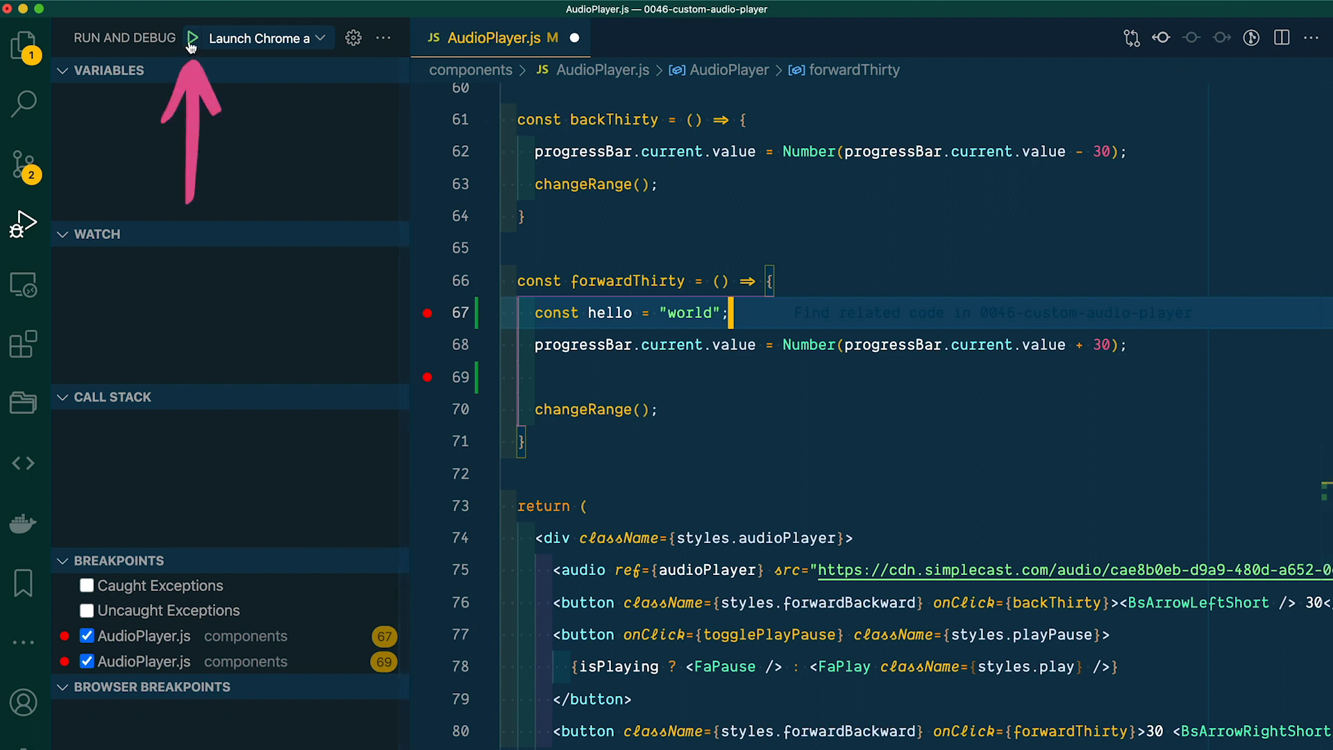
{"action": "left_click", "coordinate": [192, 37]}
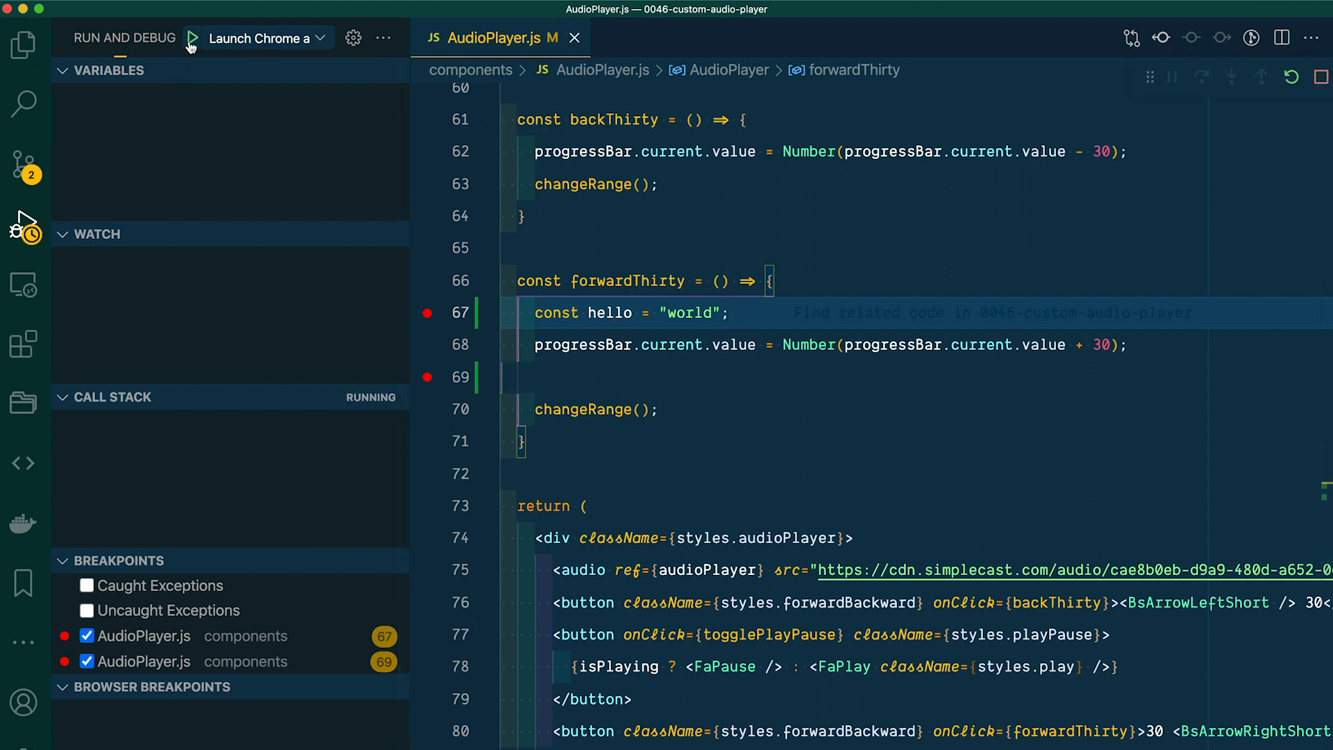
{"action": "left_click", "coordinate": [192, 38]}
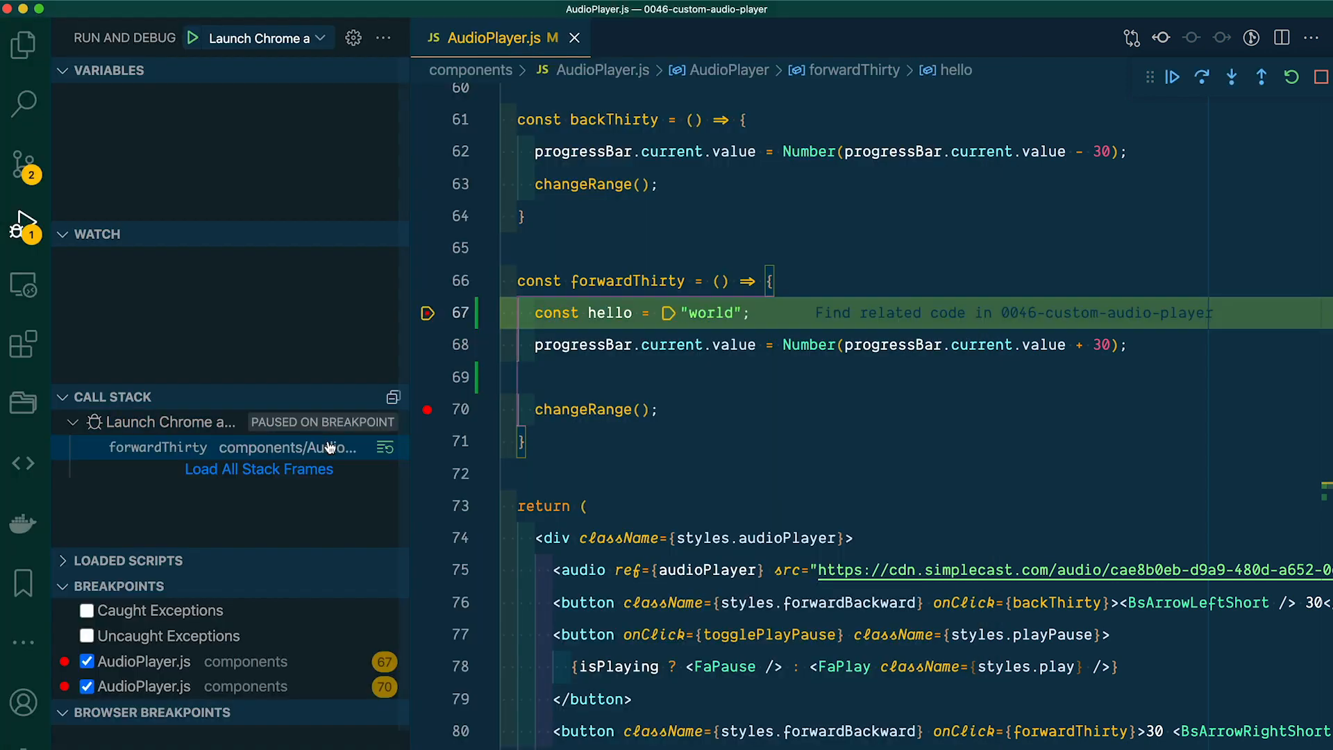
{"action": "left_click", "coordinate": [258, 469]}
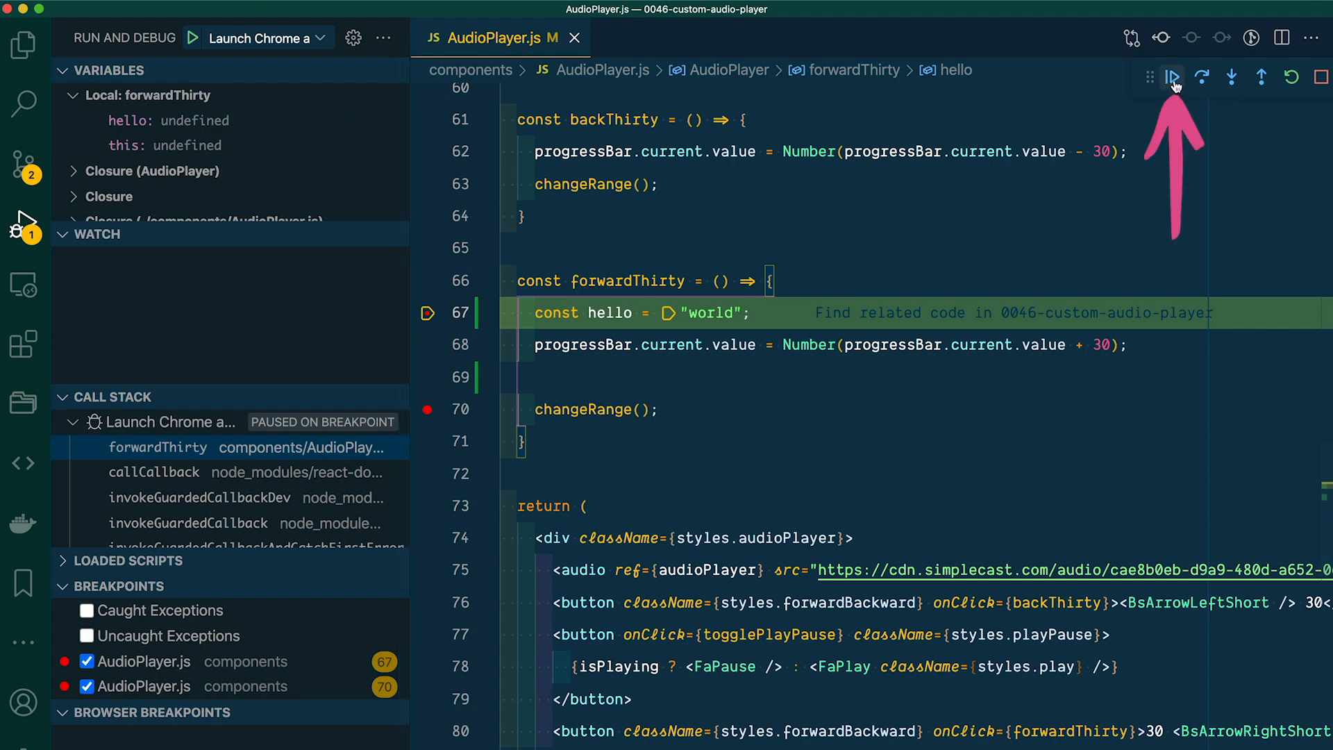
{"action": "left_click", "coordinate": [1174, 76]}
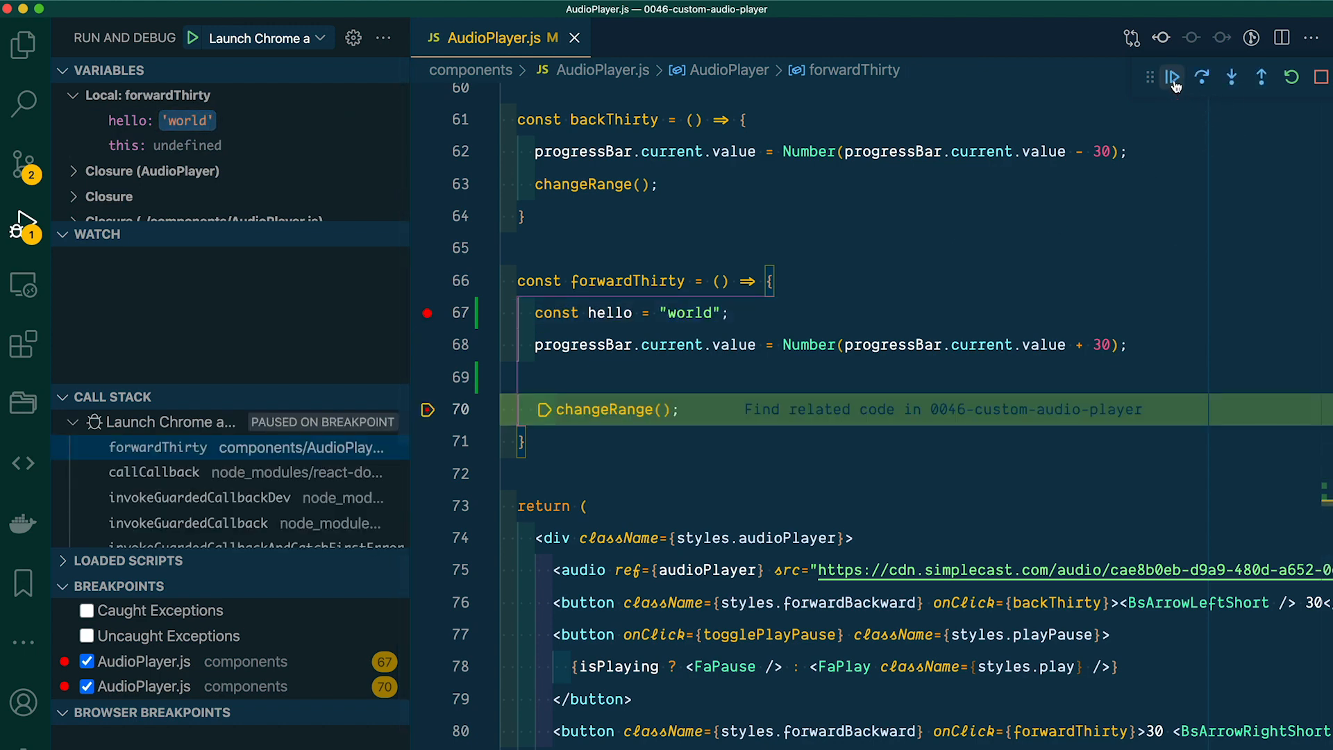
{"action": "mouse_move", "coordinate": [1174, 77]}
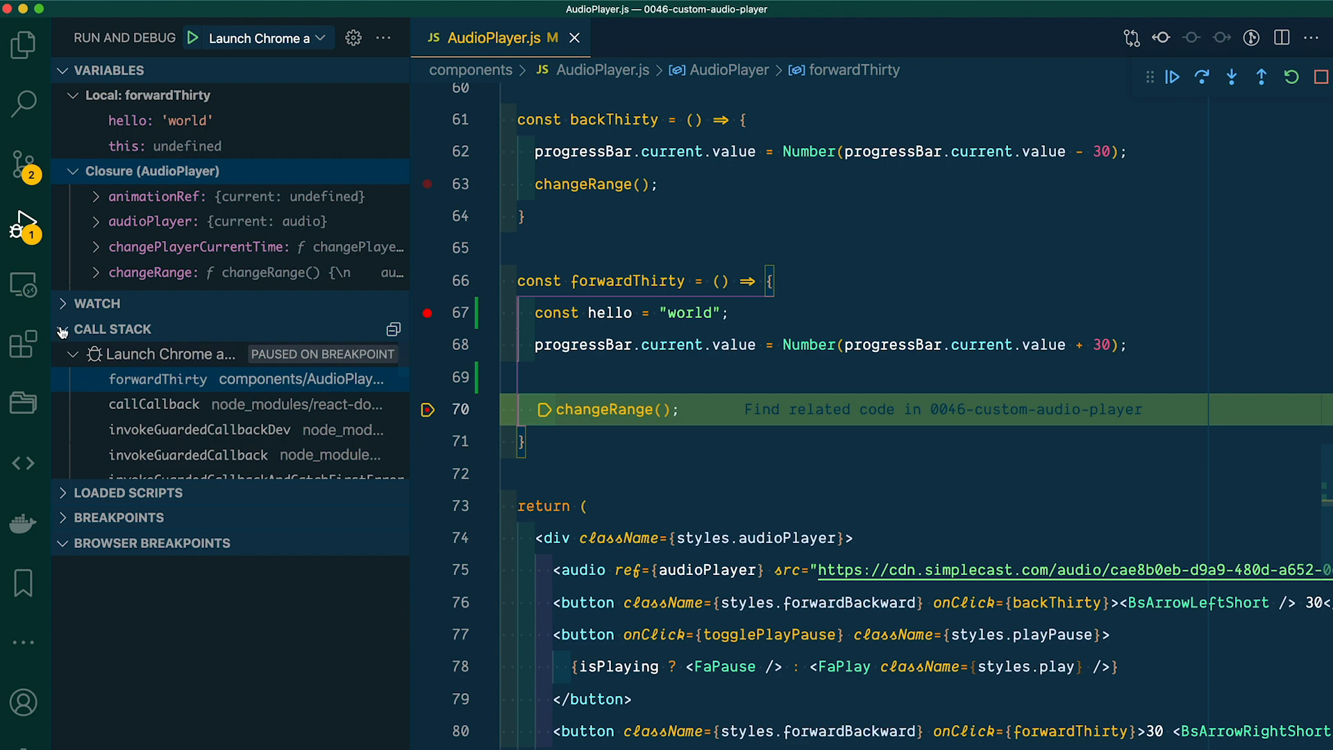
Step: Collapse the Call Stack and expand the Watch section while paused in AudioPlayer
{"action": "left_click", "coordinate": [148, 171]}
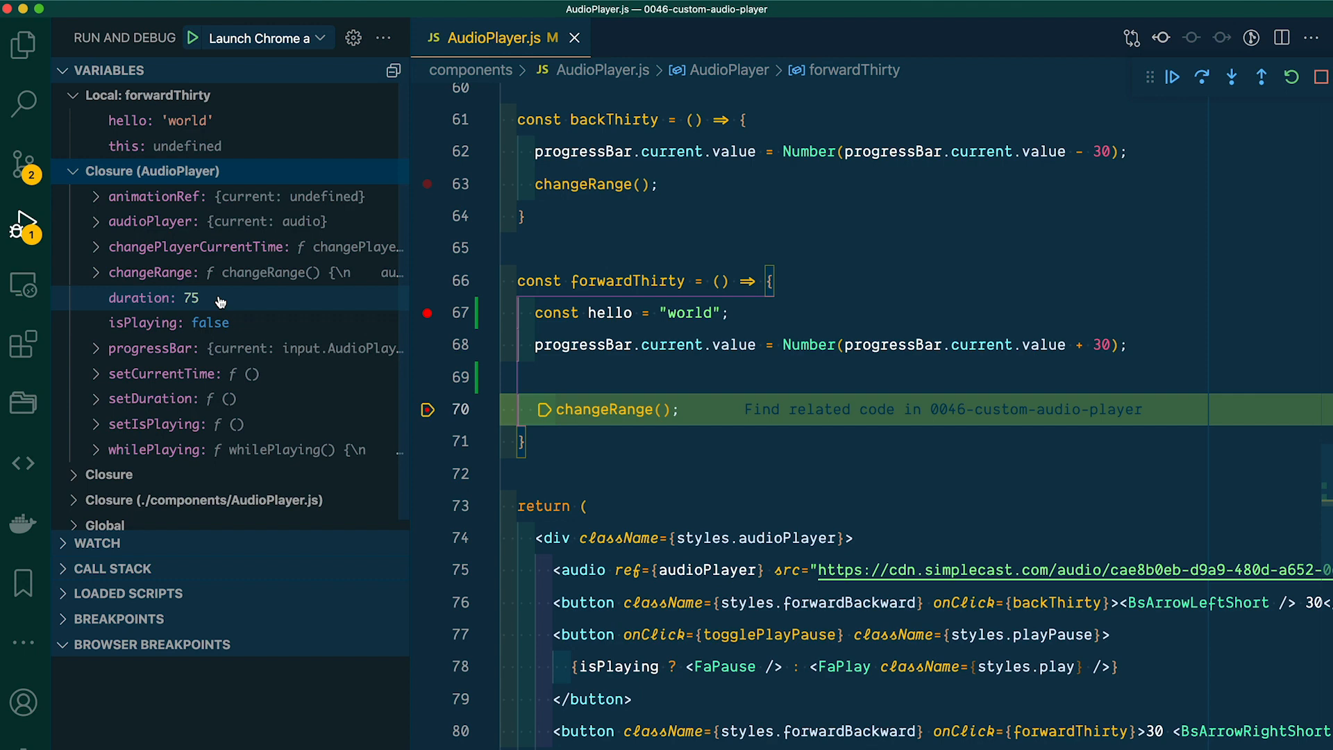
{"action": "mouse_move", "coordinate": [106, 666]}
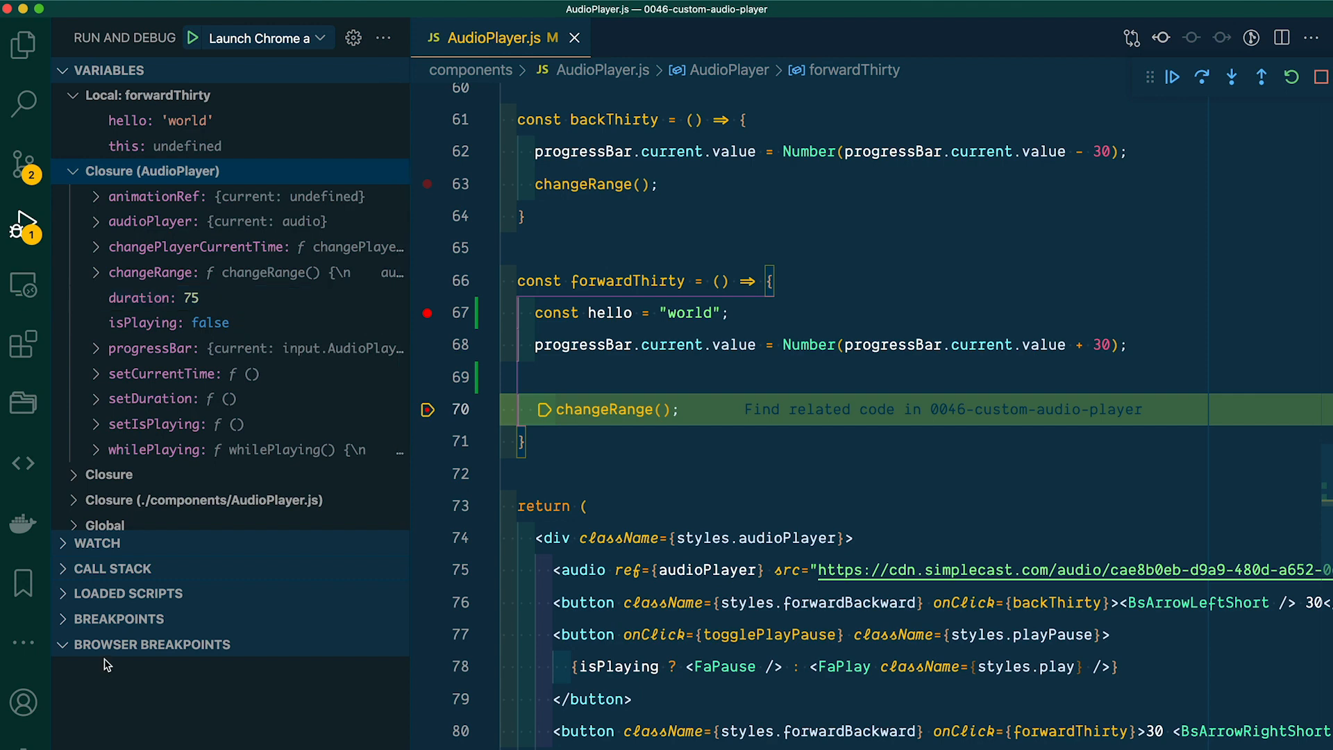
{"action": "mouse_move", "coordinate": [67, 573]}
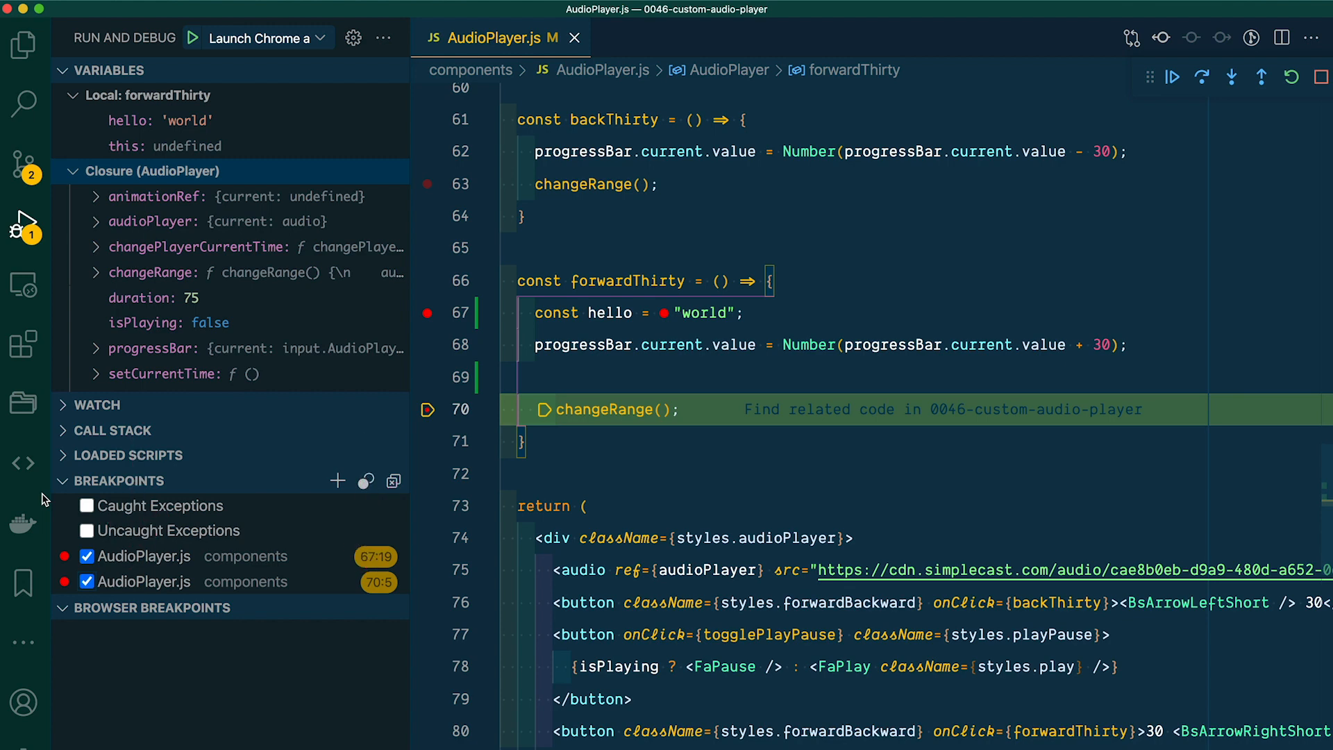
{"action": "left_click", "coordinate": [87, 556]}
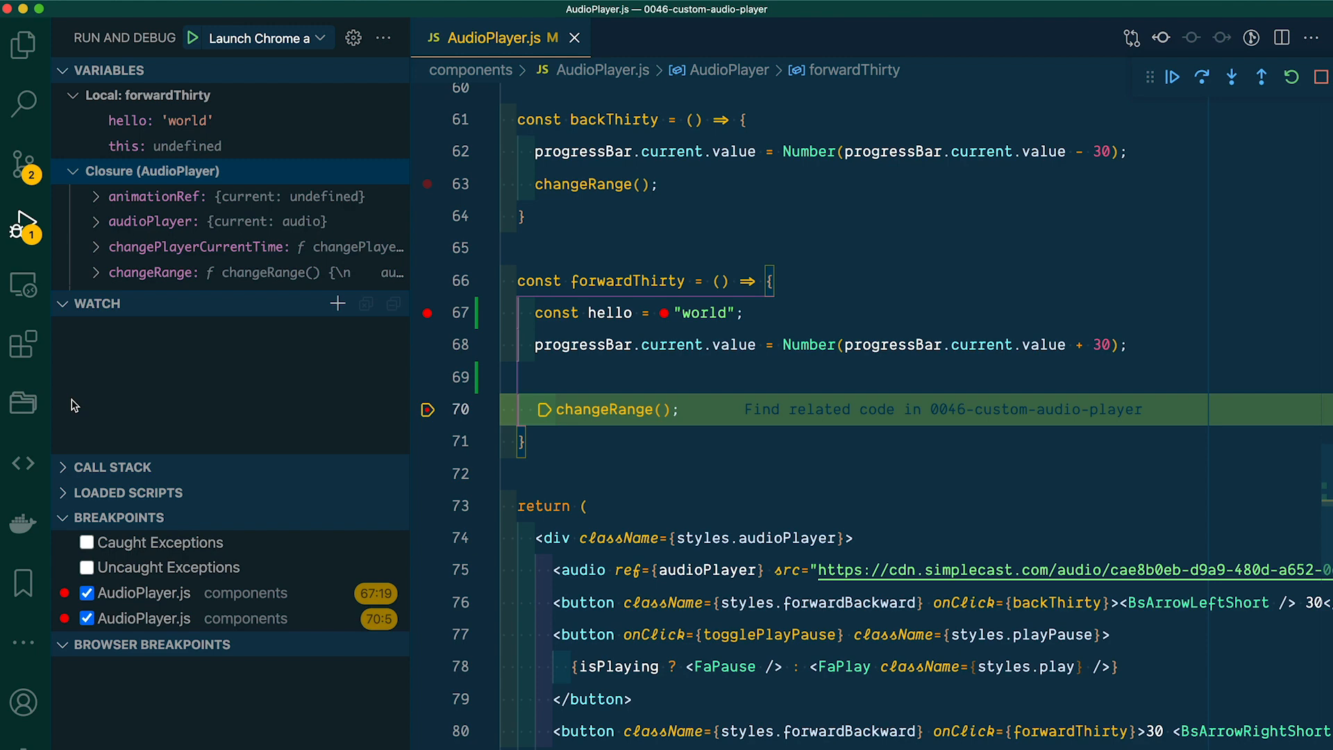
Step: Watch progressBar.current.value and continue through a forward skip until it reads '75'
{"action": "left_click", "coordinate": [338, 303]}
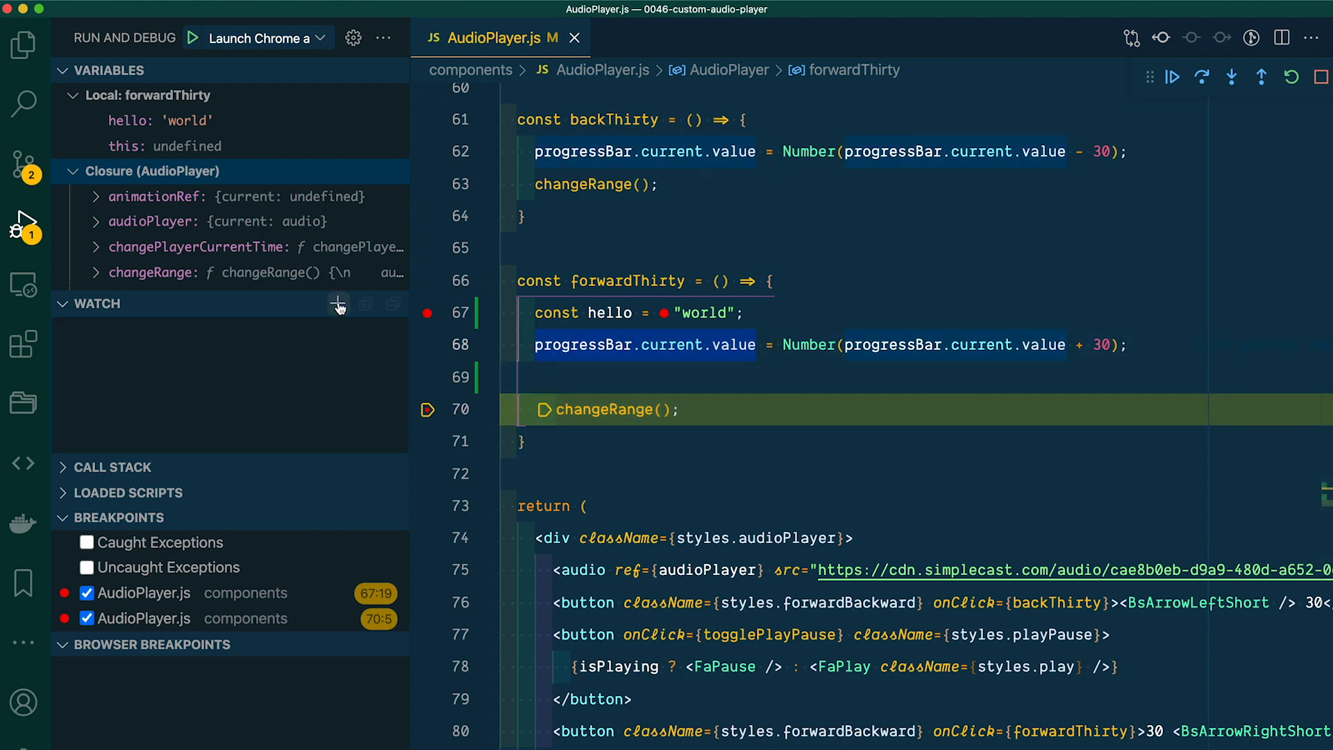
{"action": "left_click", "coordinate": [338, 303]}
{"action": "type", "text": "progressBar.current.value"}
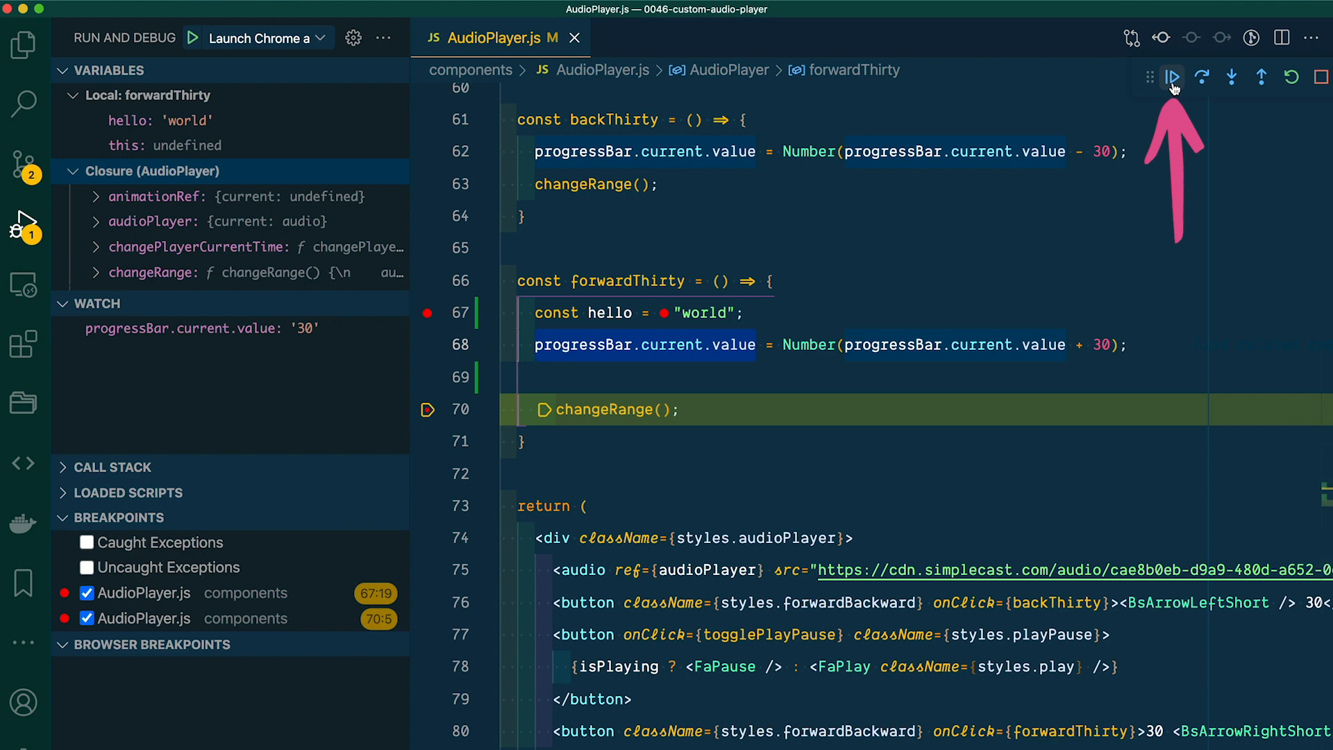
{"action": "left_click", "coordinate": [1171, 77]}
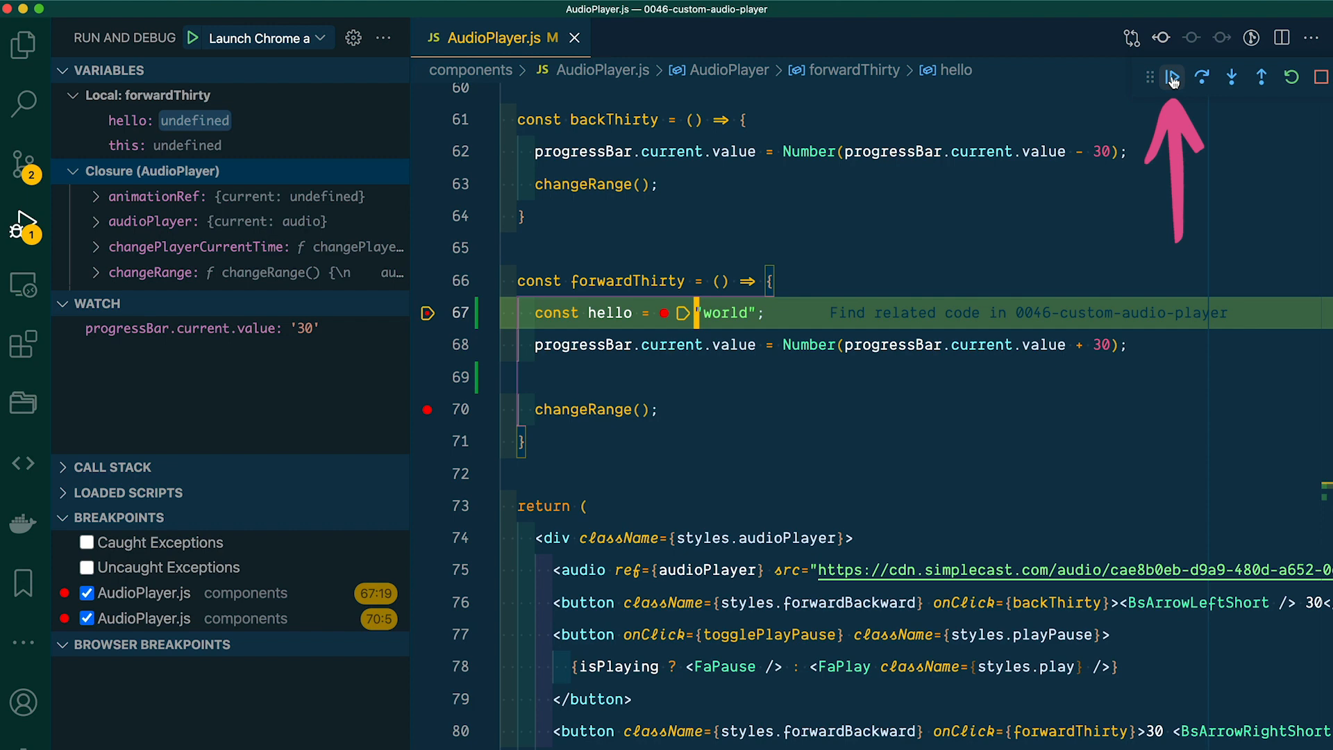
{"action": "left_click", "coordinate": [1202, 76]}
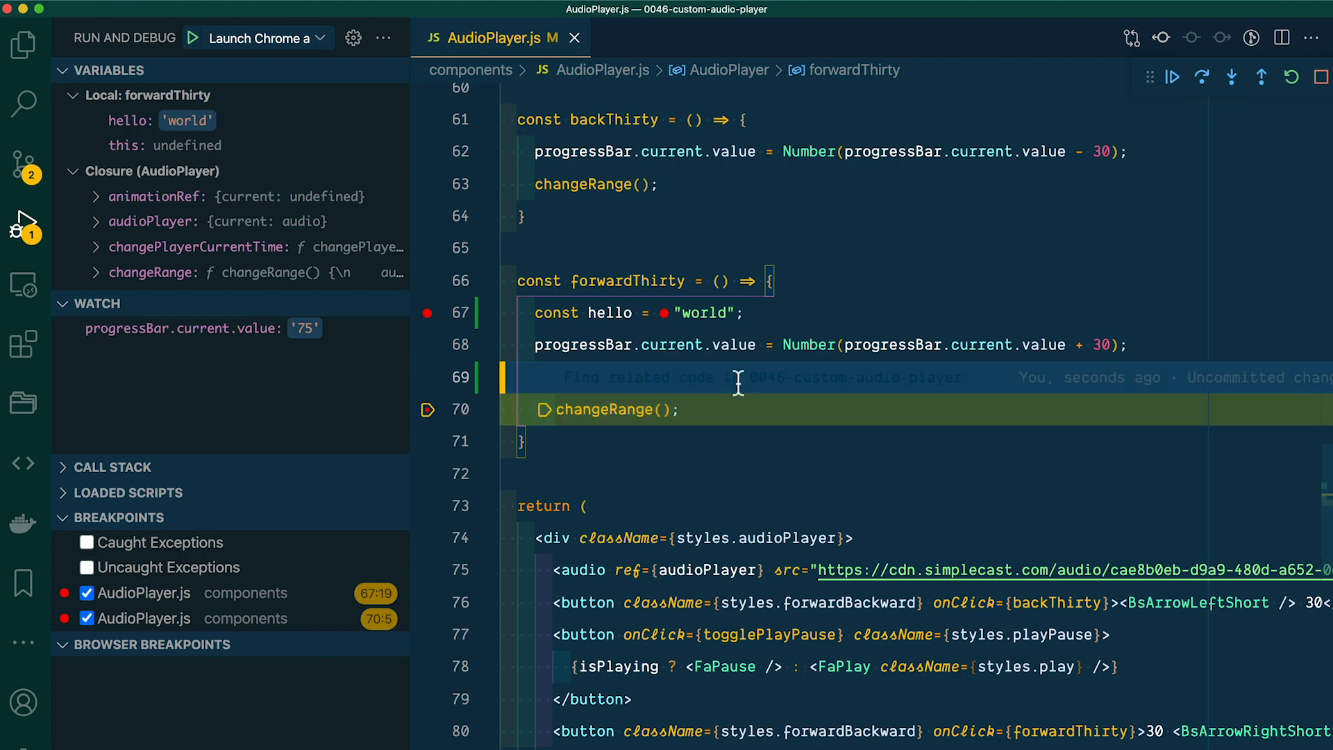
{"action": "mouse_move", "coordinate": [739, 344]}
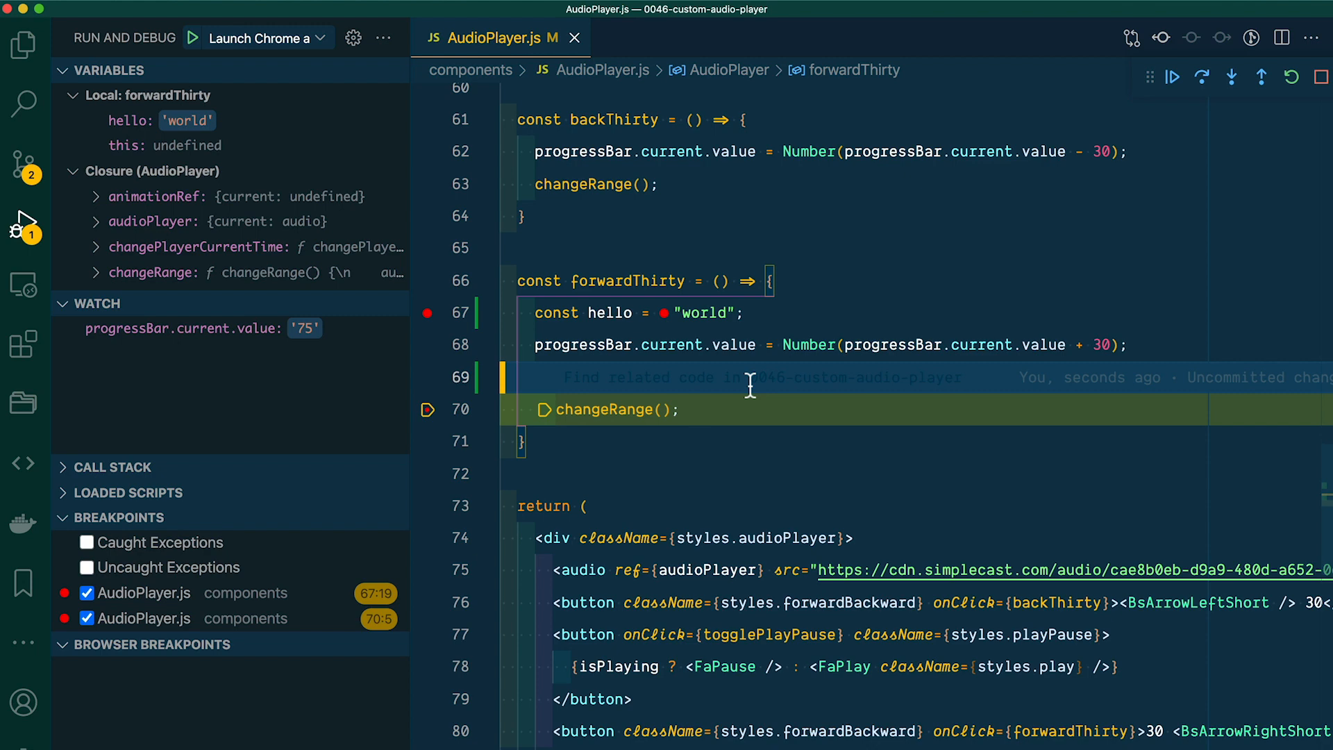
{"action": "mouse_move", "coordinate": [1323, 144]}
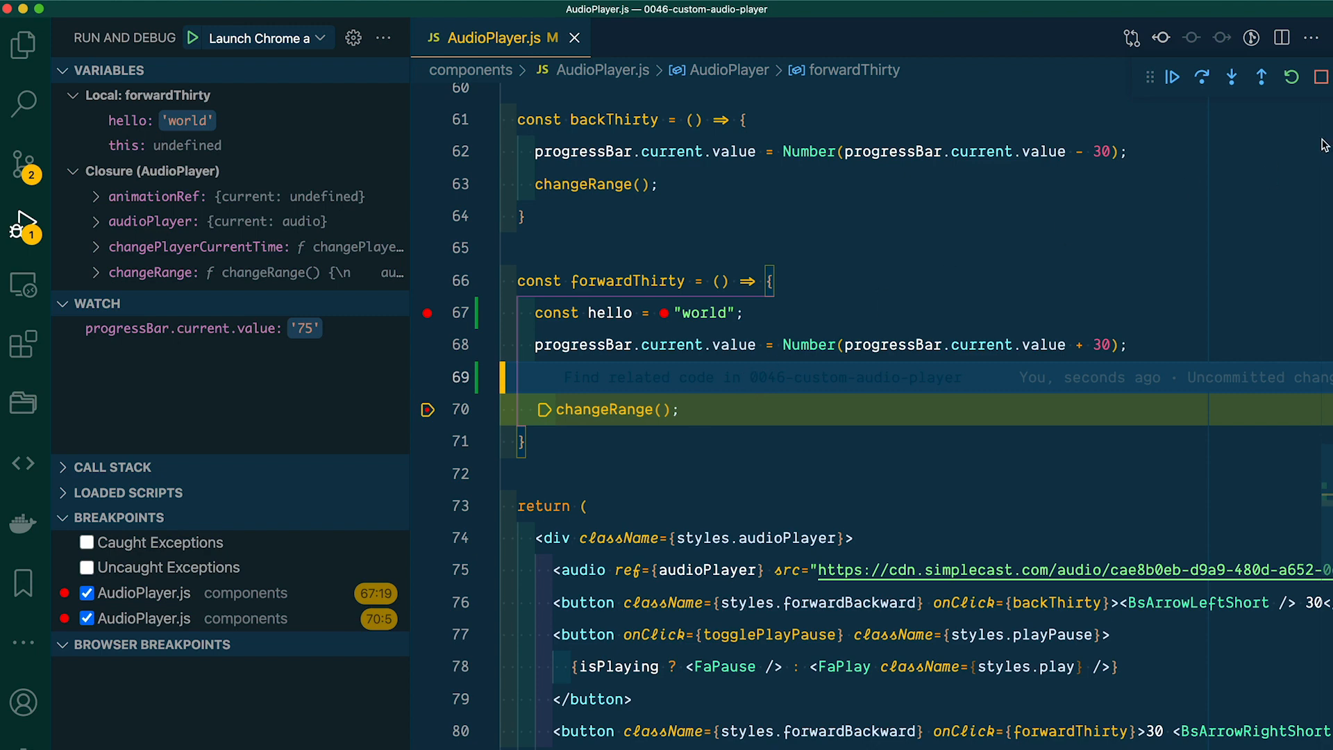
Step: Stop the current debug session and relaunch the Launch Chrome configuration
{"action": "left_click", "coordinate": [1321, 76]}
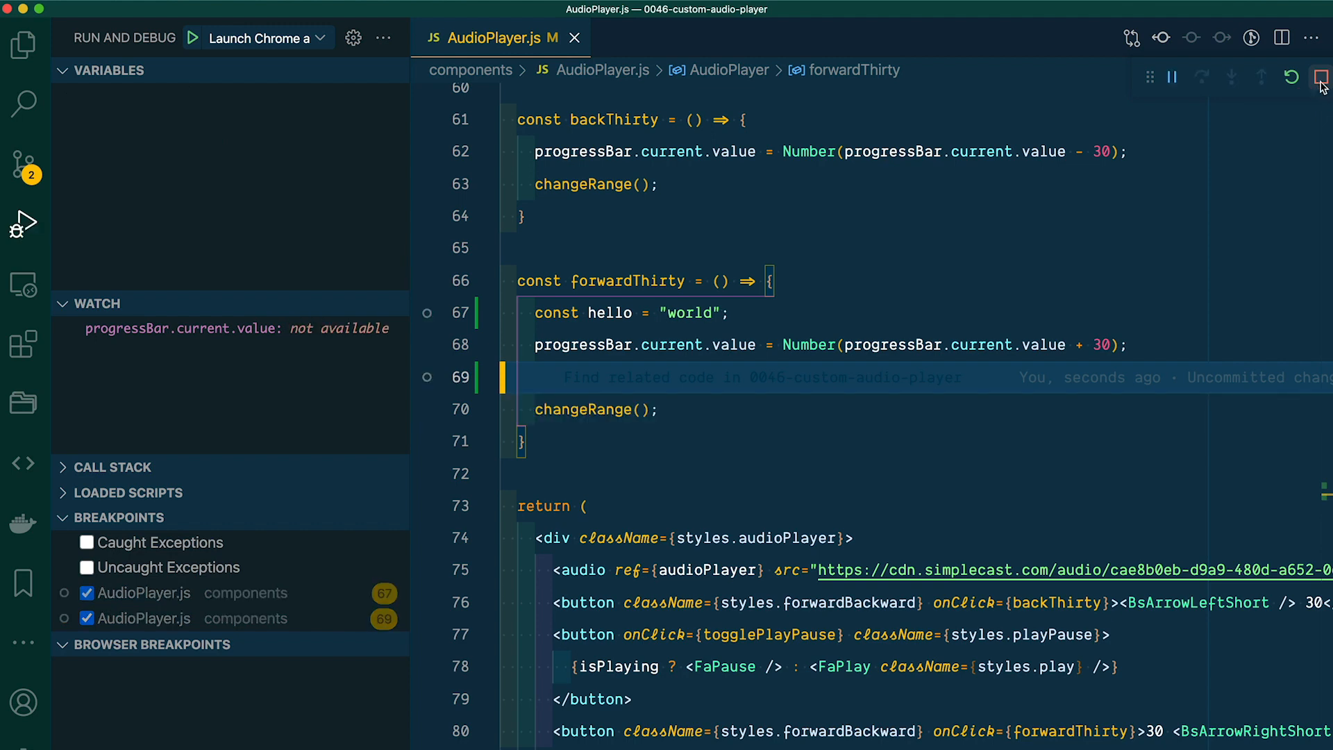
{"action": "left_click", "coordinate": [1321, 76]}
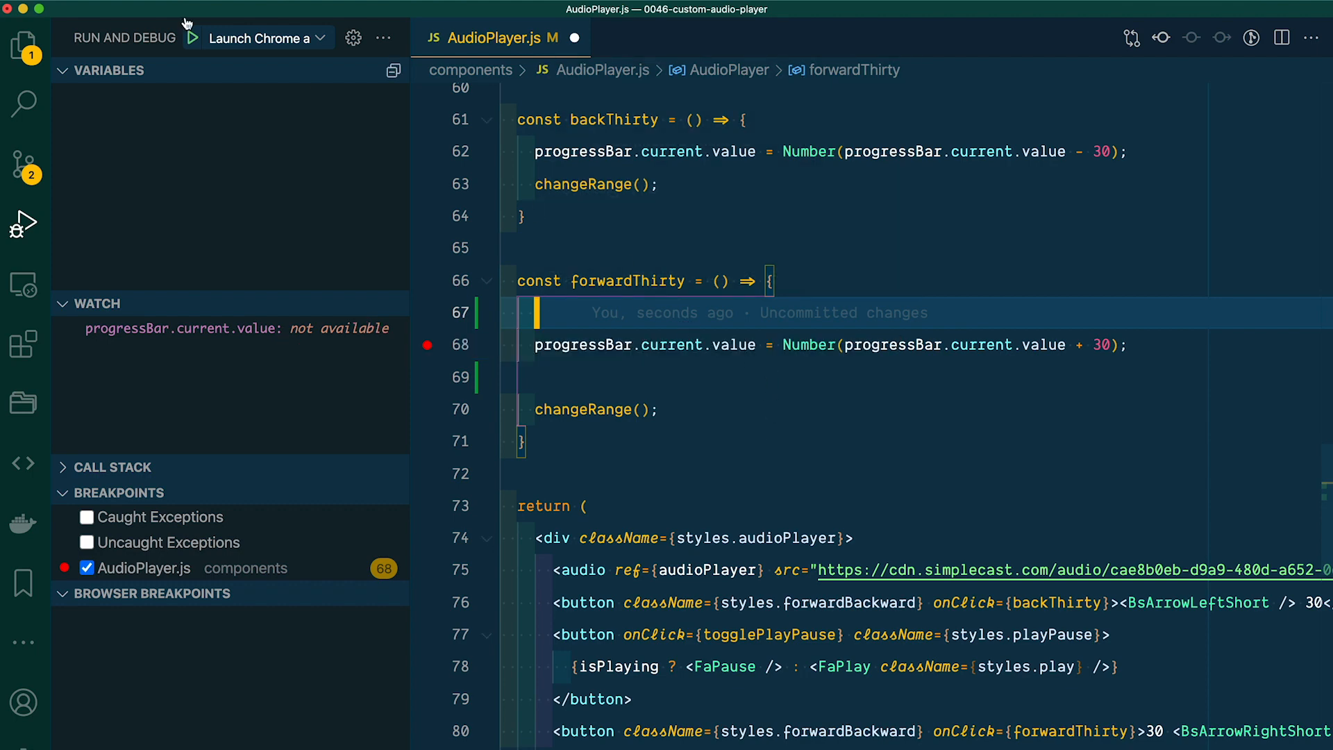
{"action": "left_click", "coordinate": [193, 37]}
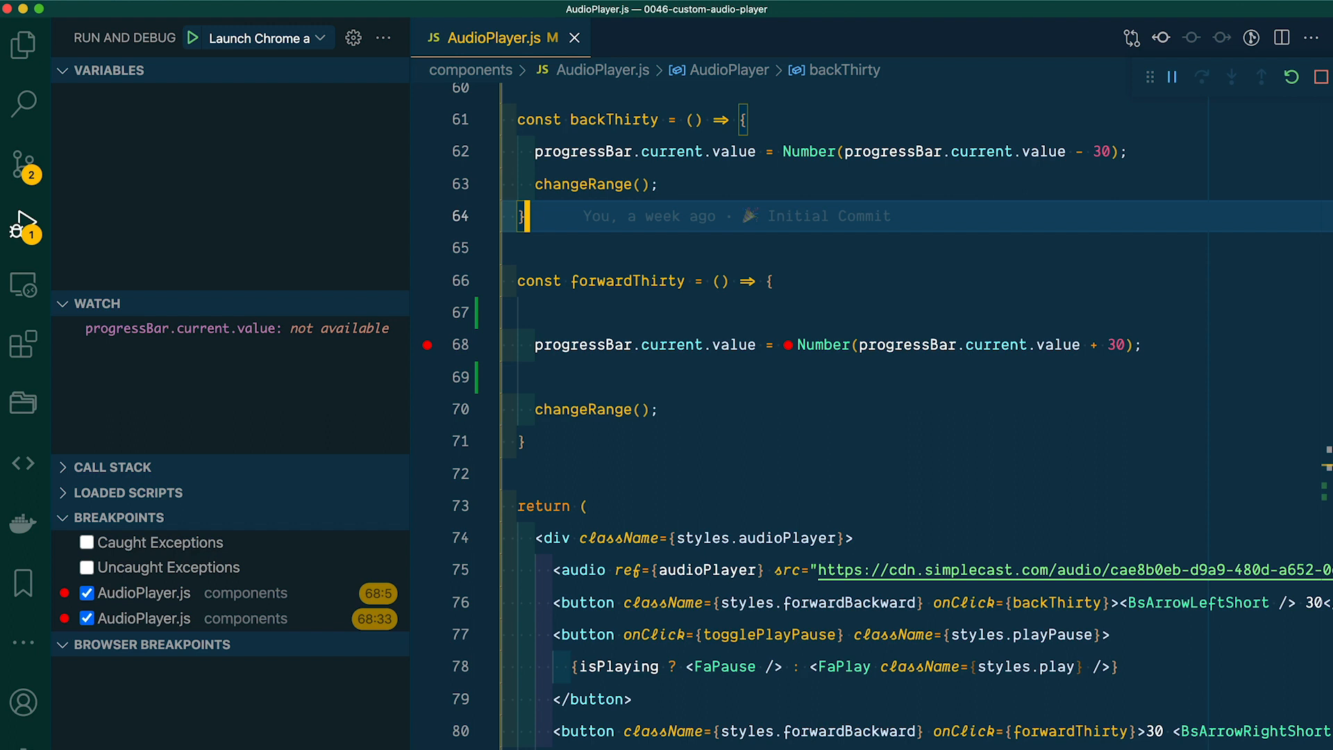
{"action": "mouse_move", "coordinate": [788, 354]}
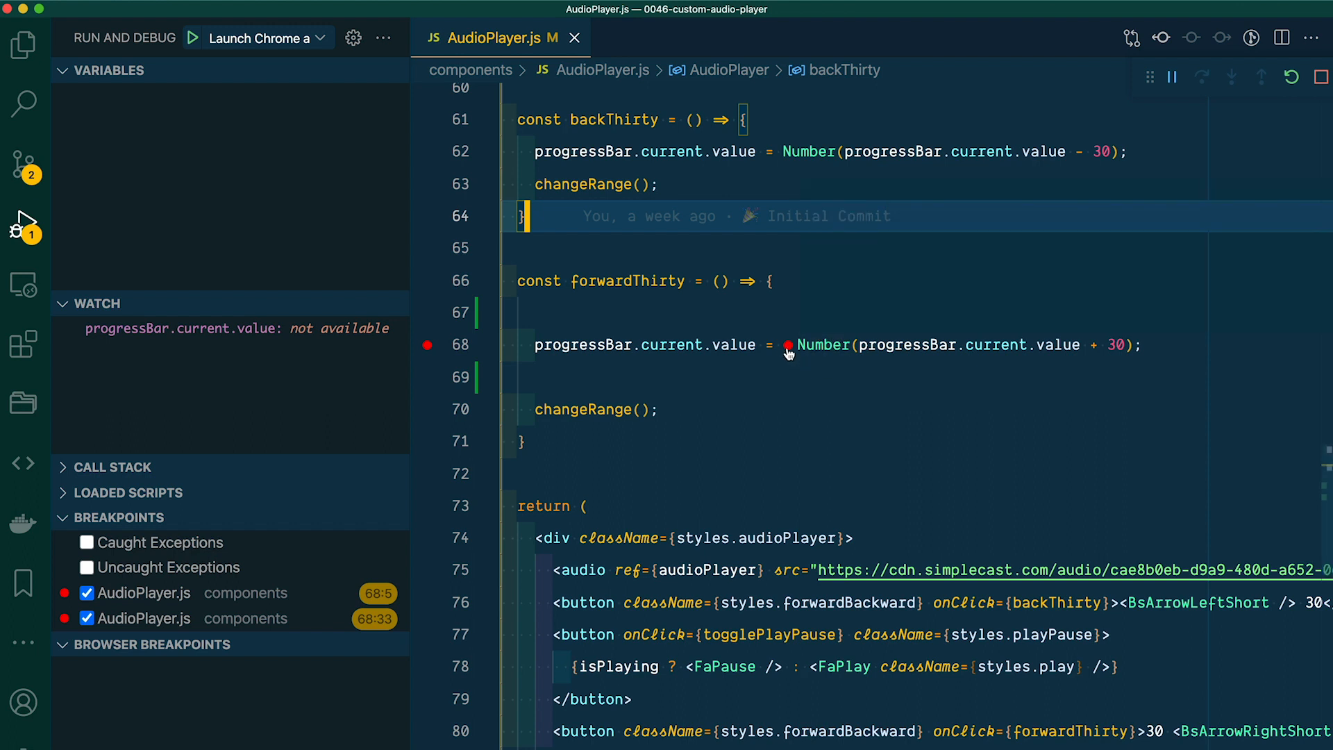
Step: Remove the inline breakpoint and give line 68's breakpoint the condition progressBar.current.value > 35
{"action": "left_click", "coordinate": [428, 345]}
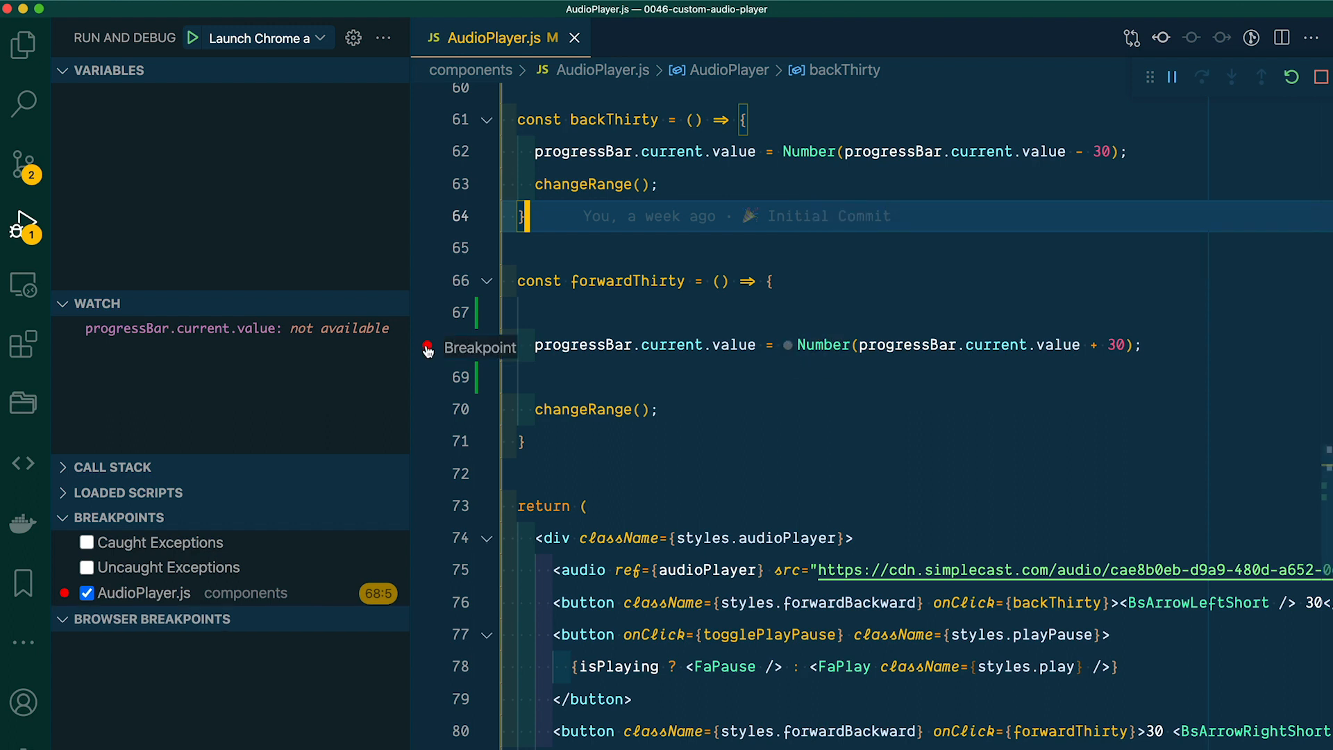
{"action": "right_click", "coordinate": [428, 349]}
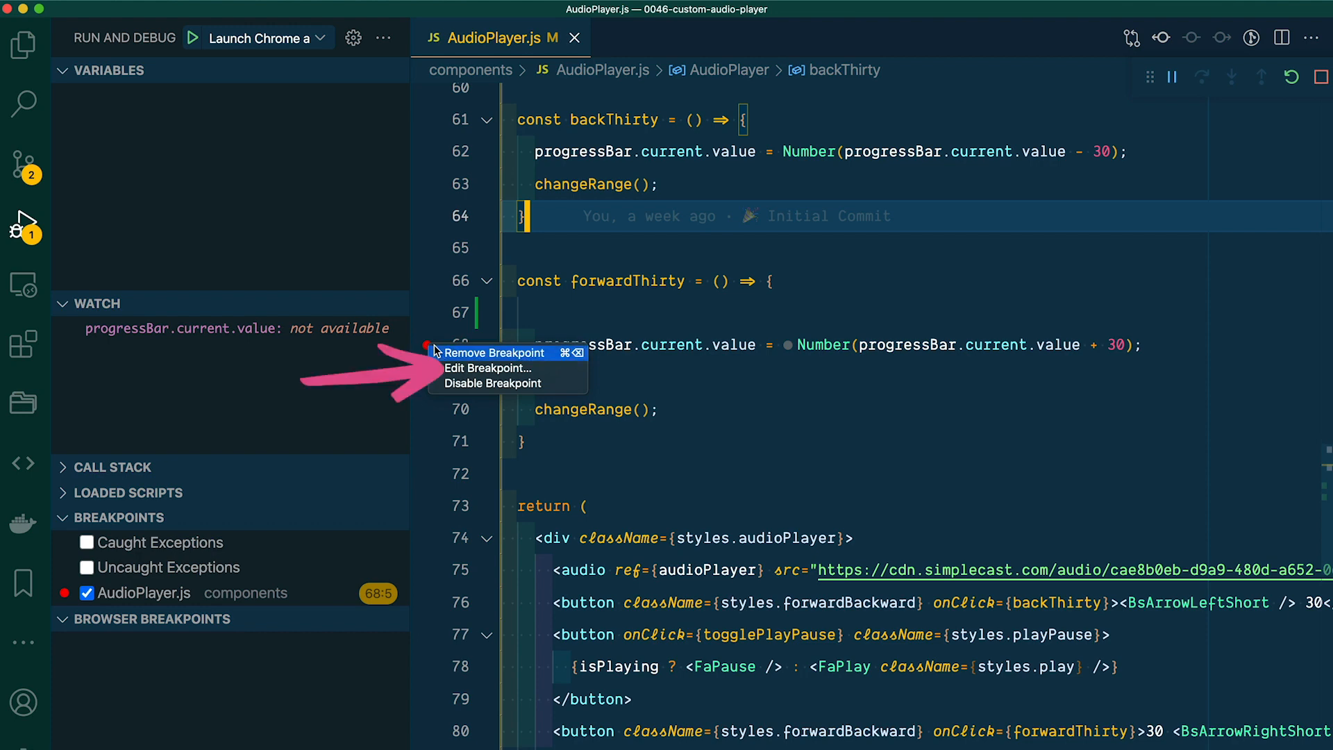
{"action": "left_click", "coordinate": [489, 368]}
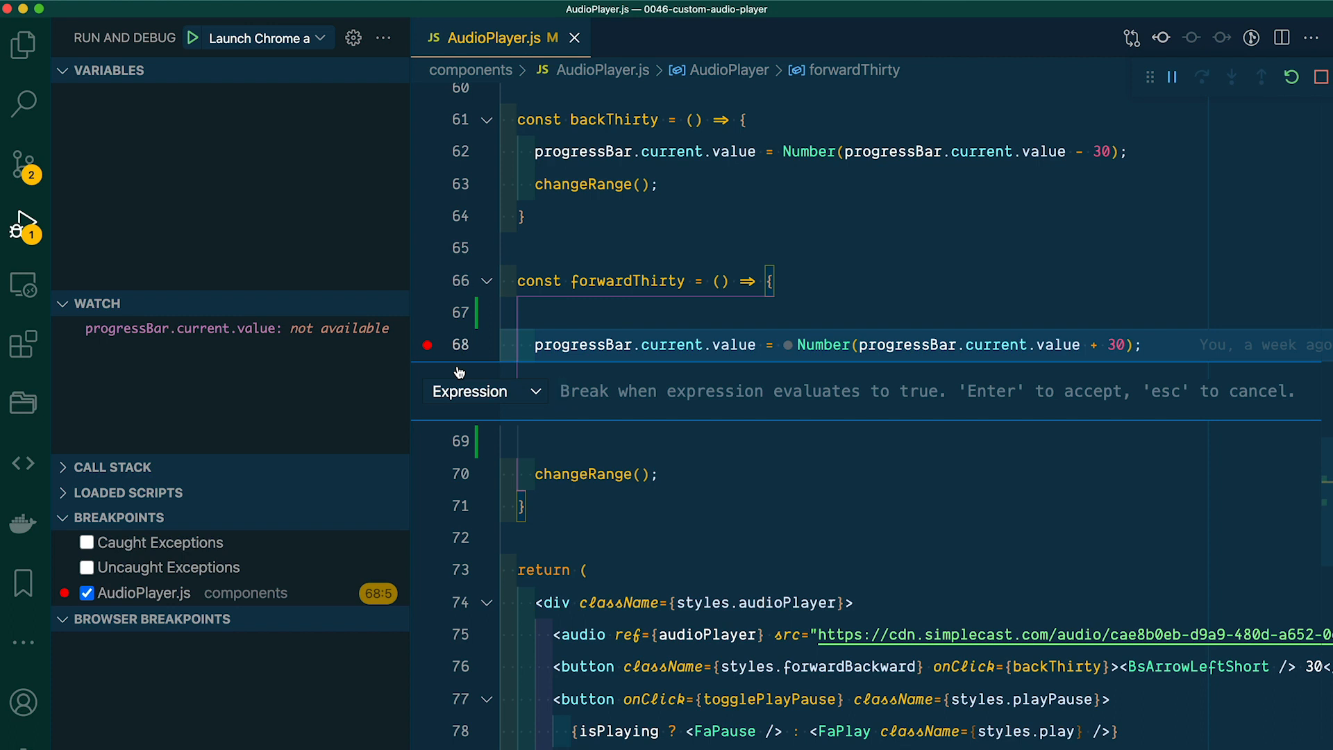
{"action": "mouse_move", "coordinate": [568, 400]}
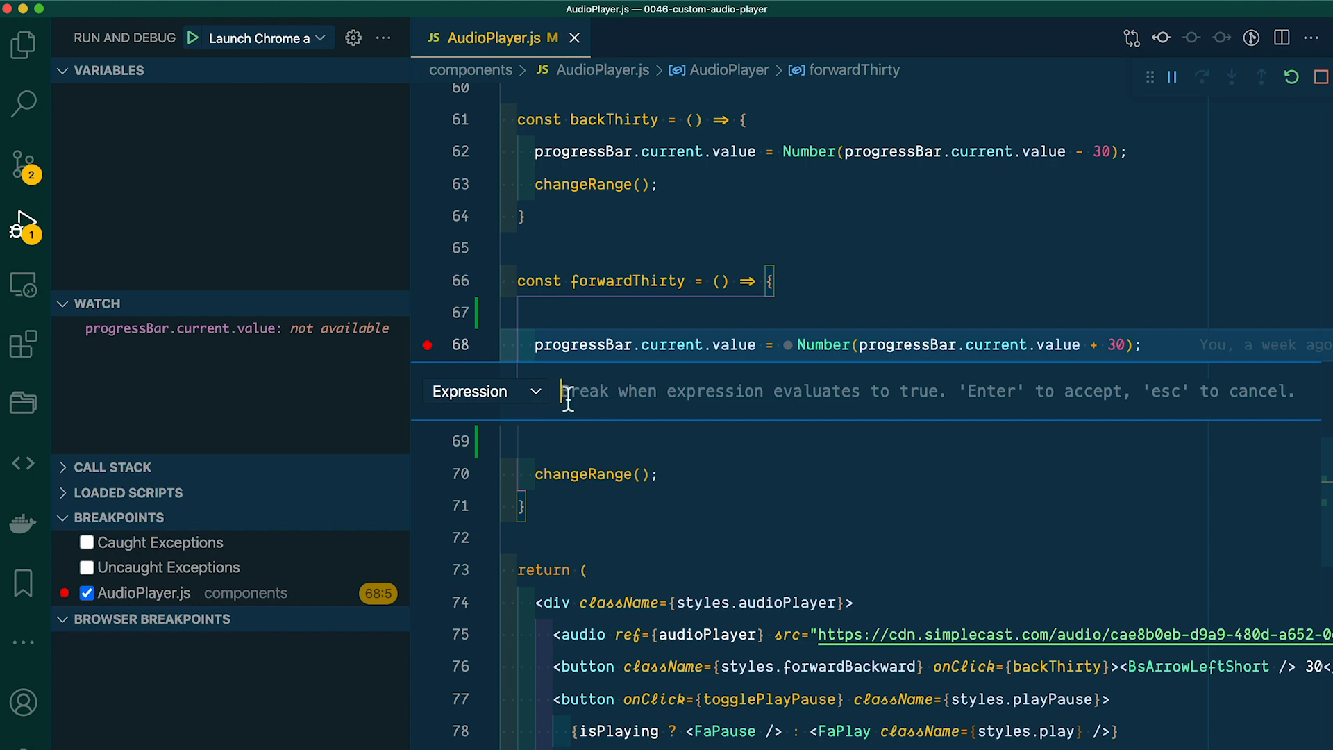
{"action": "type", "text": "progressBar"}
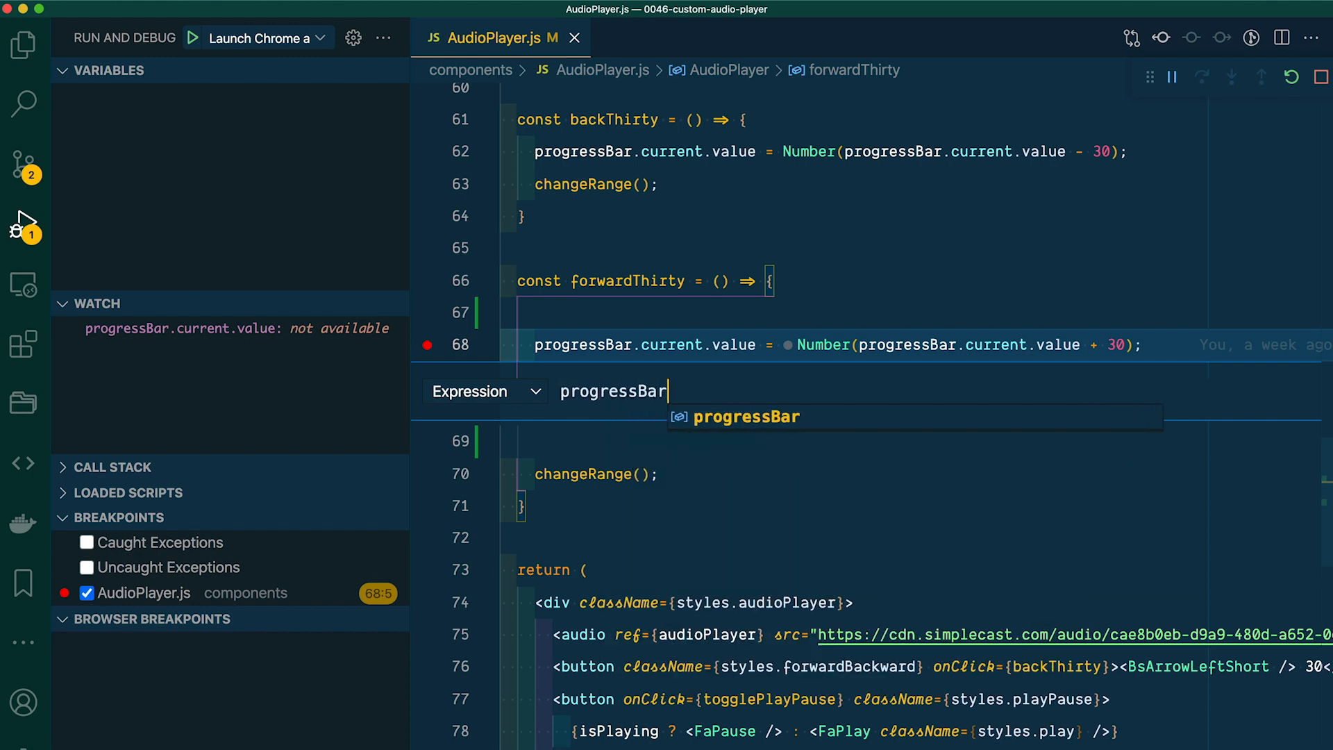
{"action": "type", "text": ".current"}
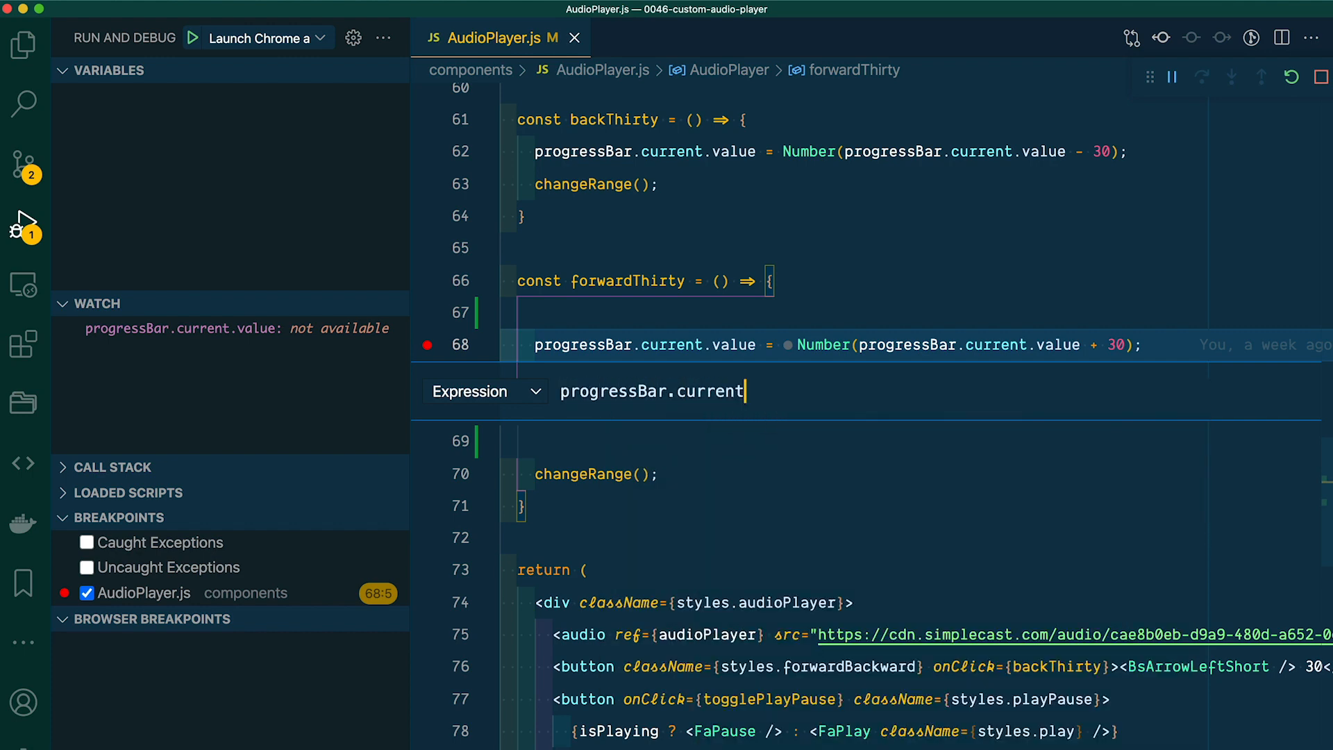
{"action": "type", "text": ".value >"}
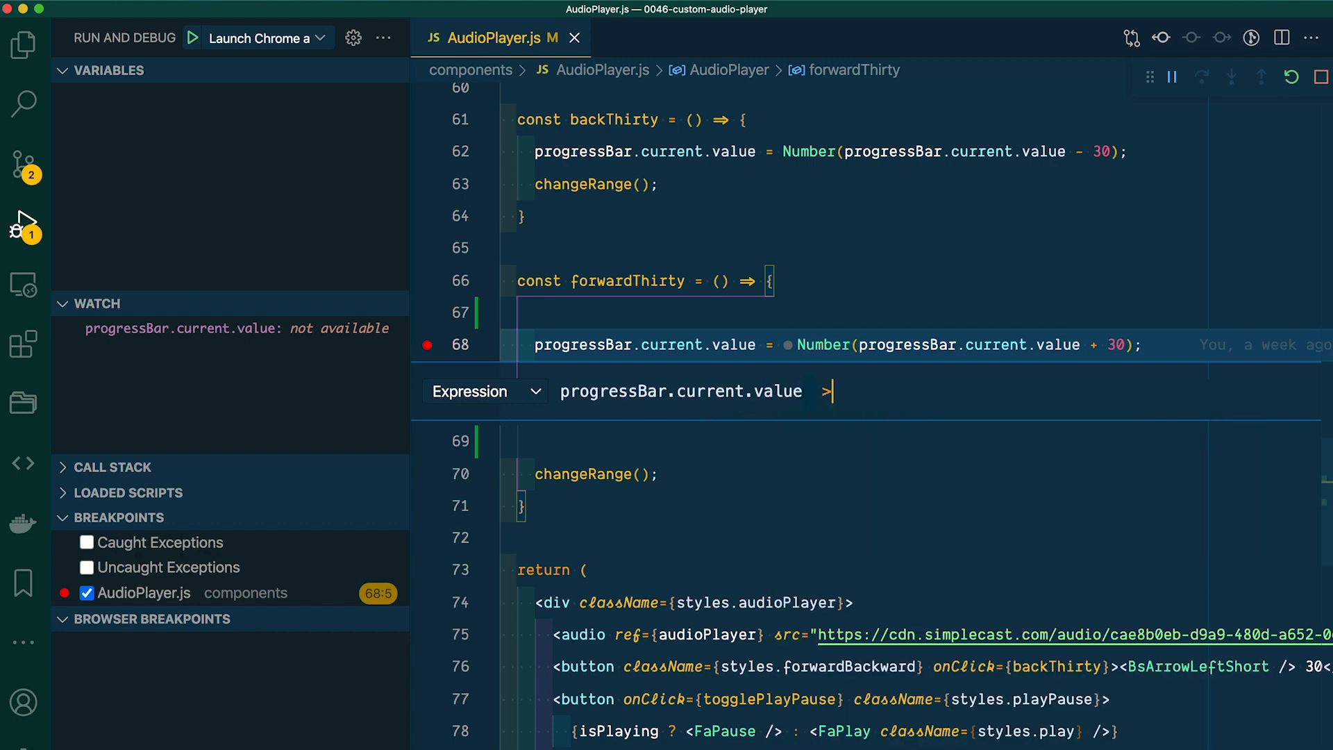
{"action": "type", "text": "35"}
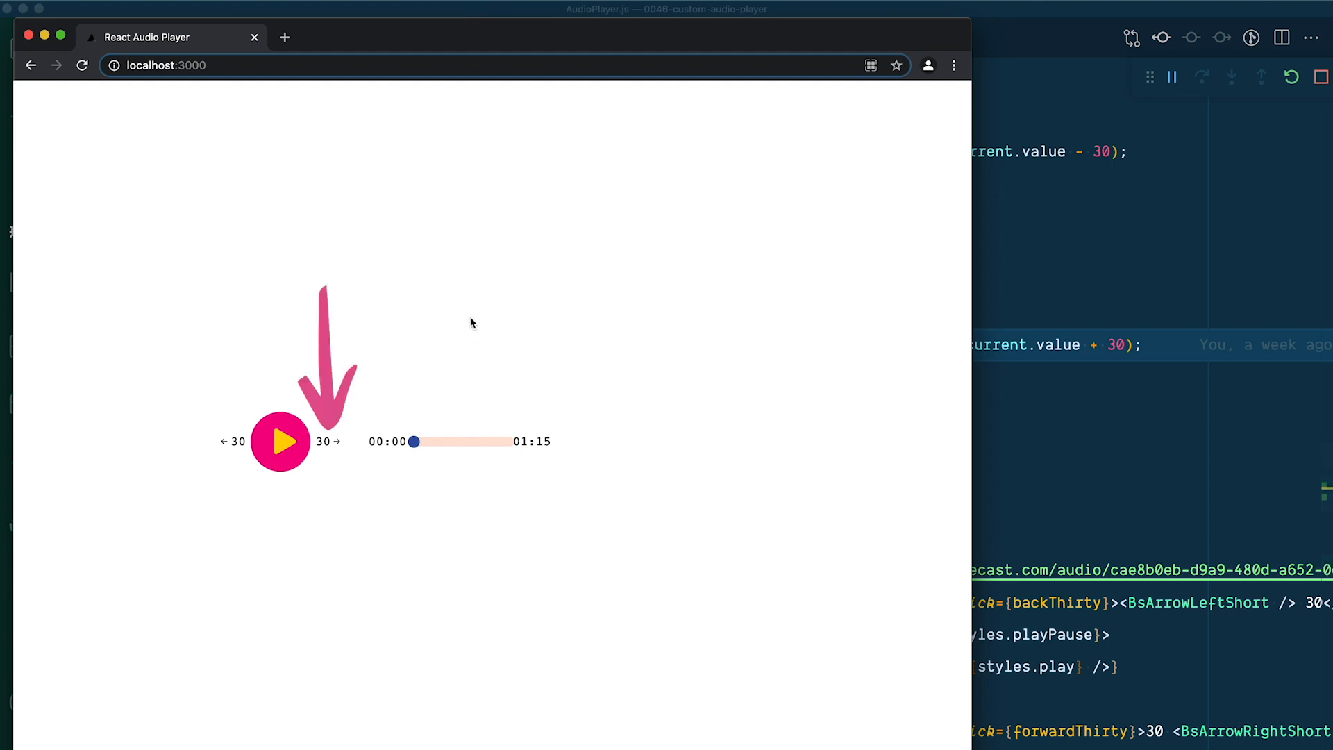
Step: Skip the player forward 30 seconds three times to trigger the conditional breakpoint
{"action": "left_click", "coordinate": [326, 441]}
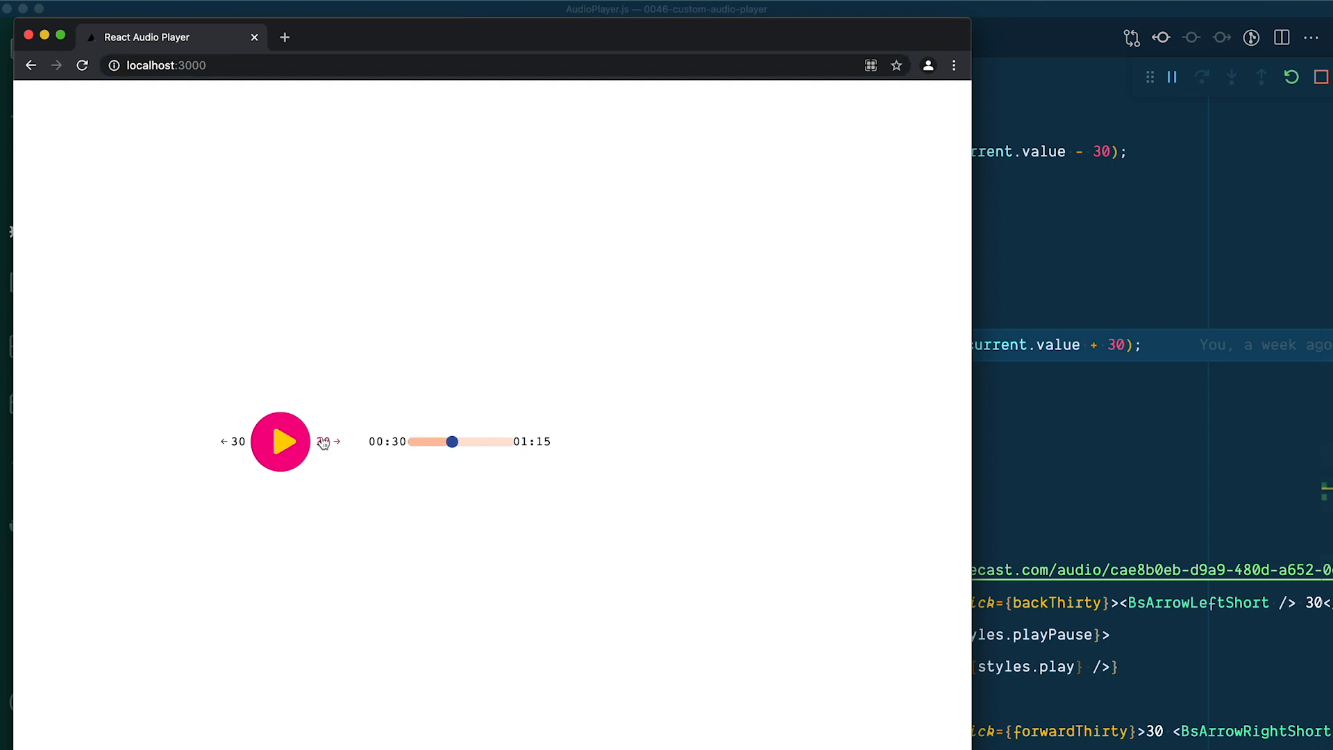
{"action": "left_click", "coordinate": [336, 442]}
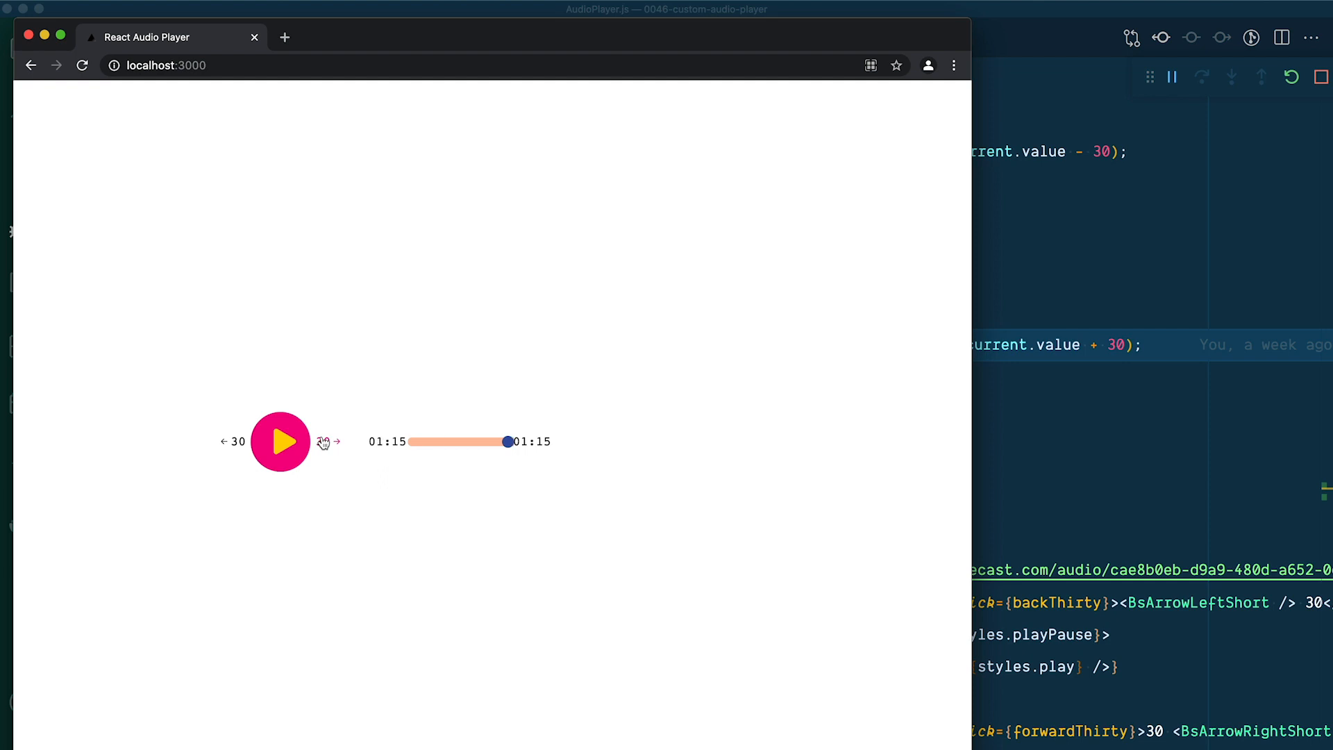
{"action": "mouse_move", "coordinate": [1036, 408]}
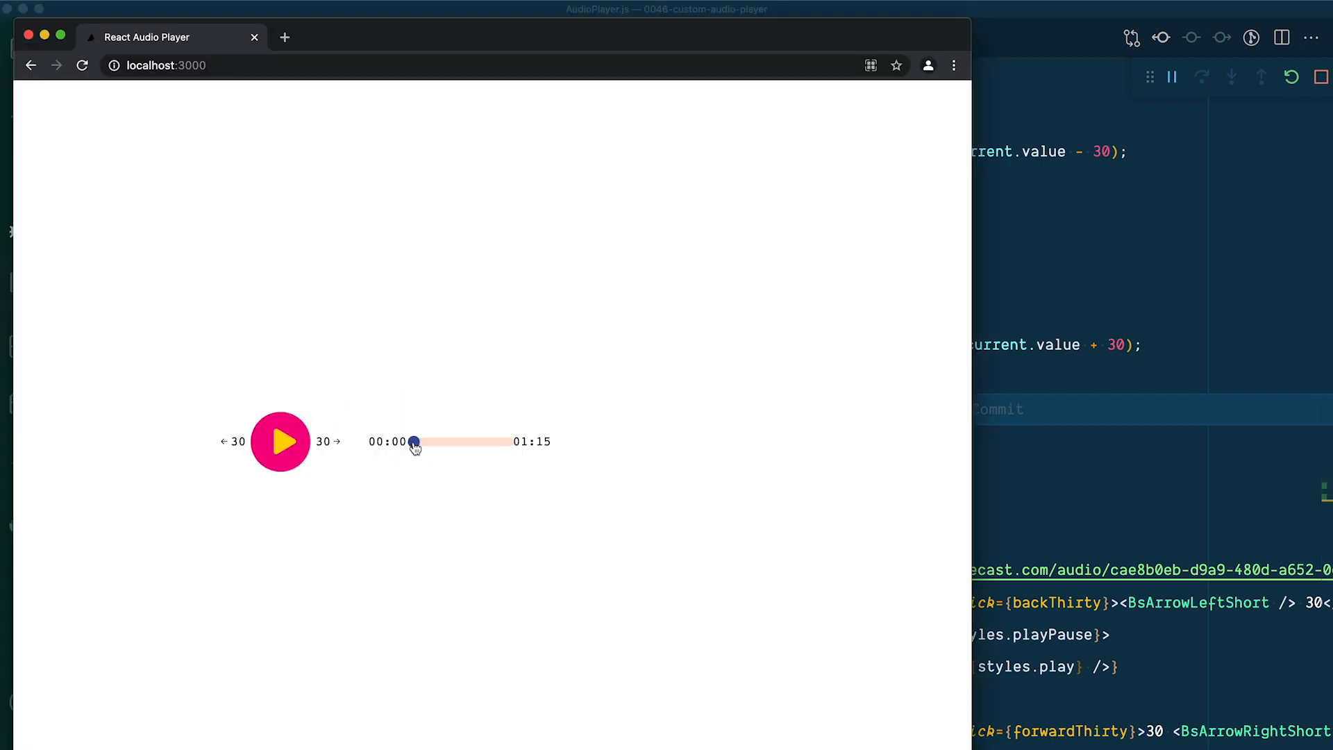
{"action": "left_click", "coordinate": [327, 442]}
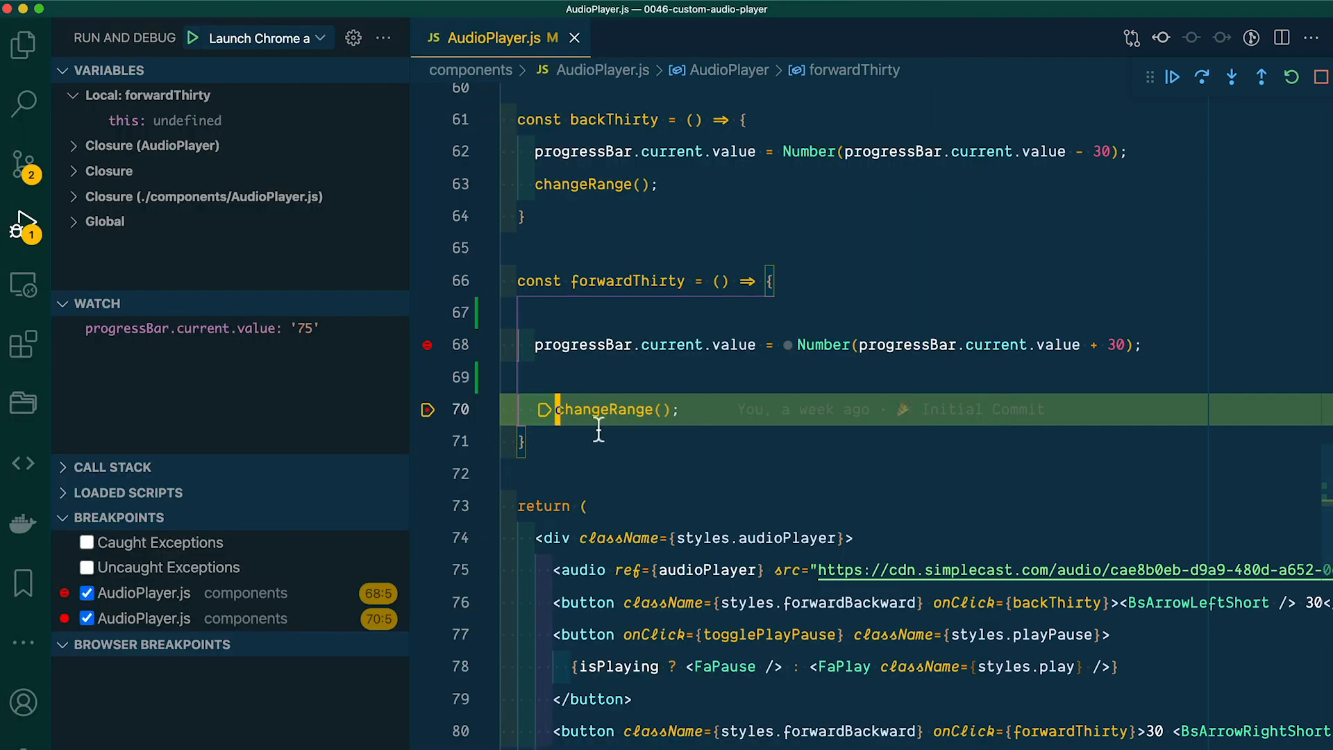
{"action": "mouse_move", "coordinate": [607, 409]}
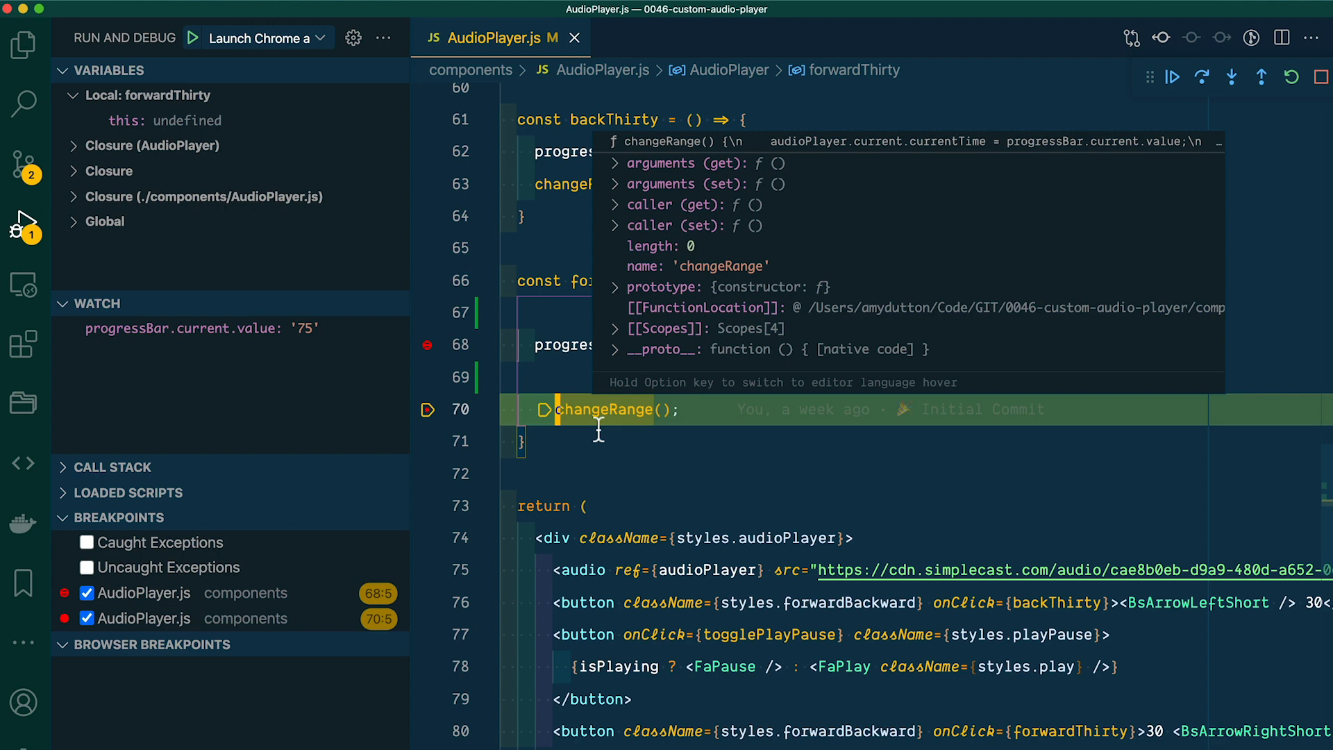
{"action": "mouse_move", "coordinate": [675, 451]}
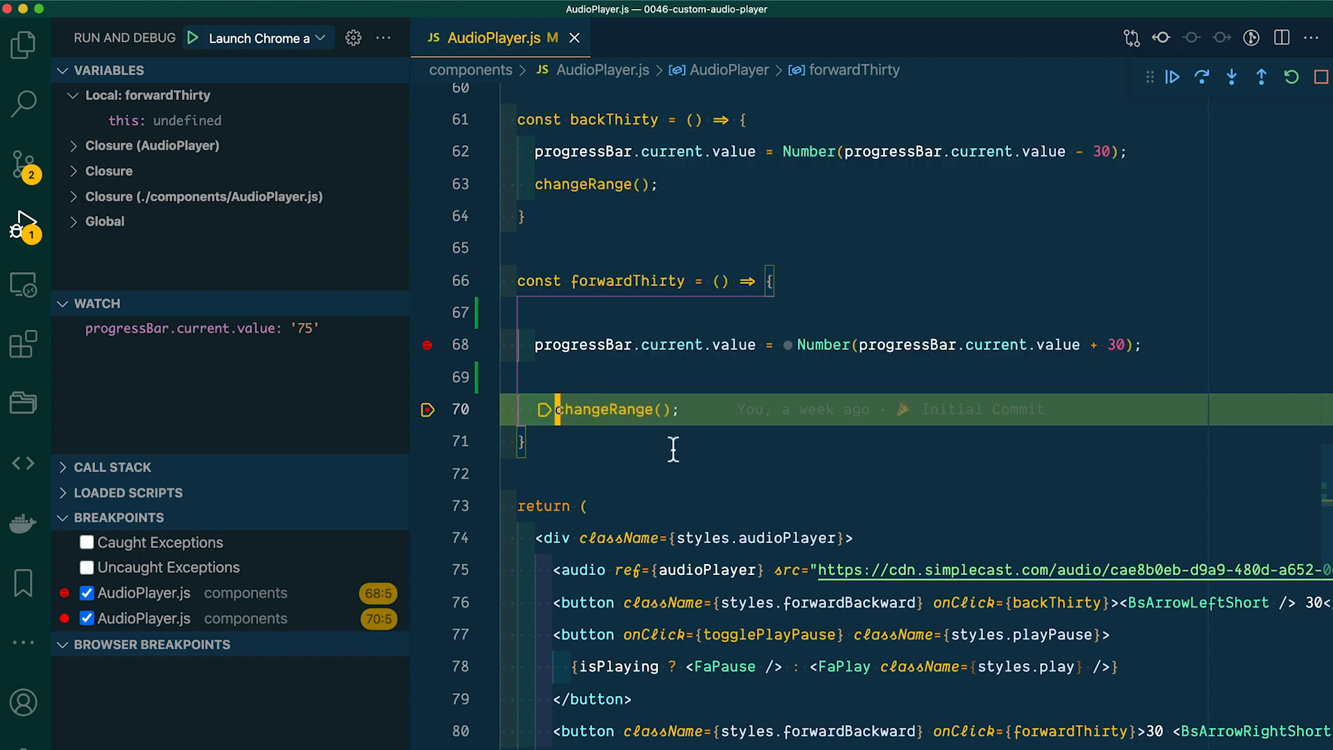
{"action": "mouse_move", "coordinate": [322, 344]}
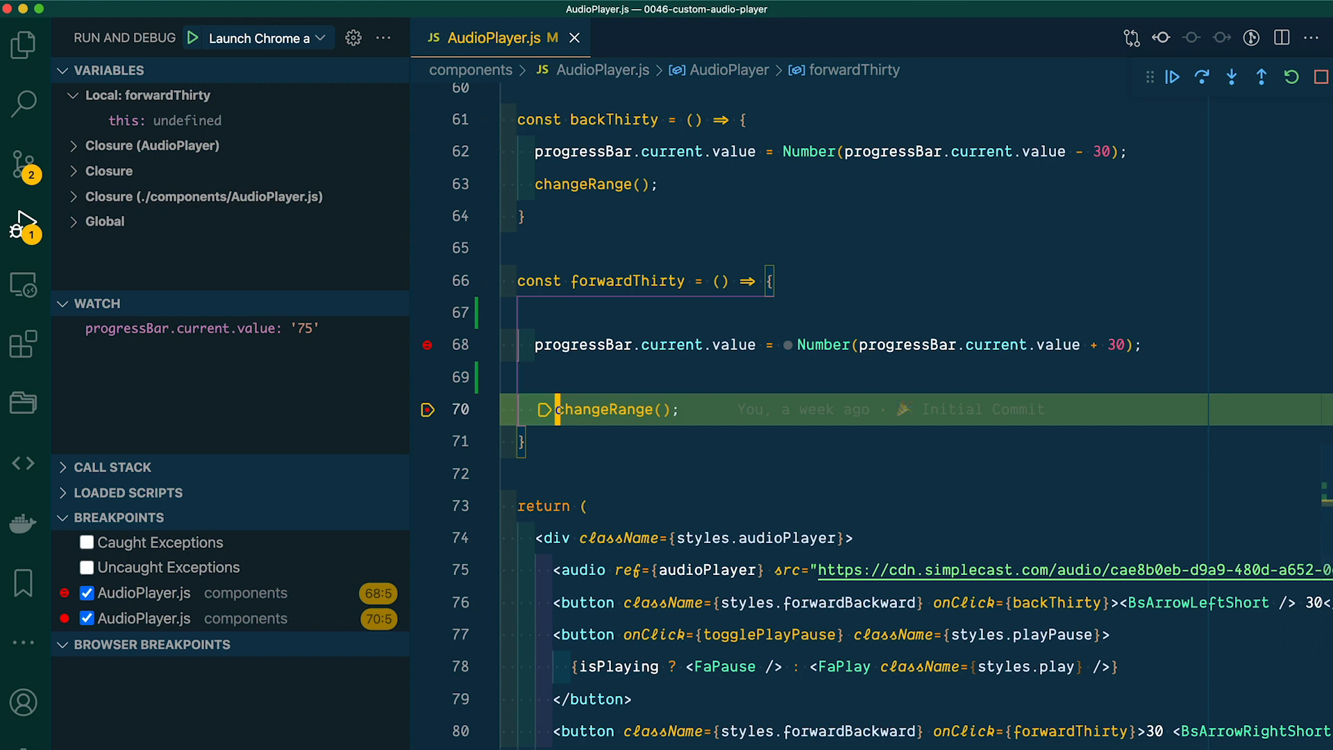
{"action": "mouse_move", "coordinate": [947, 526]}
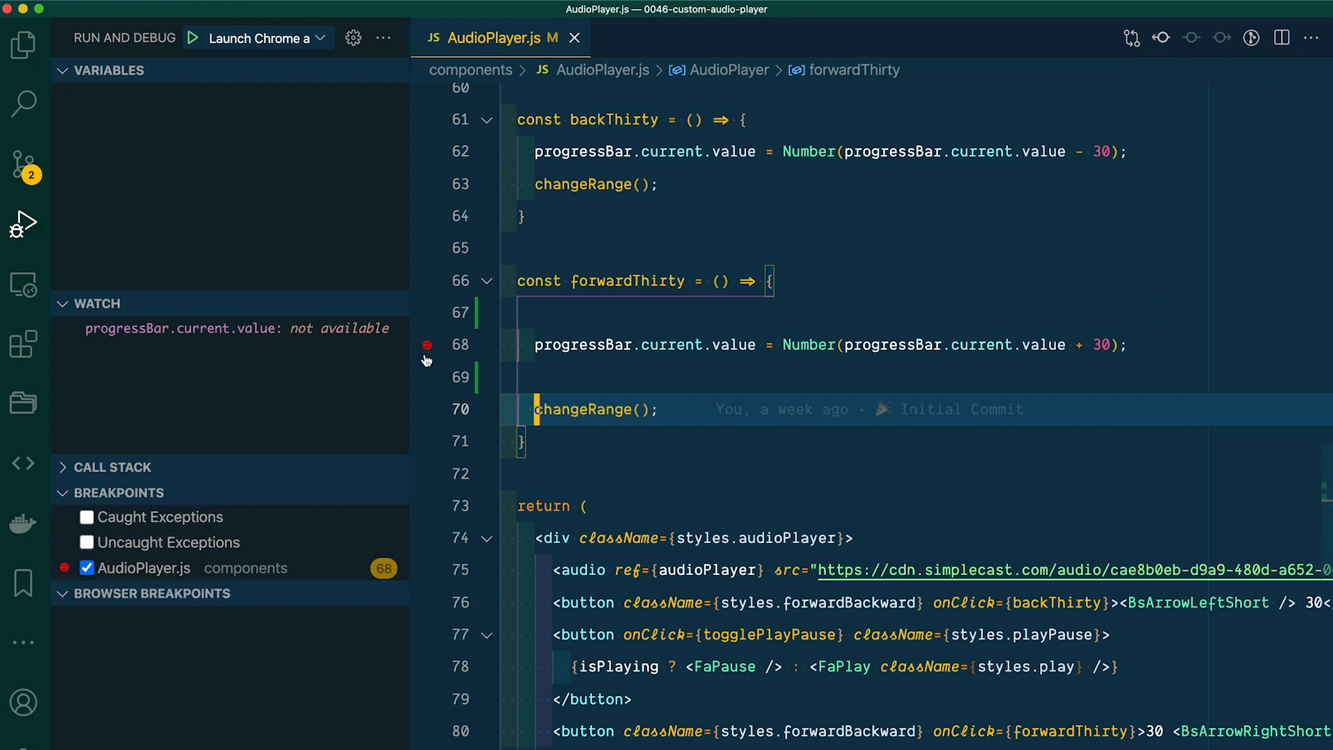
Step: Remove line 68's conditional breakpoint, confirming in the warning dialog
{"action": "left_click", "coordinate": [427, 344]}
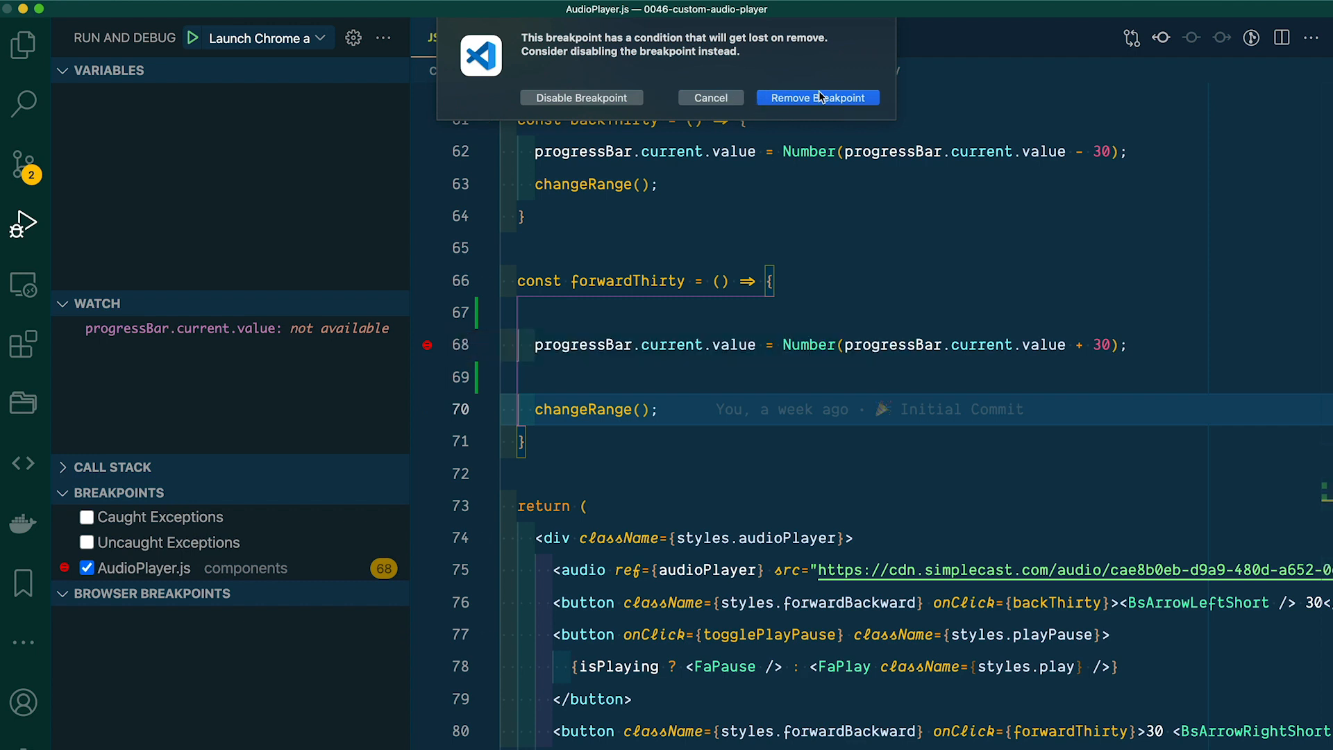
{"action": "left_click", "coordinate": [817, 98]}
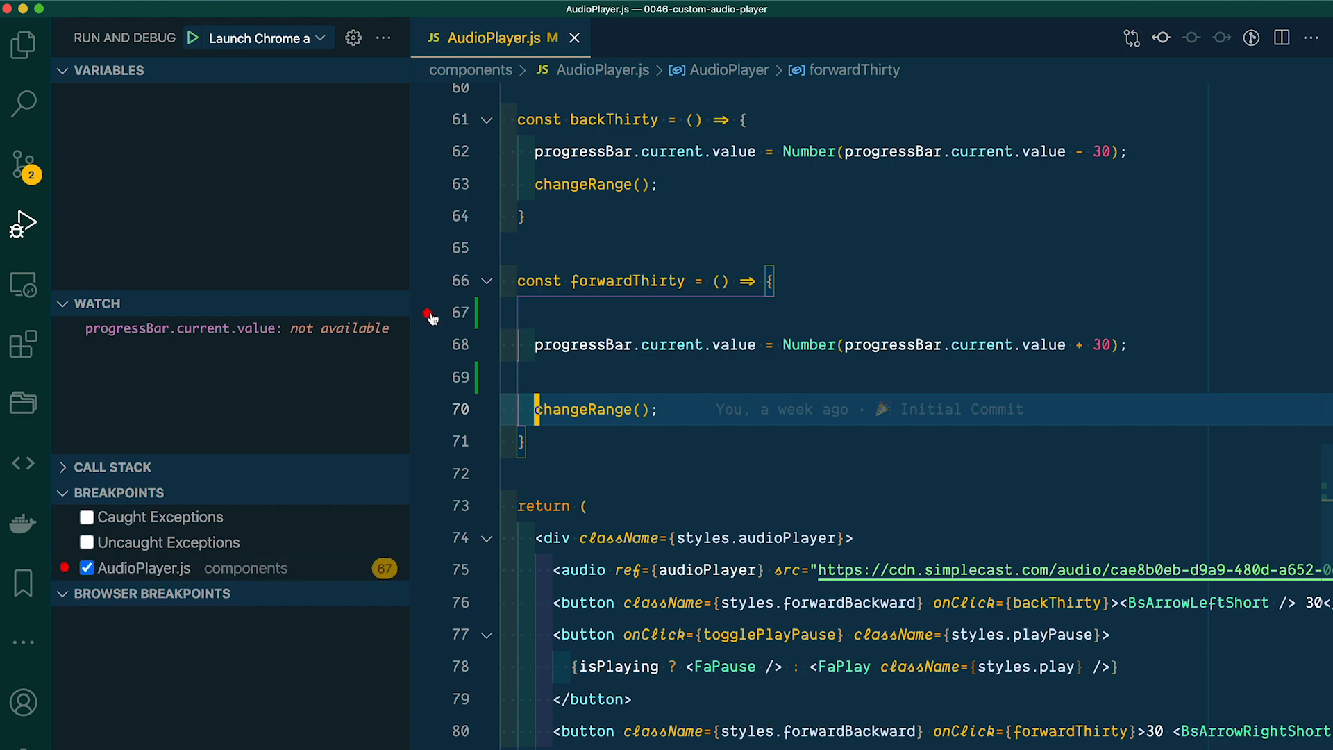
Step: Give line 67's breakpoint a Hit Count condition of >= 2
{"action": "left_click", "coordinate": [429, 313]}
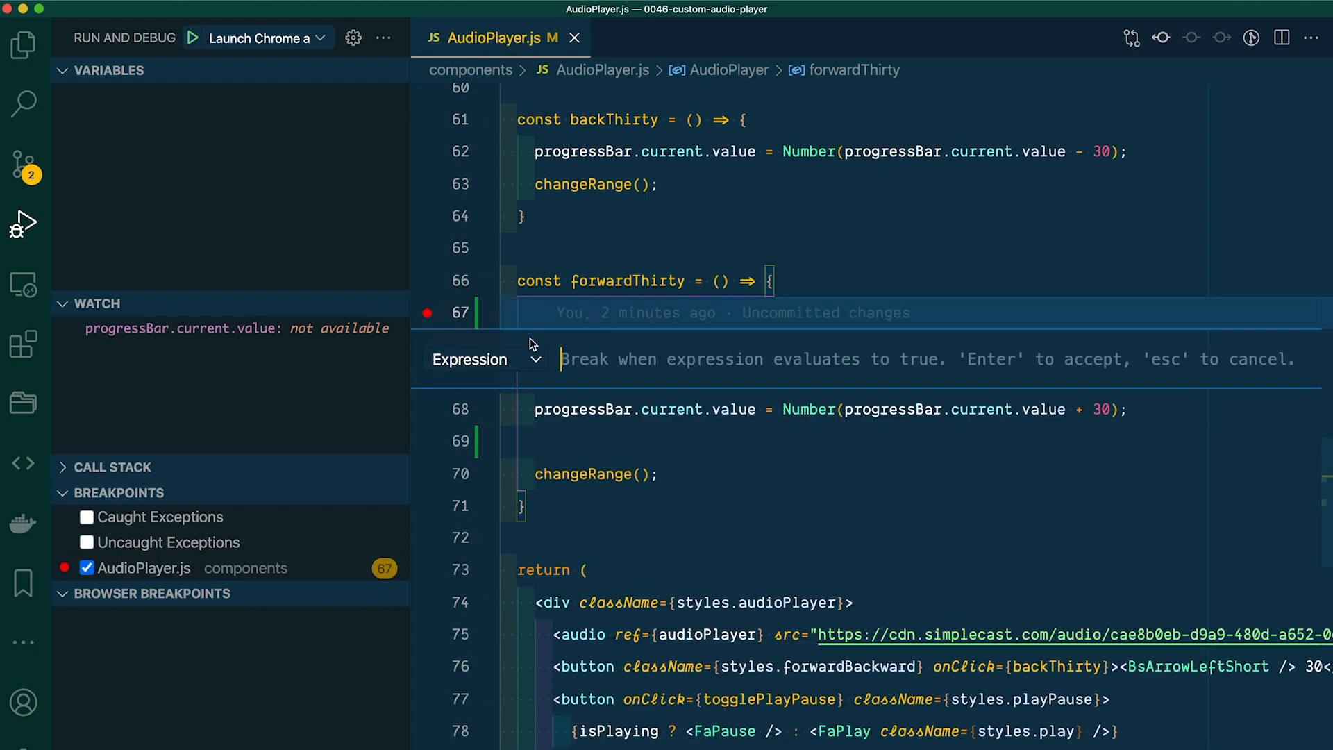
{"action": "left_click", "coordinate": [534, 359]}
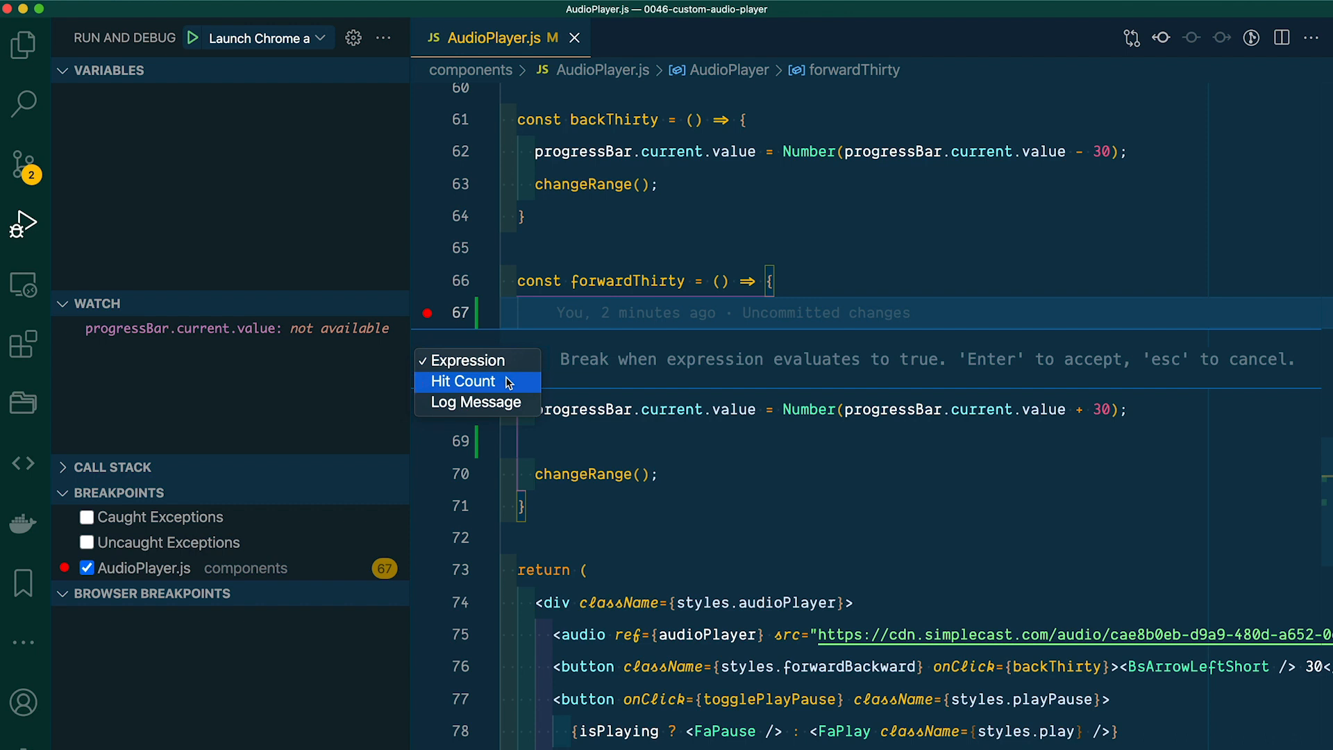
{"action": "left_click", "coordinate": [462, 381]}
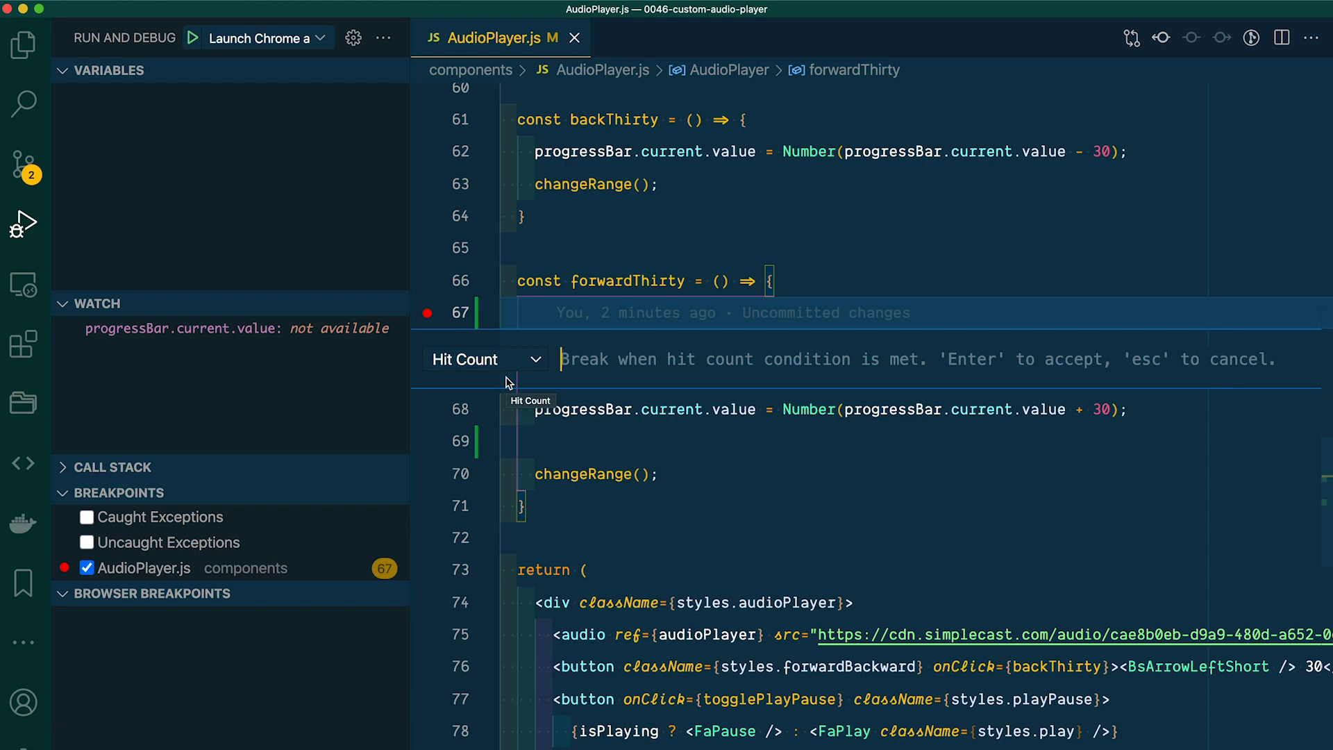
{"action": "type", "text": ">"}
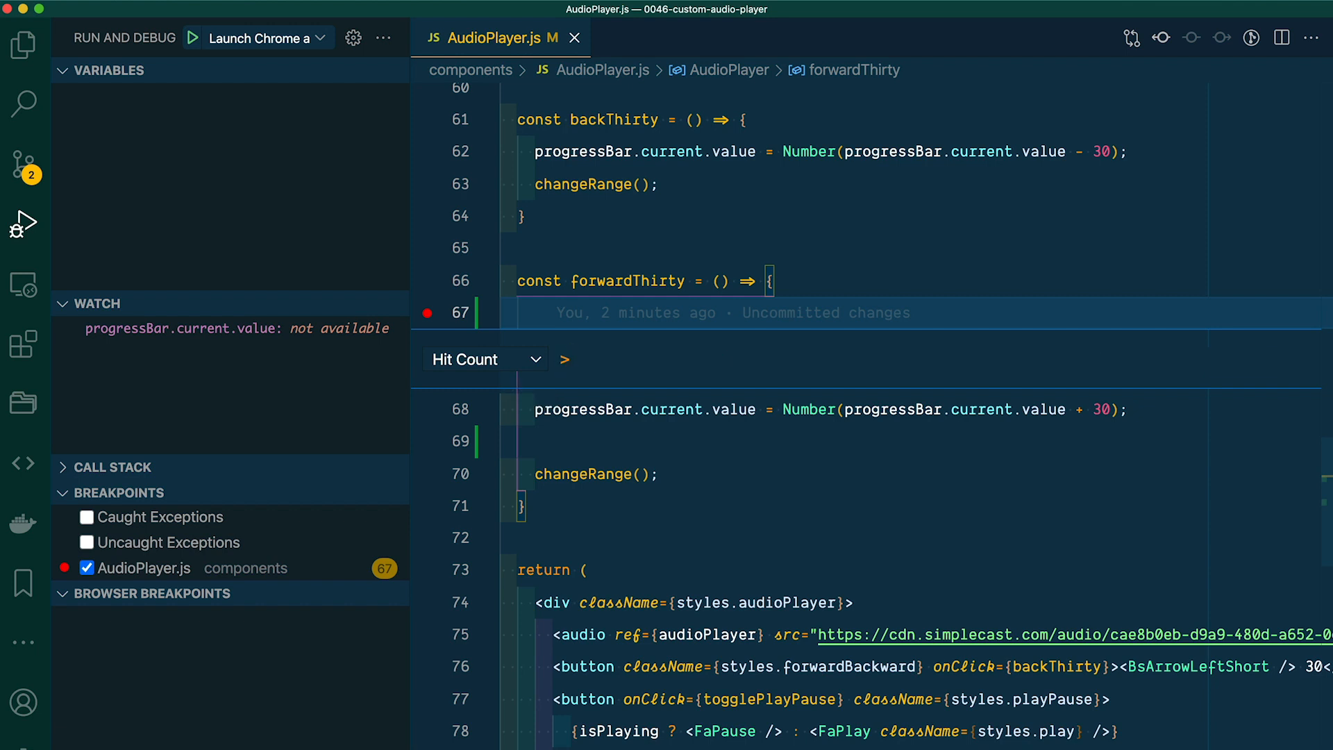
{"action": "type", "text": ">= 2"}
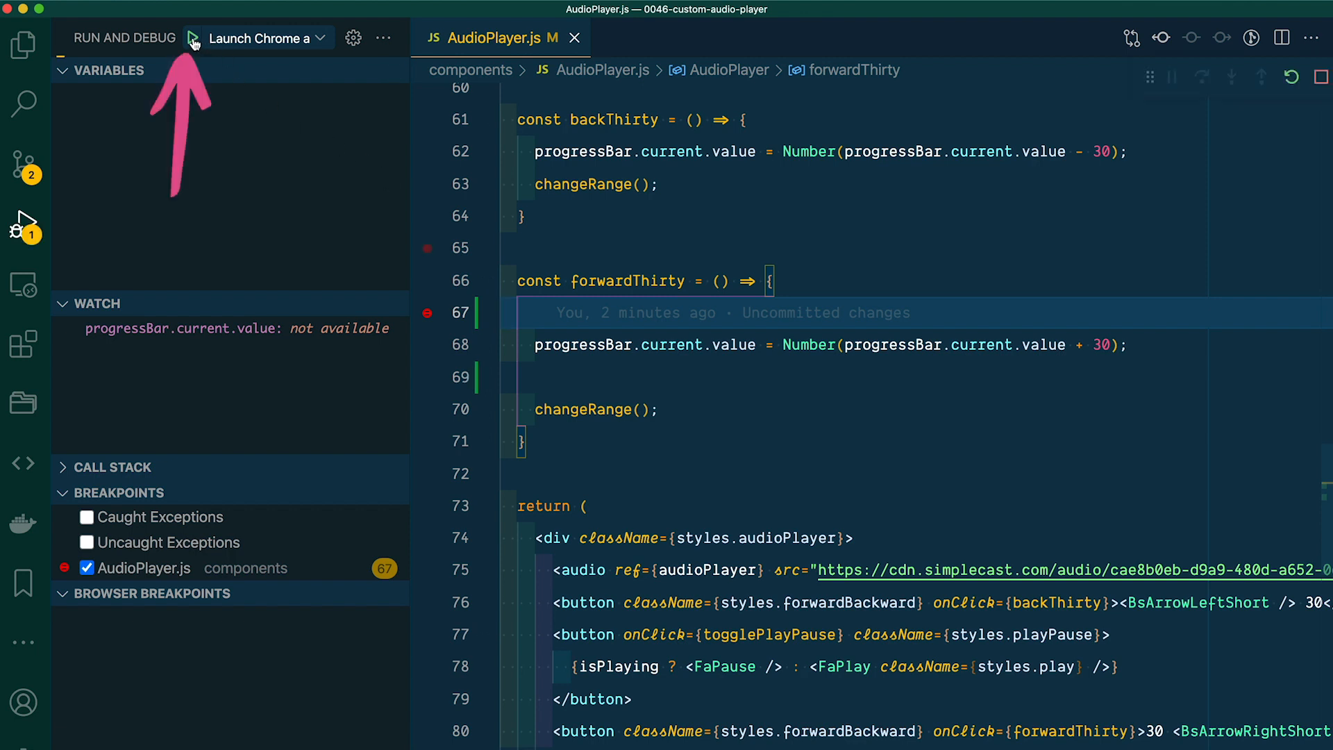
Step: Launch Chrome debugging and skip the audio player forward 30 seconds
{"action": "left_click", "coordinate": [193, 38]}
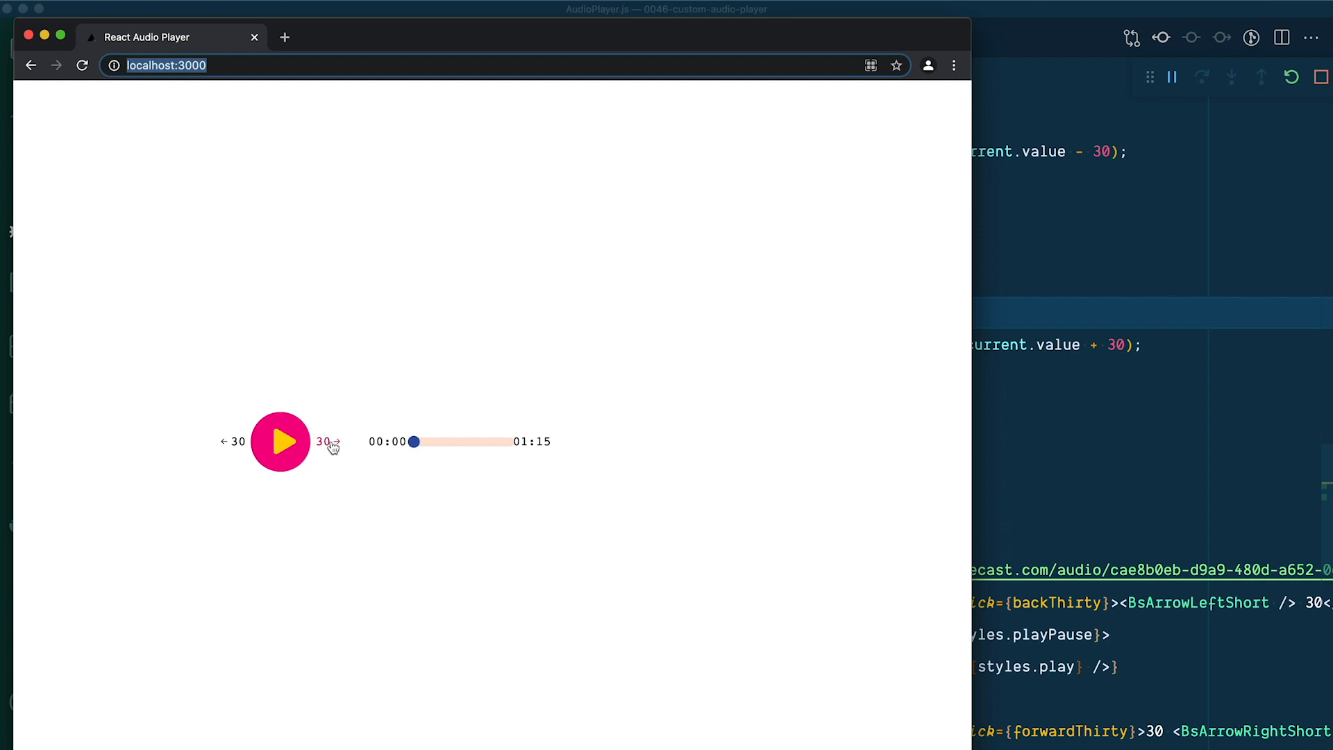
{"action": "left_click", "coordinate": [335, 442]}
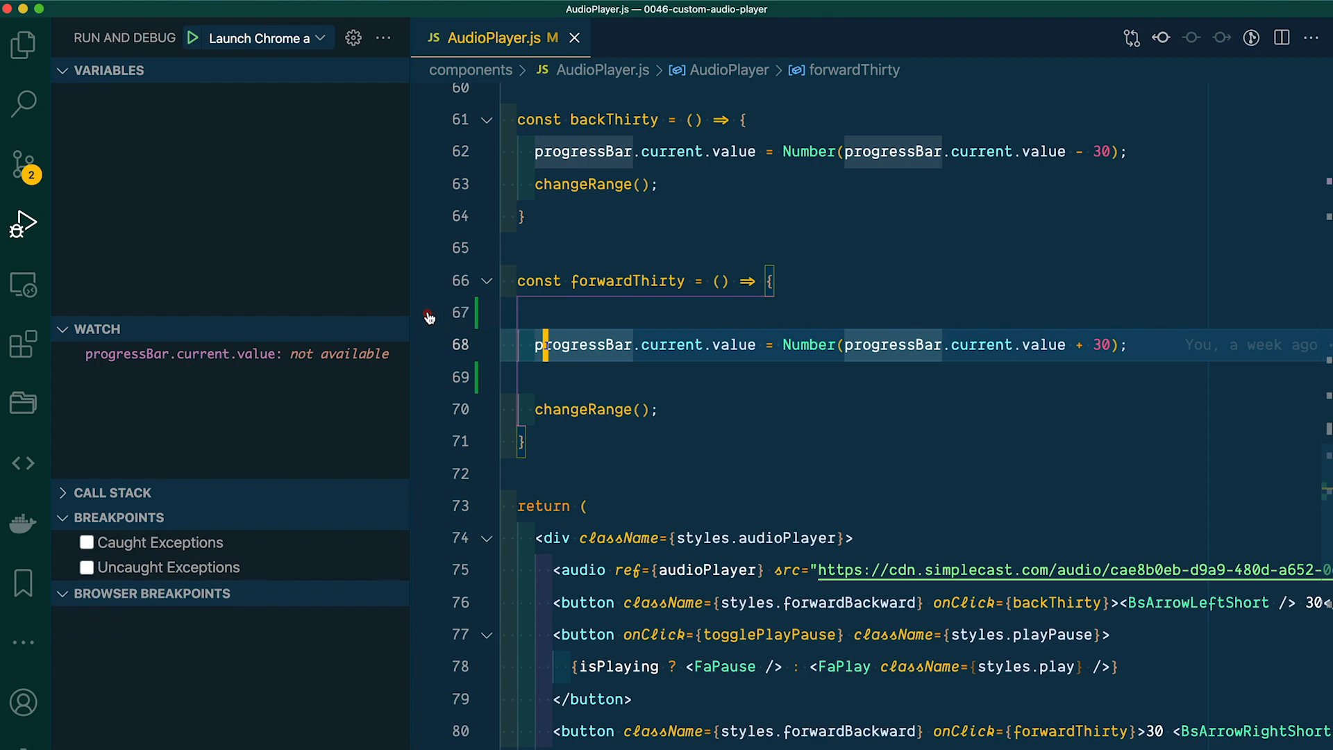
Step: Convert line 67's breakpoint into a logpoint logging {progressBar.current.value}
{"action": "right_click", "coordinate": [430, 313]}
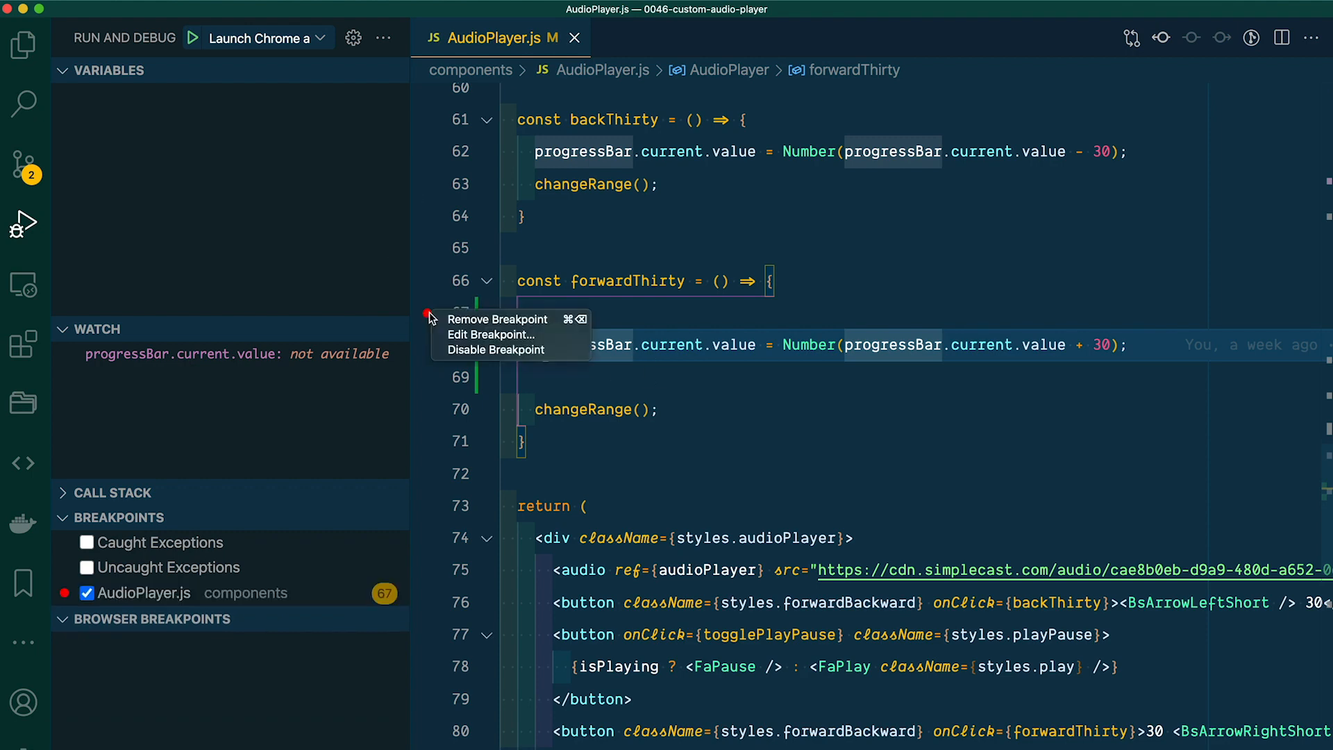
{"action": "left_click", "coordinate": [493, 333]}
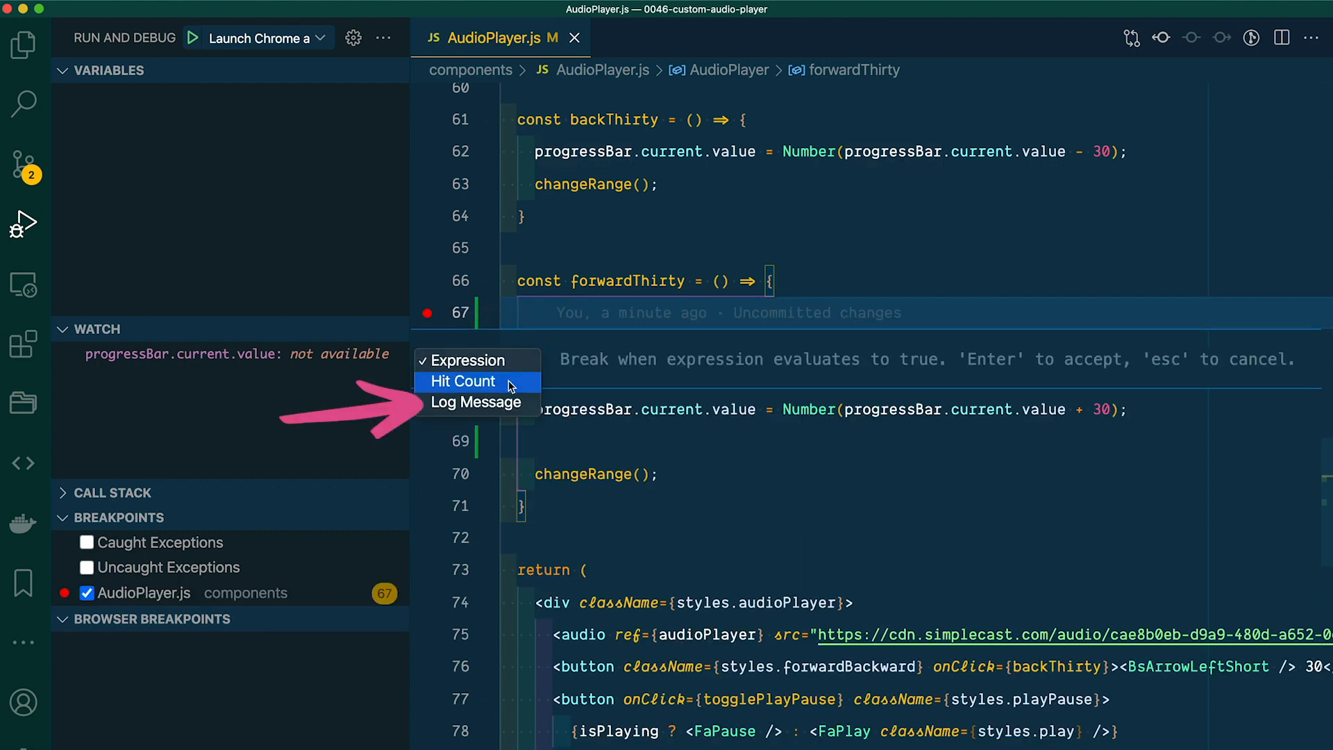
{"action": "left_click", "coordinate": [476, 402]}
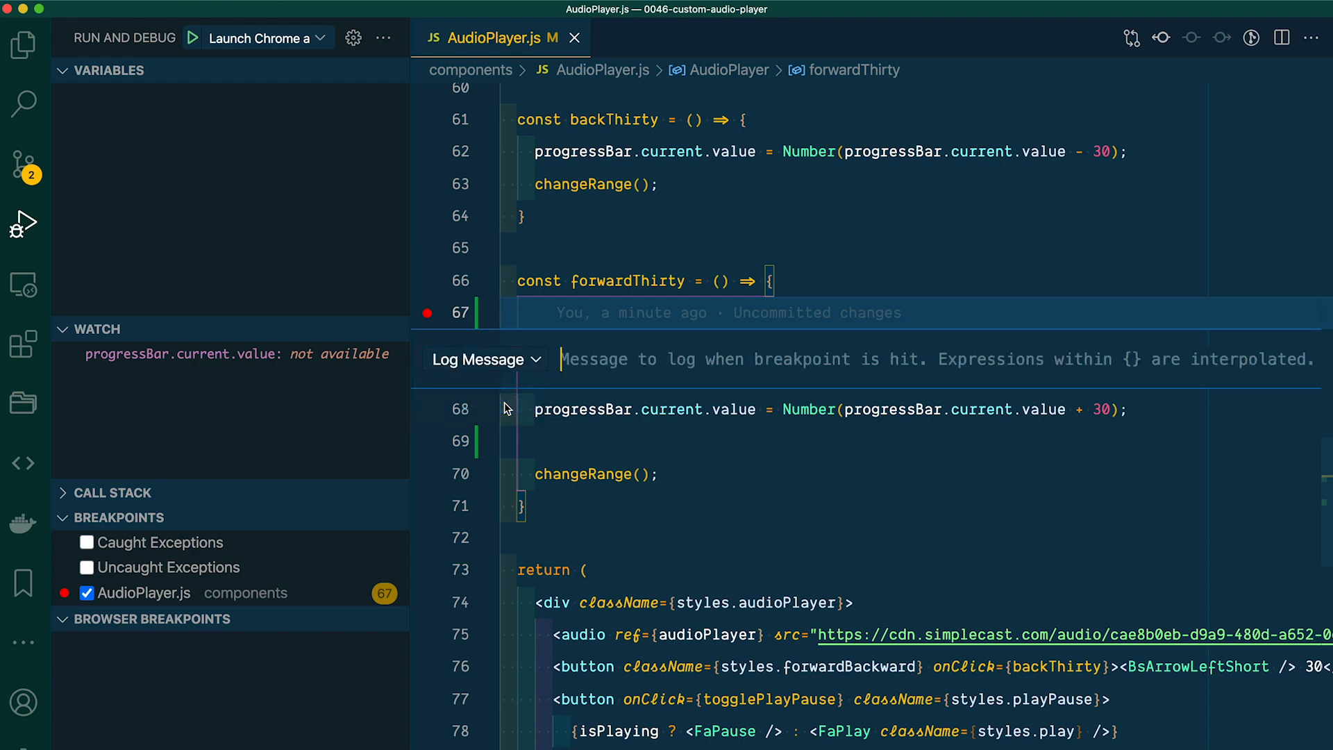
{"action": "mouse_move", "coordinate": [505, 409]}
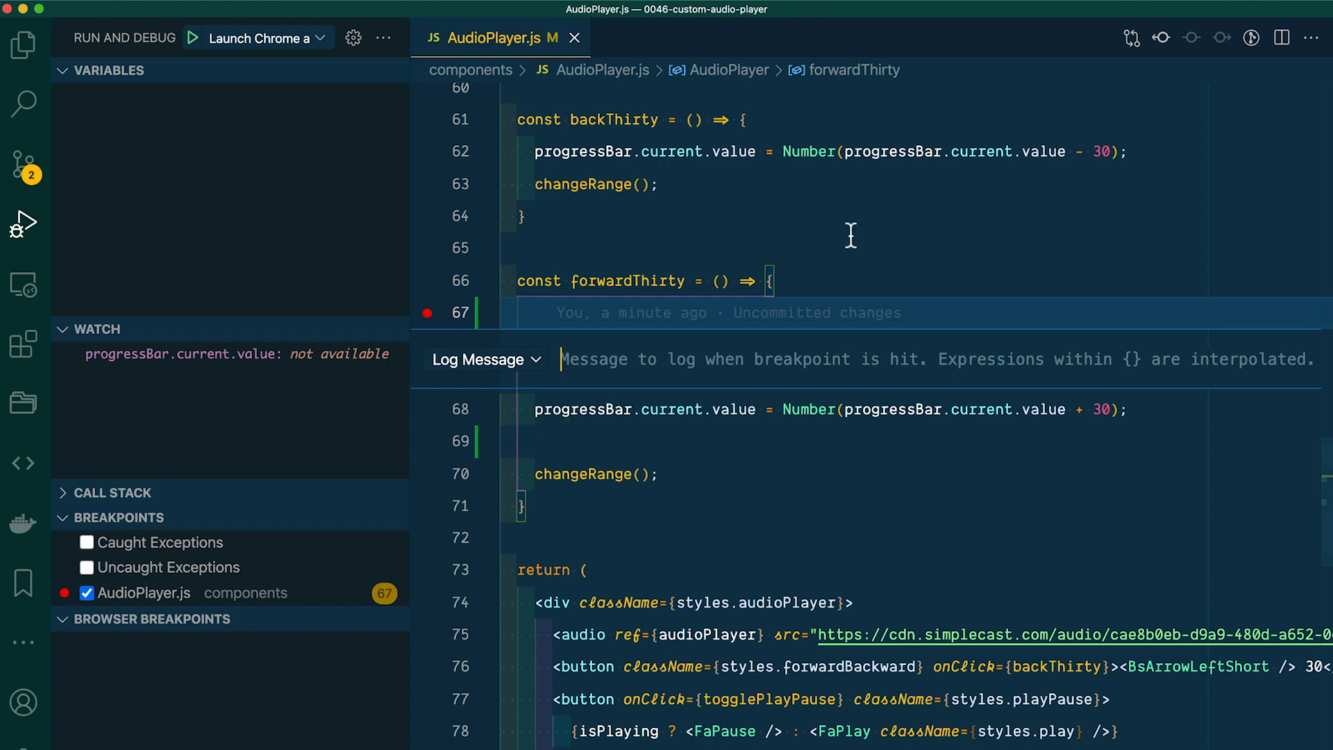
{"action": "mouse_move", "coordinate": [840, 293]}
{"action": "type", "text": "{progressBar"}
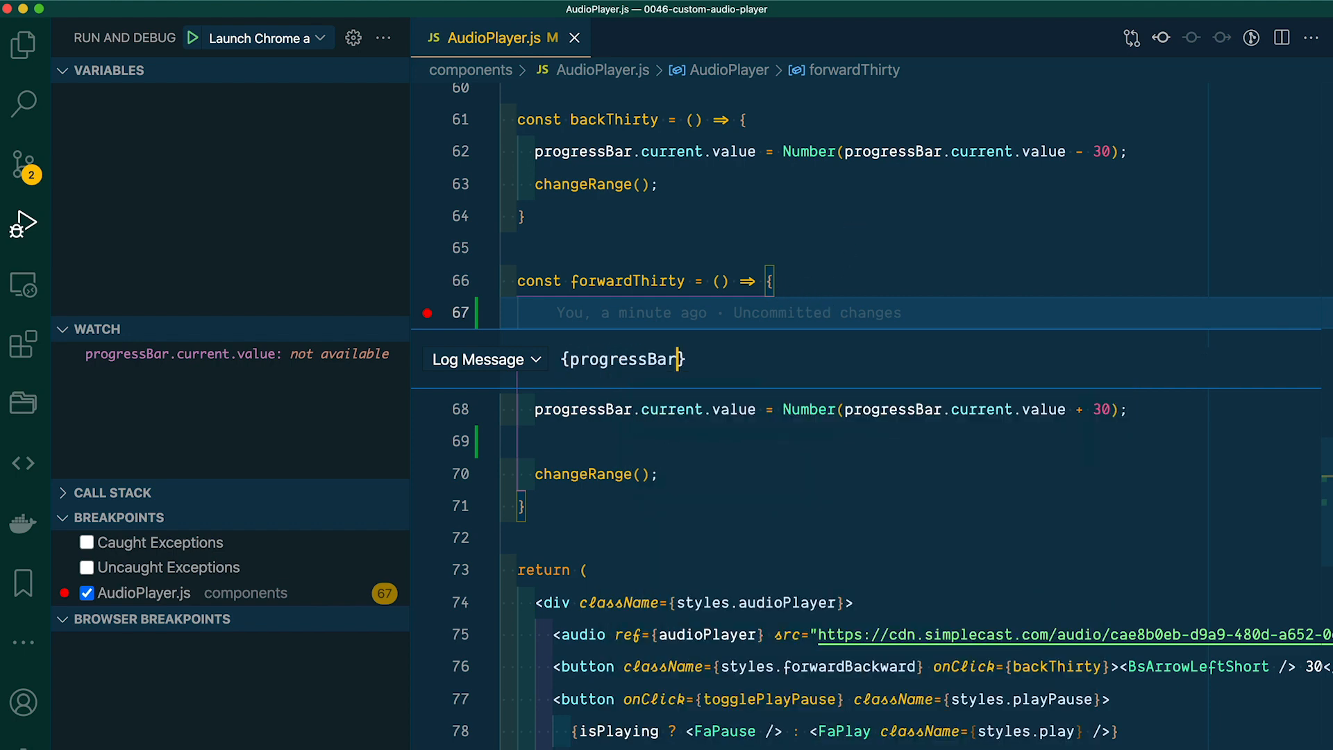
{"action": "type", "text": ".current.valu"}
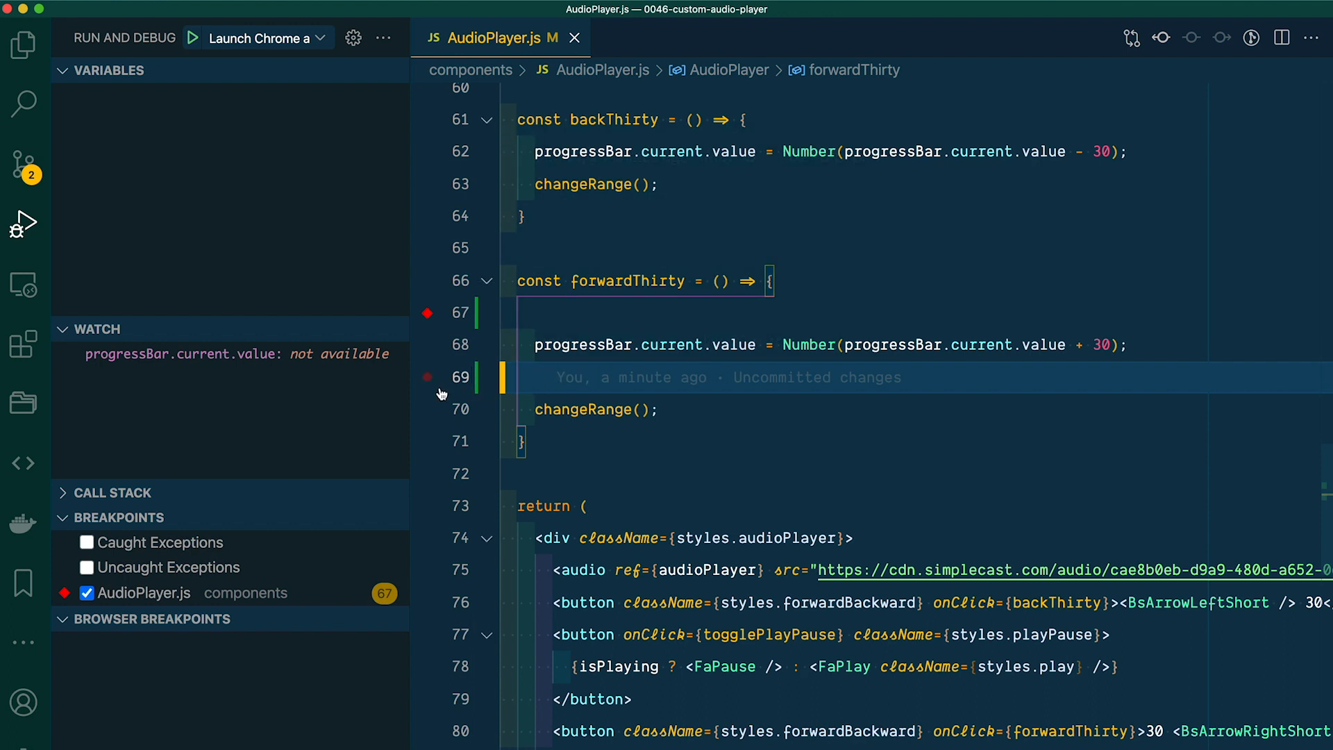
Step: Add a logpoint on line 69 that logs {progressBar.current.value}
{"action": "left_click", "coordinate": [429, 377]}
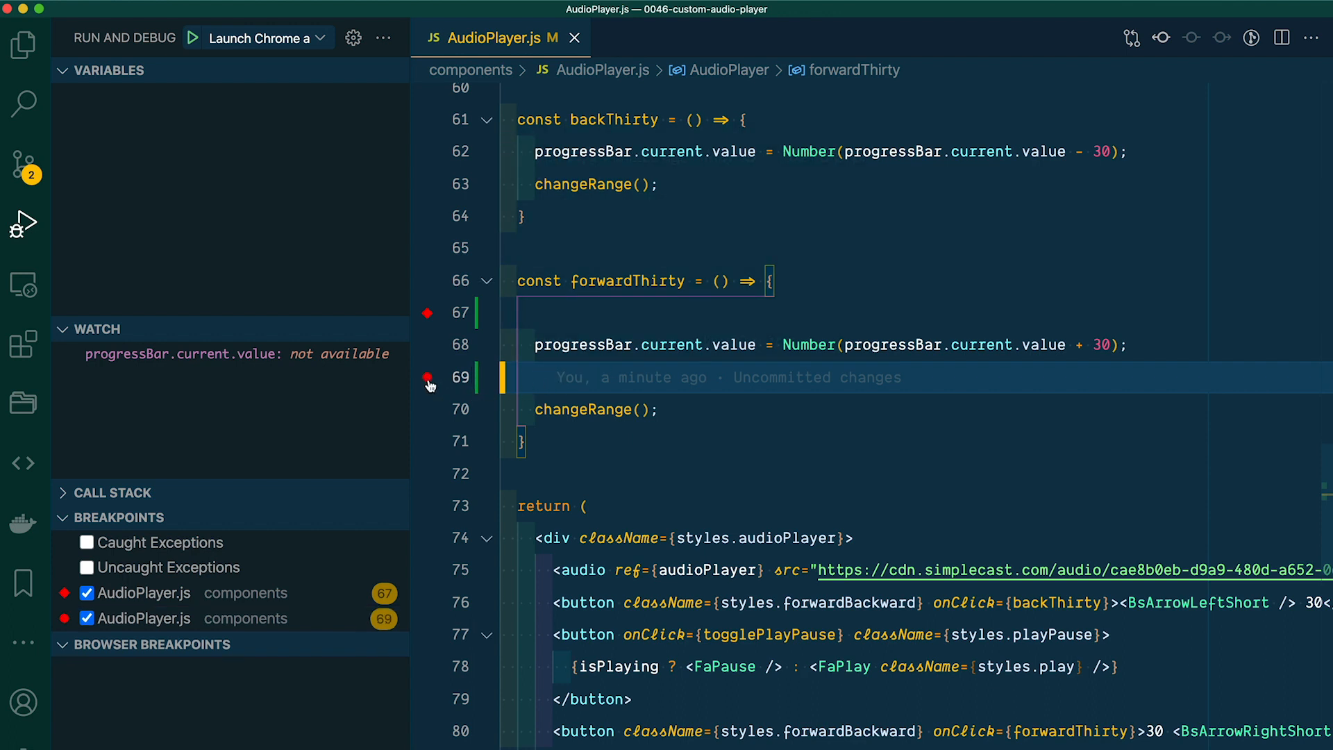
{"action": "left_click", "coordinate": [428, 381]}
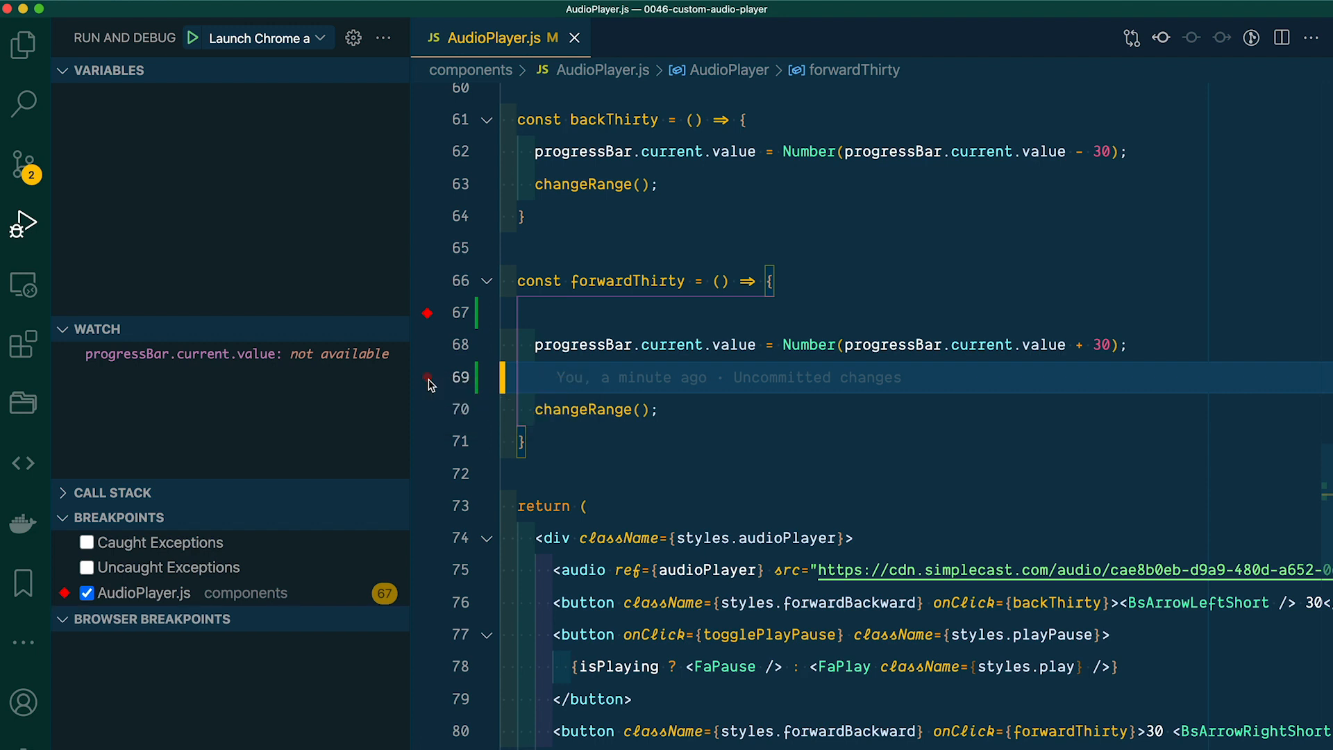
{"action": "right_click", "coordinate": [429, 380]}
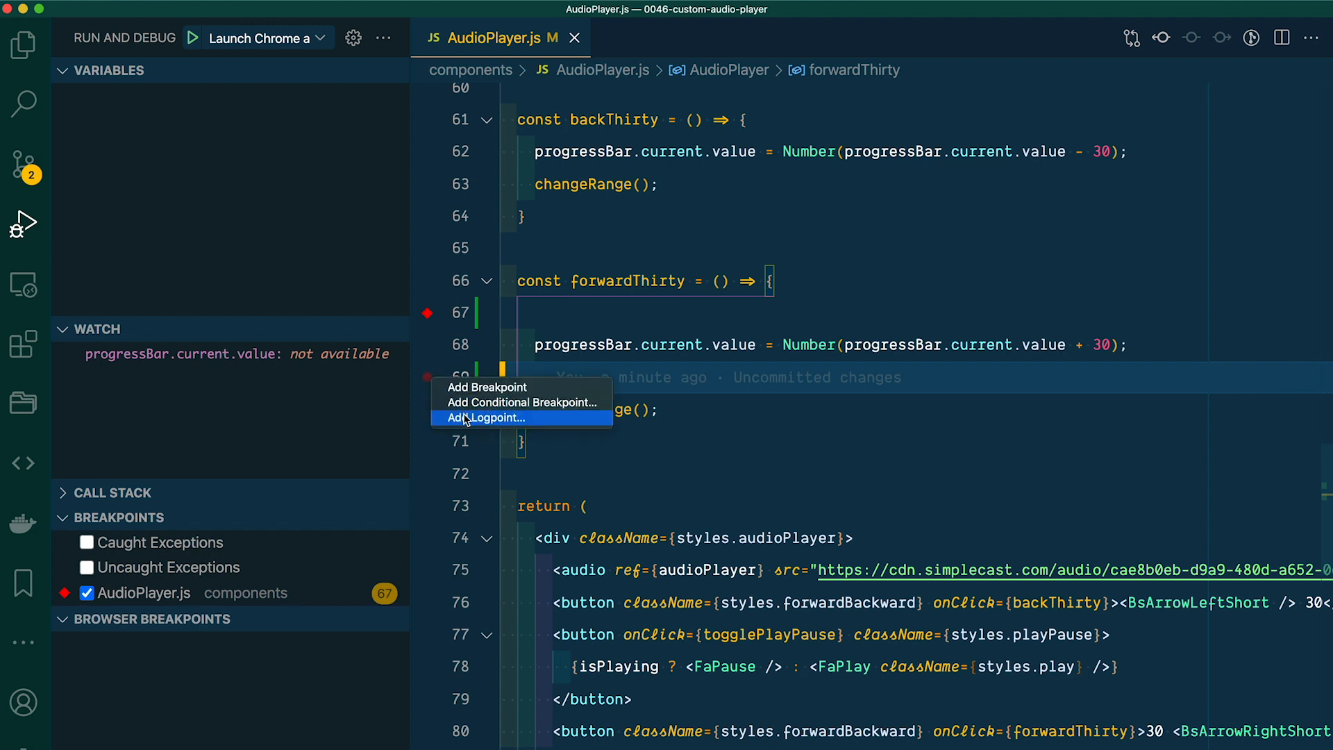
{"action": "left_click", "coordinate": [482, 417]}
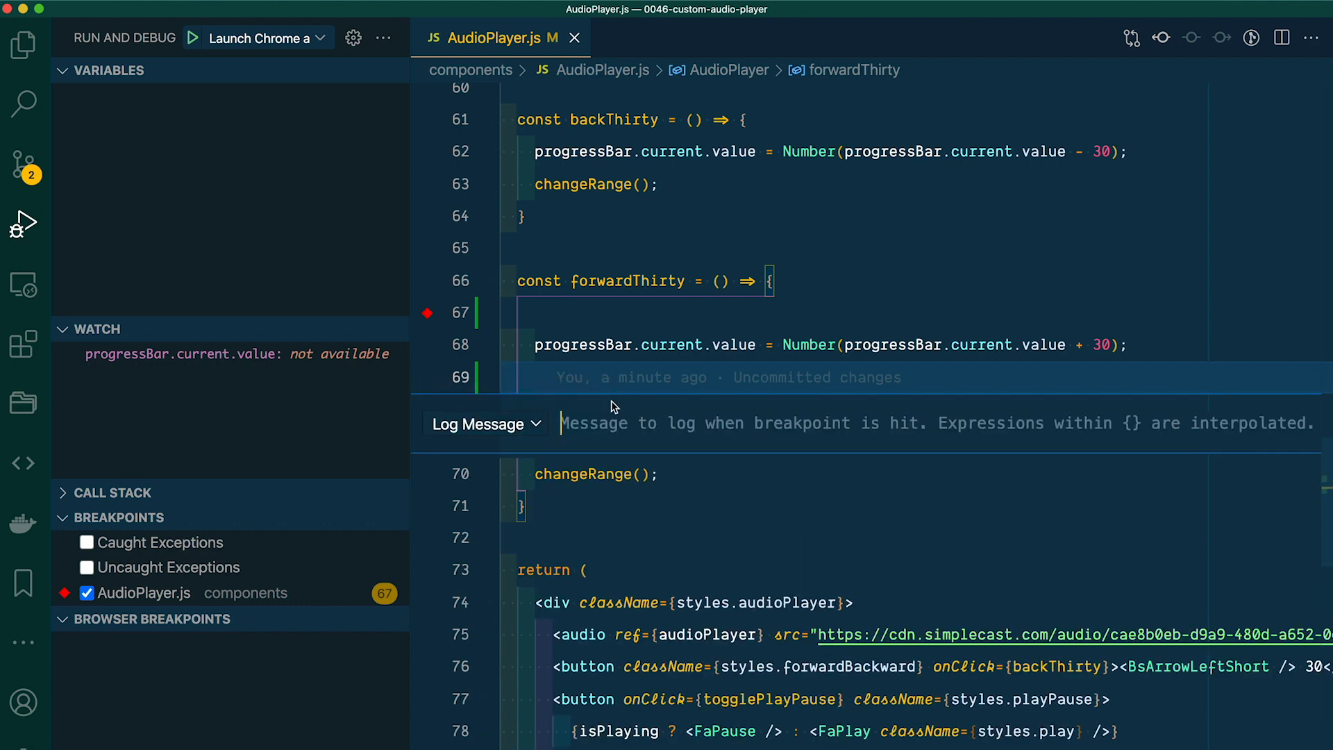
{"action": "type", "text": "{progressBar.current.value}"}
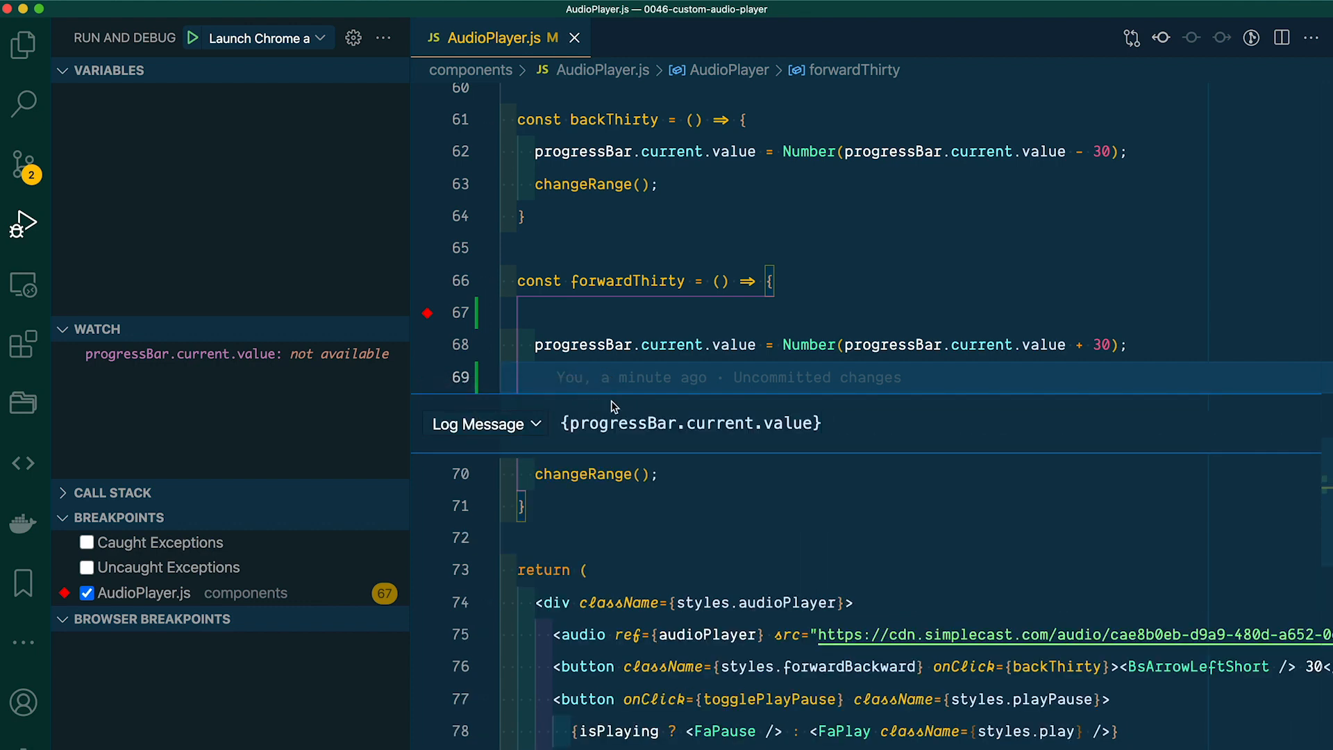
{"action": "left_click", "coordinate": [690, 423]}
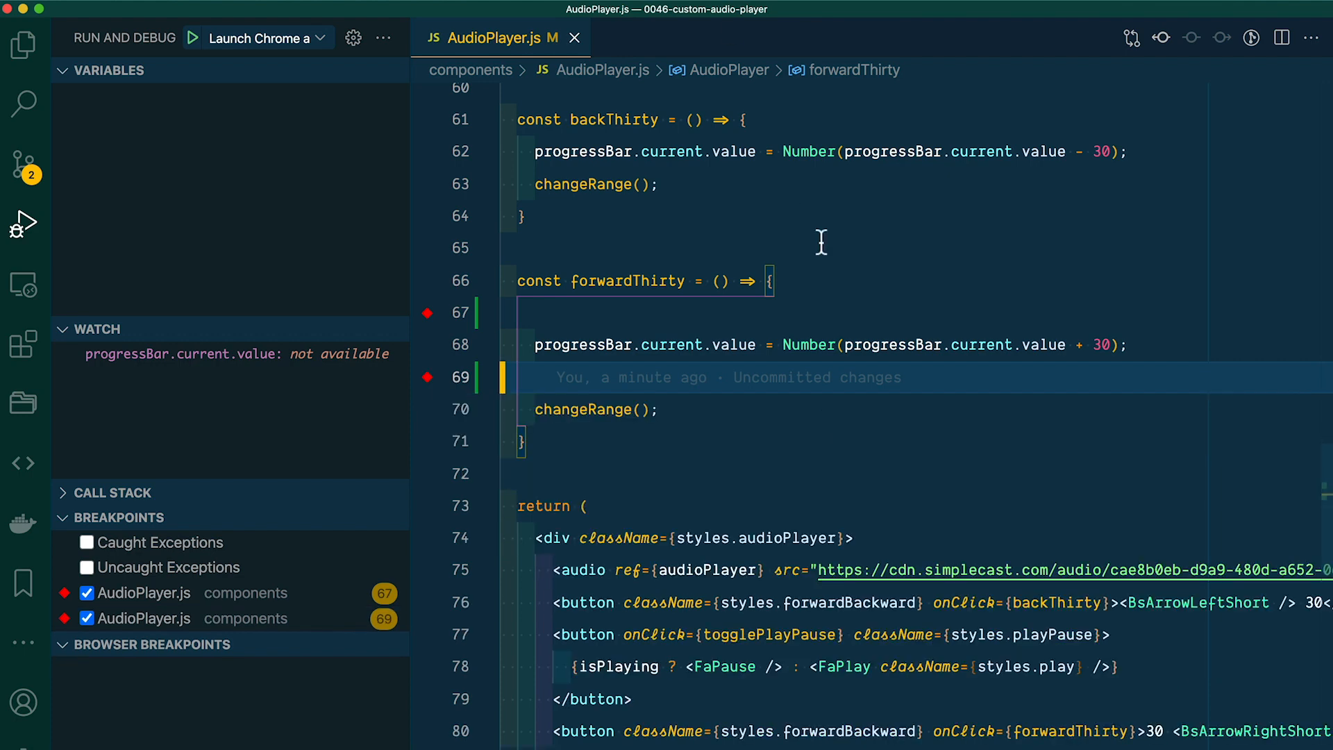
{"action": "mouse_move", "coordinate": [441, 384]}
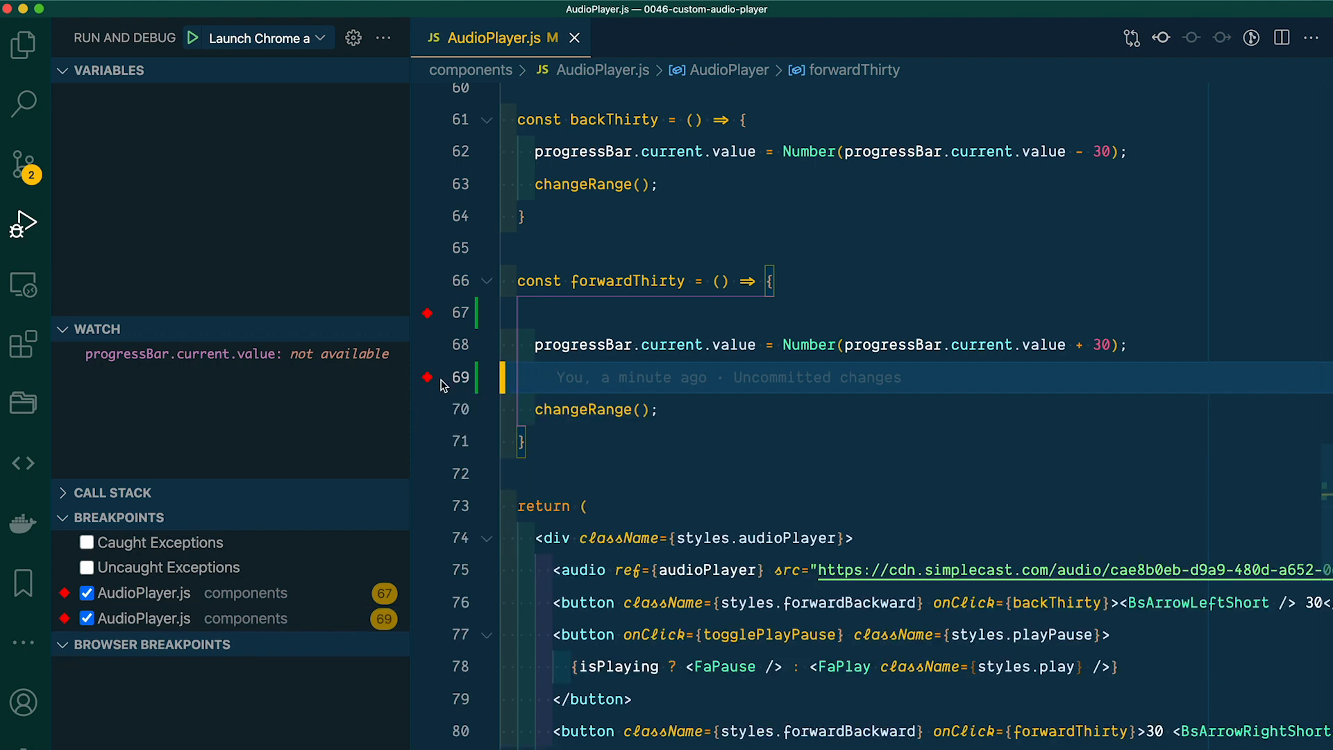
{"action": "mouse_move", "coordinate": [428, 378]}
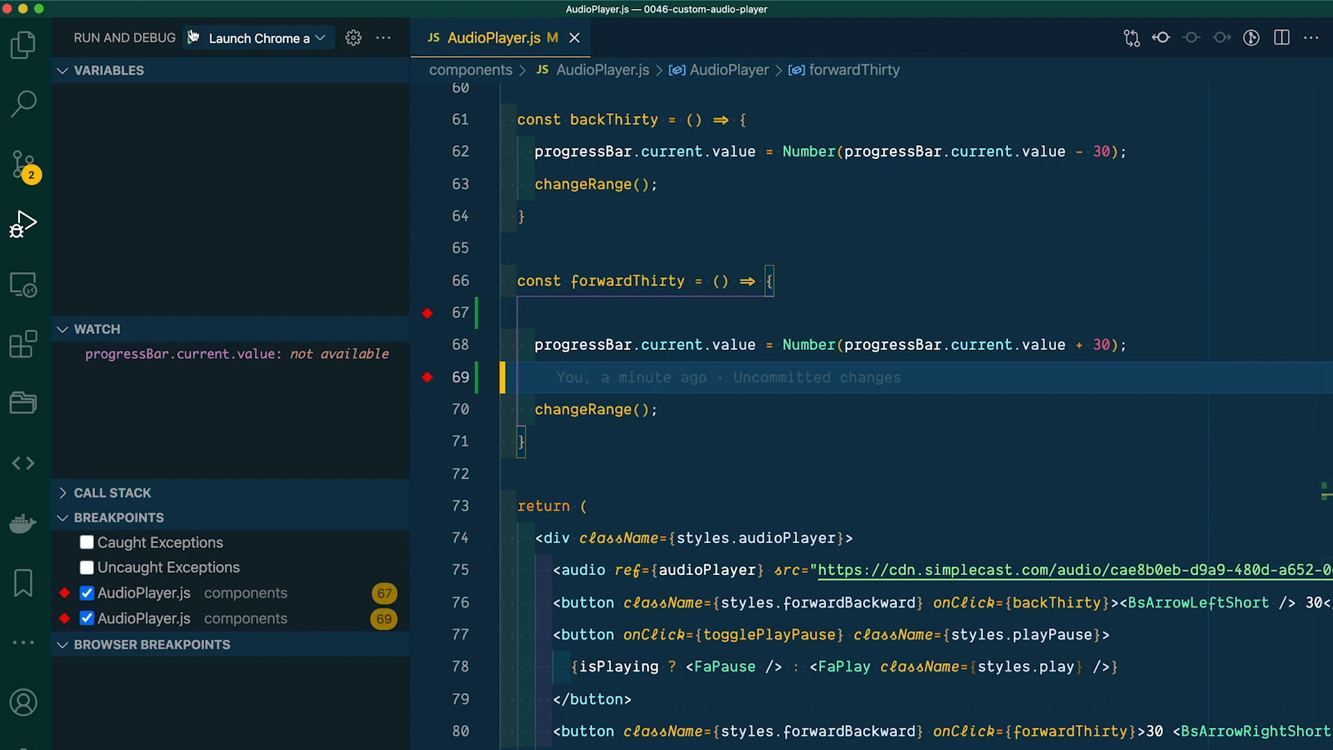
Step: Launch the audio player under the Chrome debugger and skip forward 30 seconds to 00:30
{"action": "left_click", "coordinate": [257, 38]}
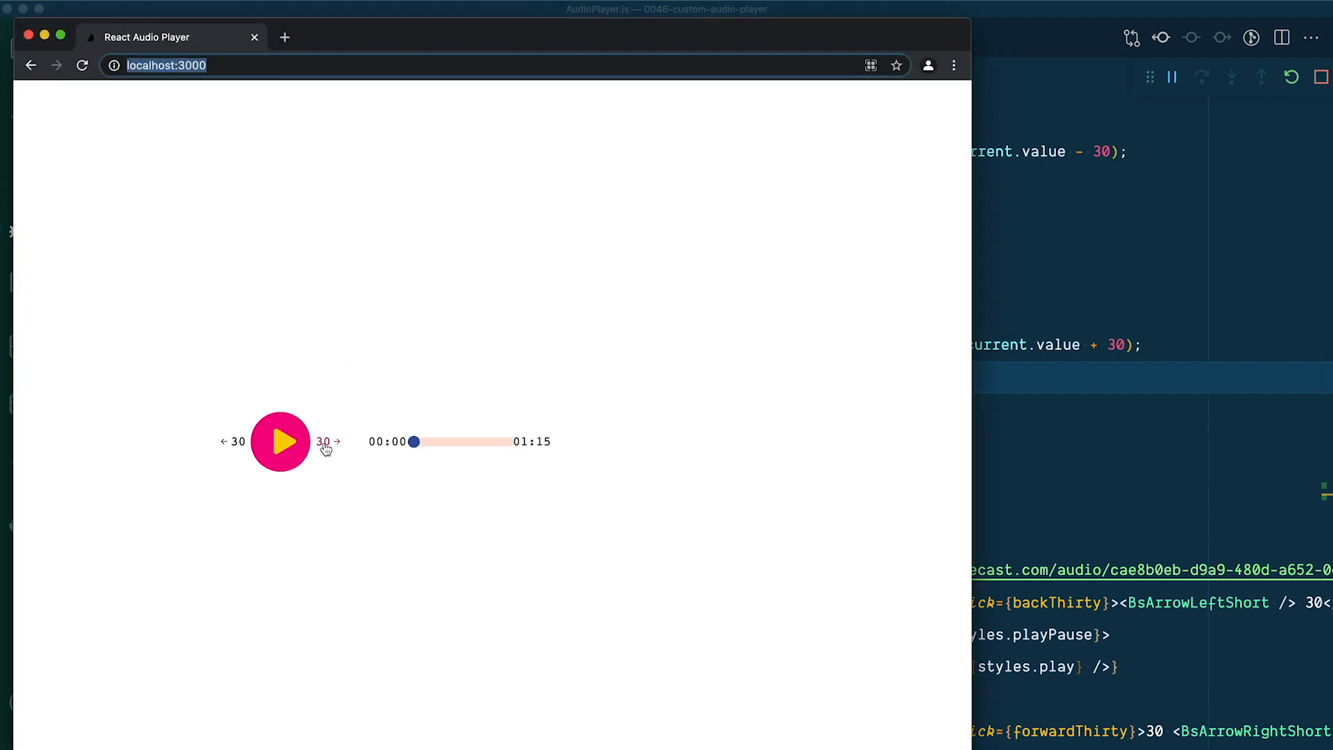
{"action": "left_click", "coordinate": [327, 442]}
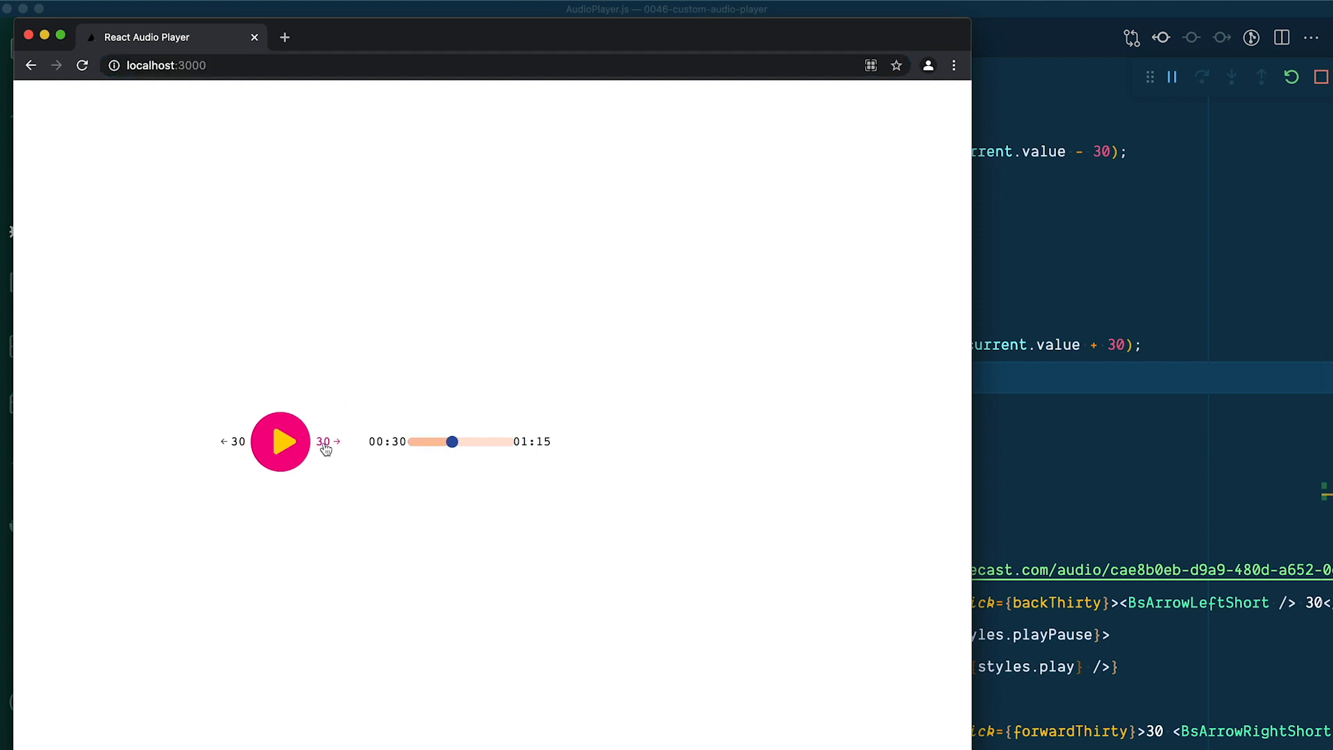
{"action": "mouse_move", "coordinate": [1000, 439]}
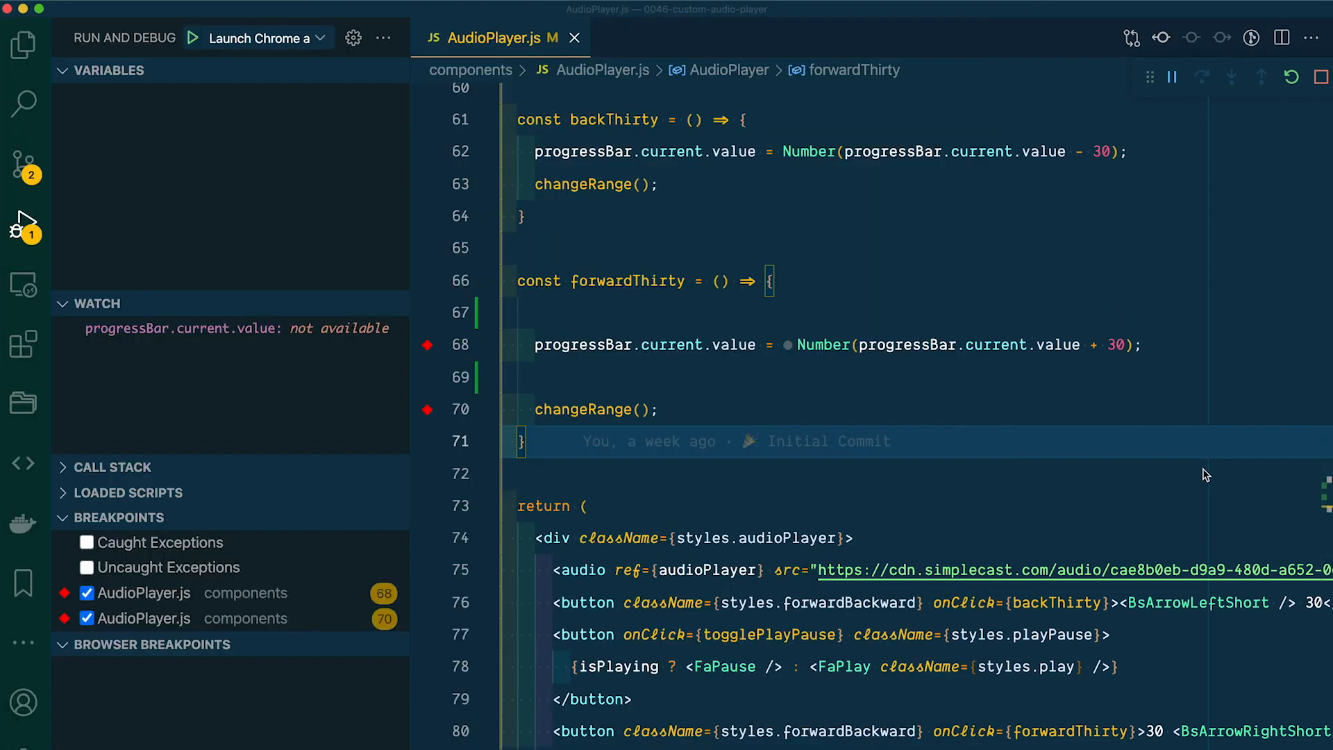
Step: Show the Debug Console panel listing the logpoint values 0, 30, 30 and 75
{"action": "left_click", "coordinate": [560, 521]}
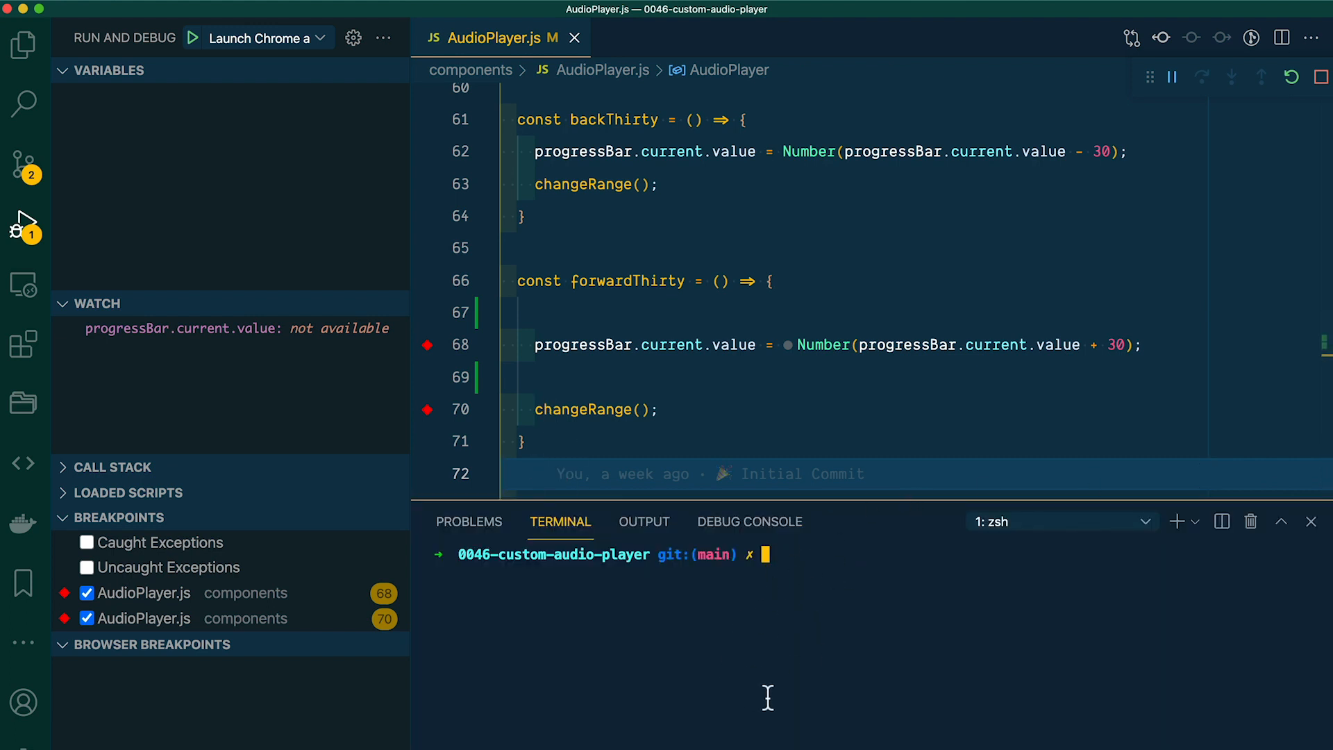
{"action": "mouse_move", "coordinate": [749, 521]}
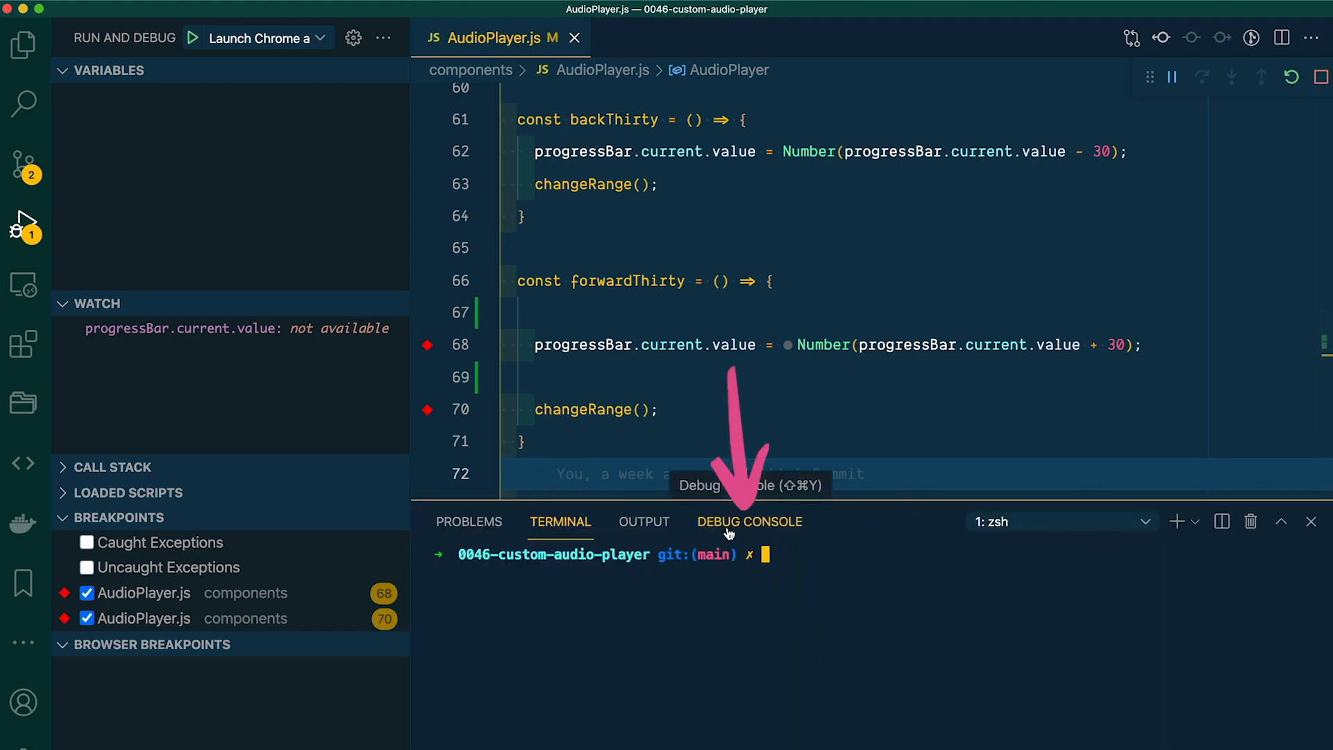
{"action": "left_click", "coordinate": [749, 522]}
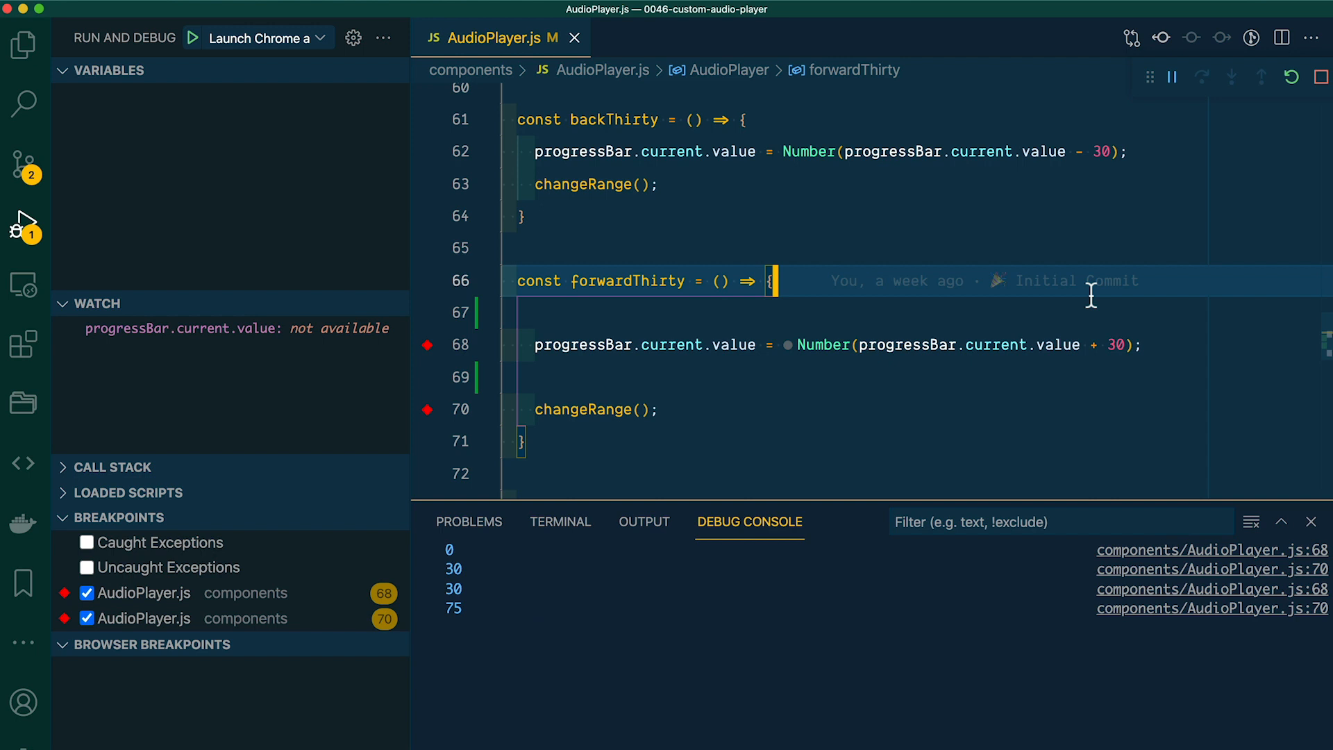
{"action": "mouse_move", "coordinate": [913, 409]}
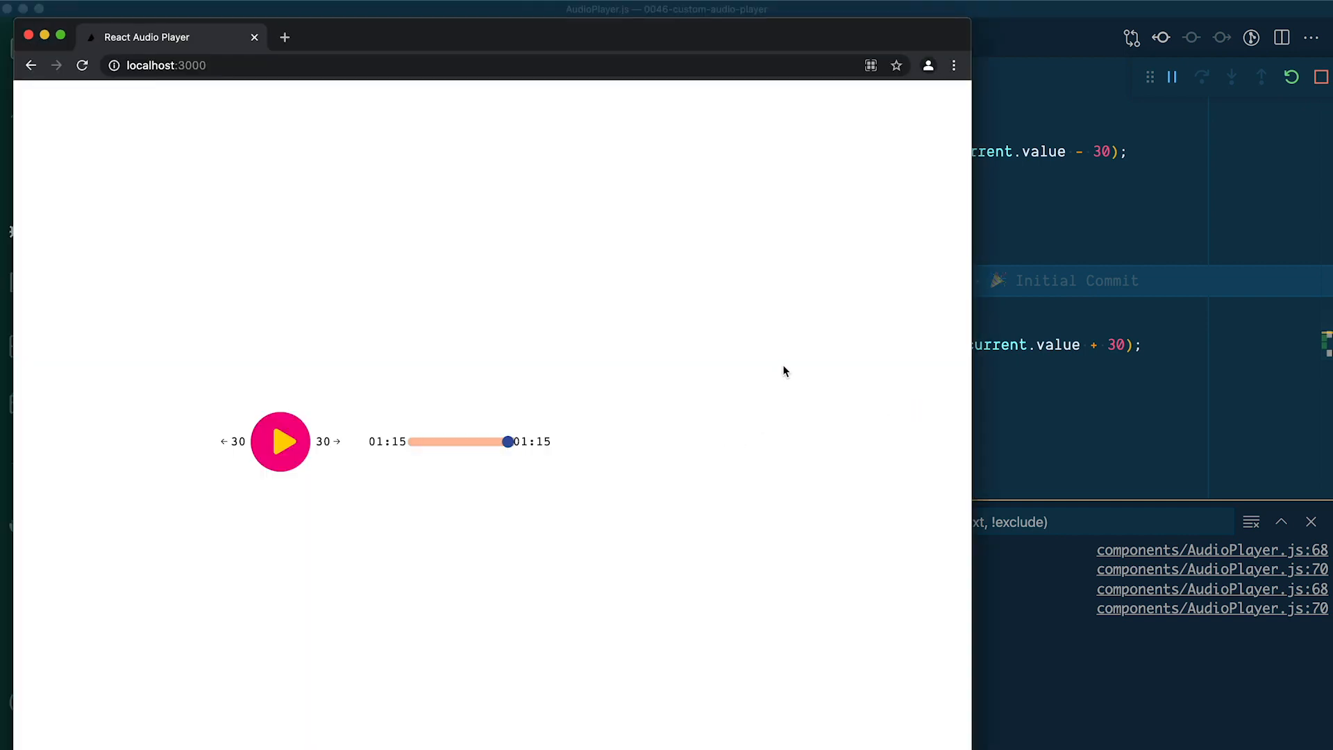
Step: Open Chrome DevTools to check the logged values 0, 30, 30, 75, then view Sources
{"action": "key", "text": "Cmd+Alt+I"}
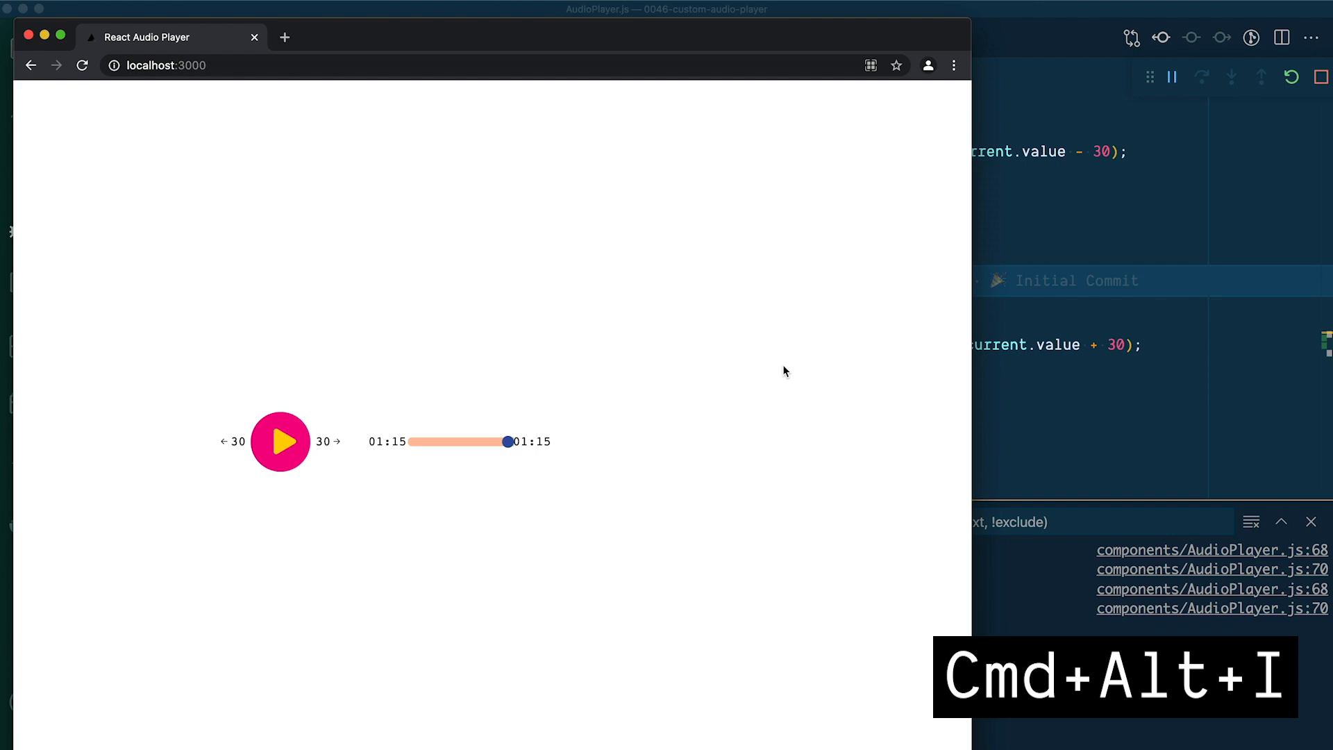
{"action": "key", "text": "Cmd+Alt+I"}
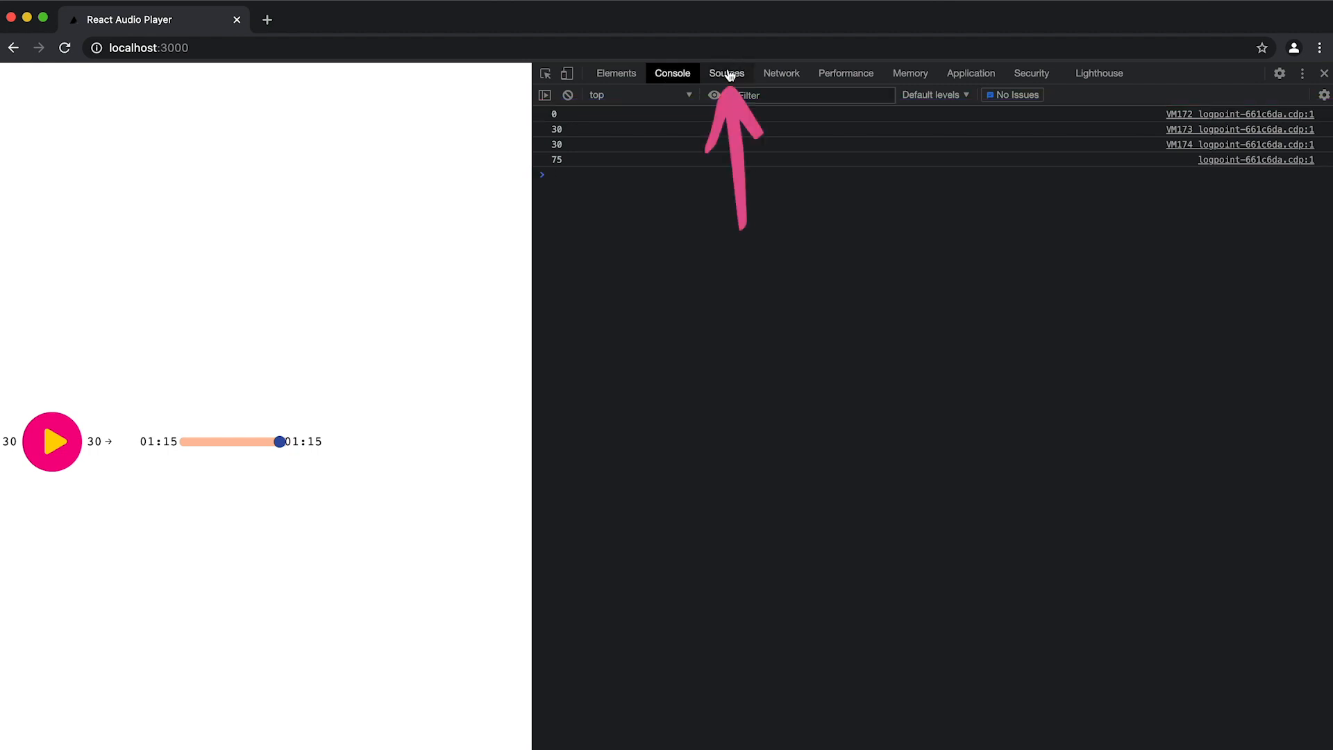
{"action": "left_click", "coordinate": [726, 73]}
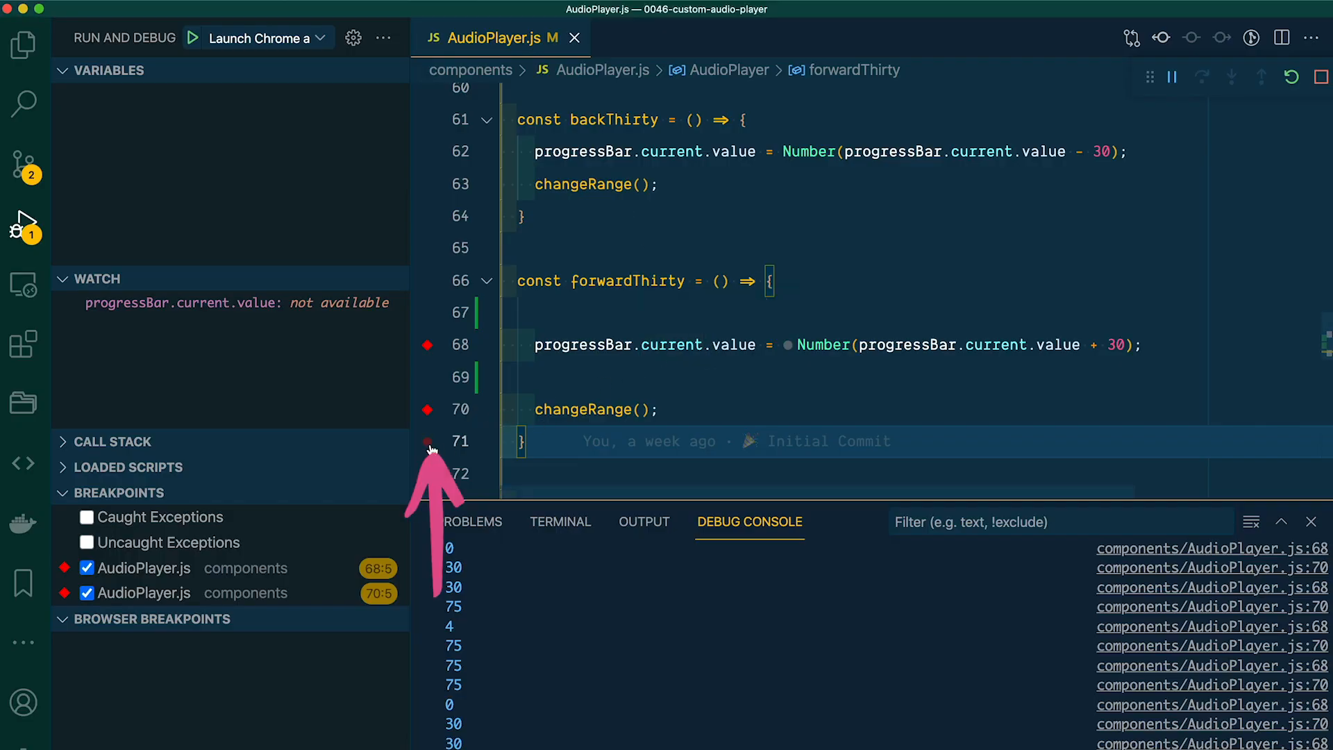
Step: Break at line 71 in forwardThirty, seek the player in Chrome, and resume the paused script
{"action": "left_click", "coordinate": [428, 441]}
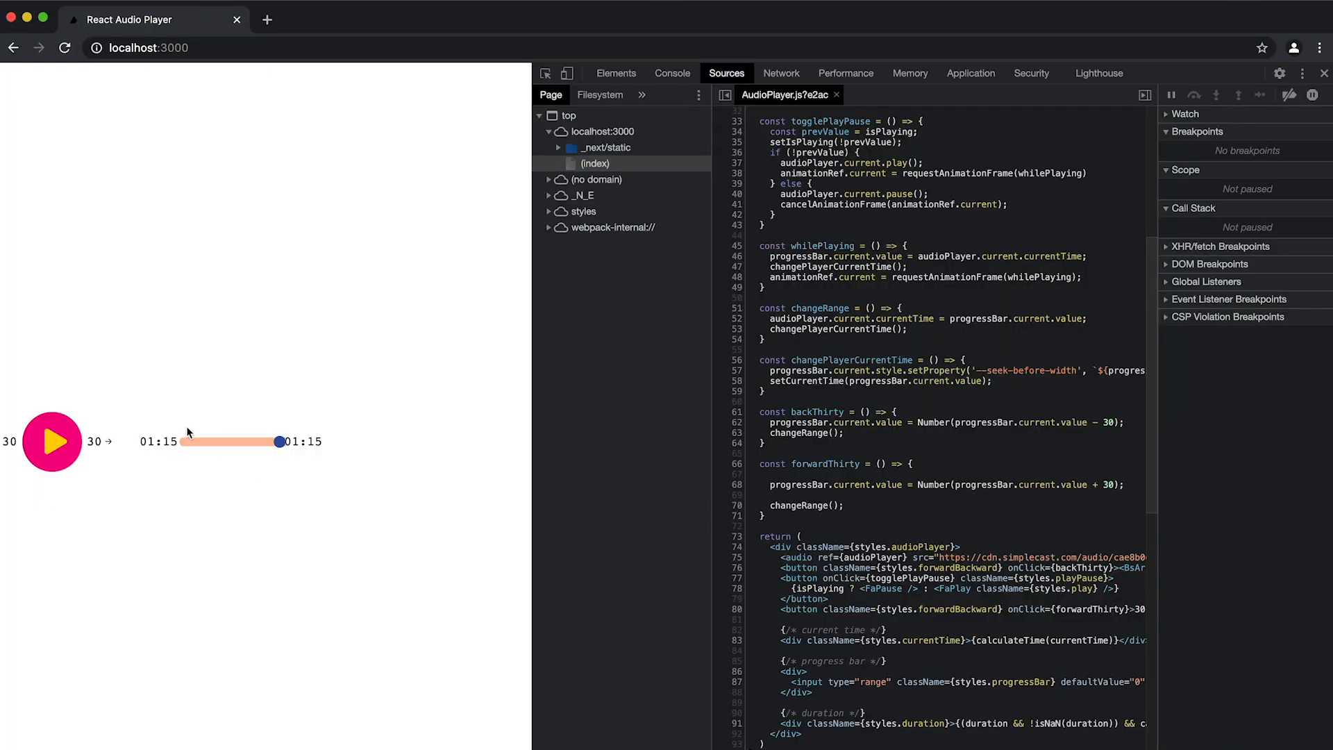
{"action": "left_click", "coordinate": [95, 442]}
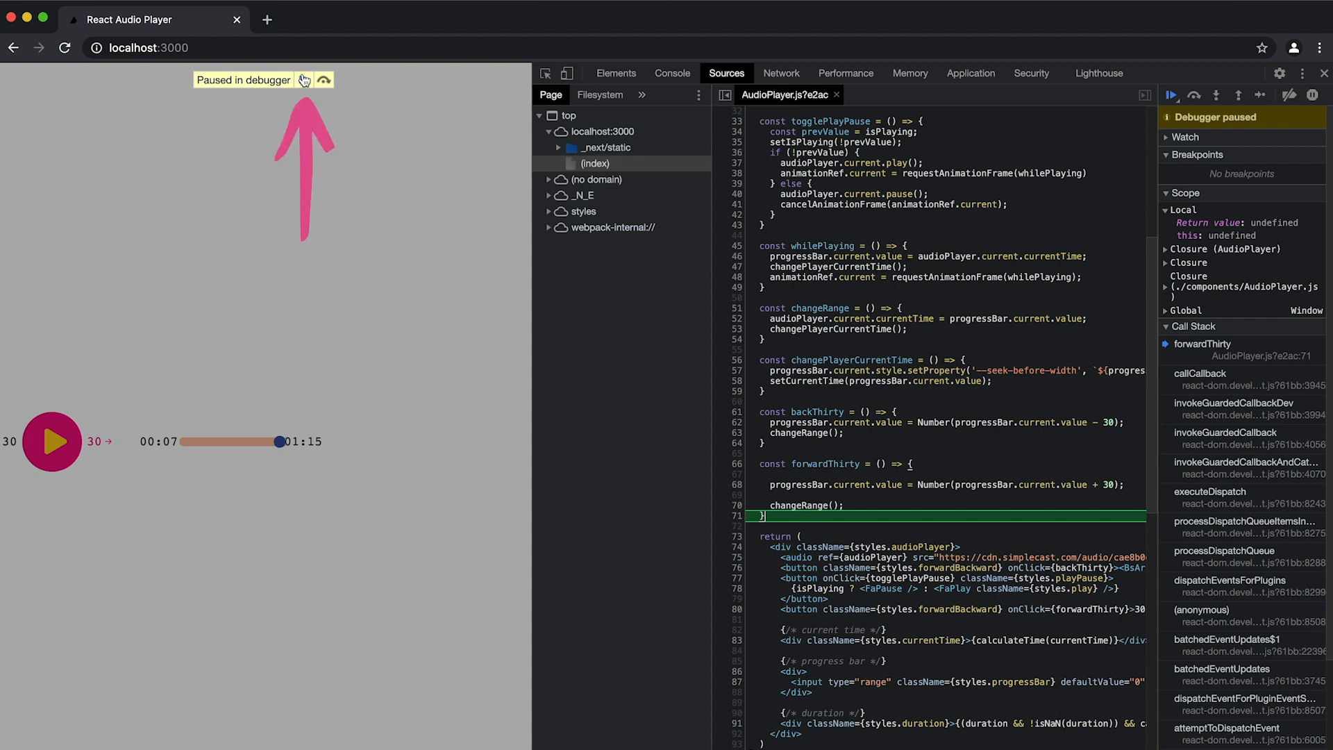
{"action": "left_click", "coordinate": [1171, 94]}
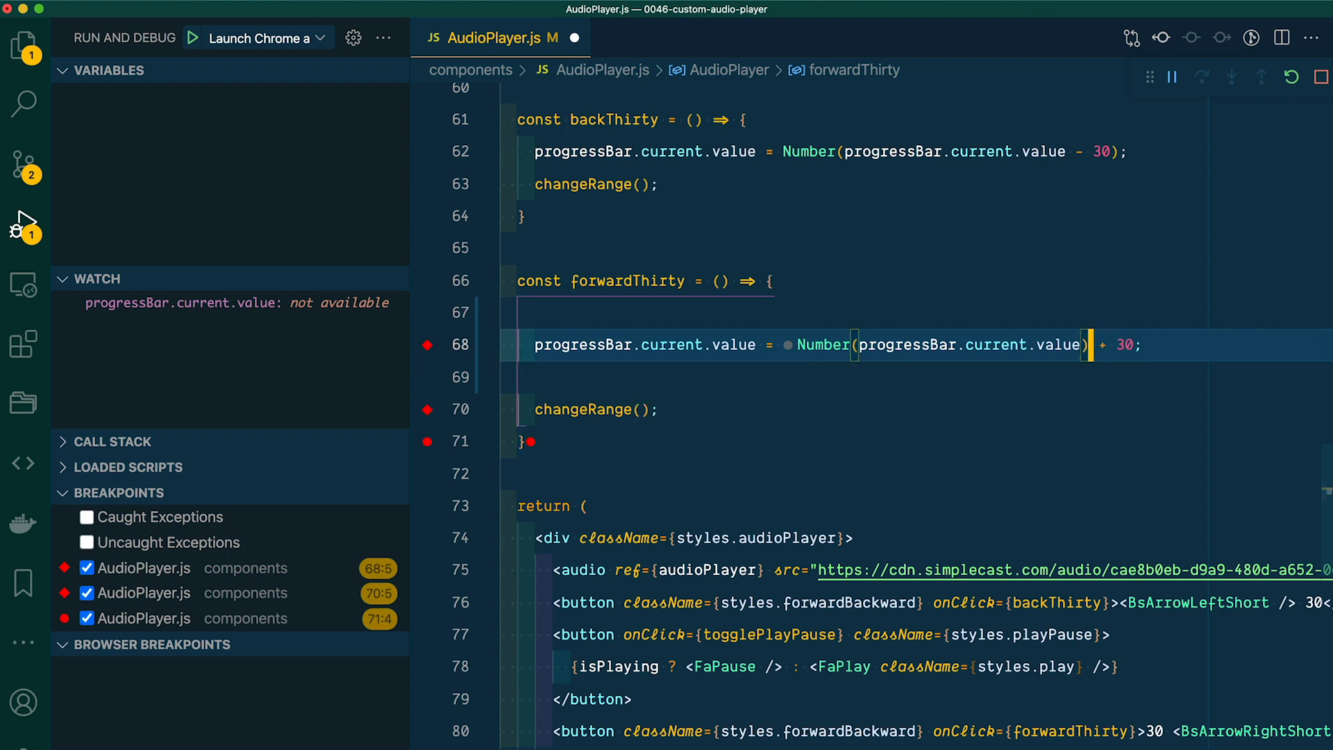
Step: Jump to the backThirty calculation on line 62 to apply the same Number fix
{"action": "left_click", "coordinate": [1127, 152]}
{"action": "type", "text": ")"}
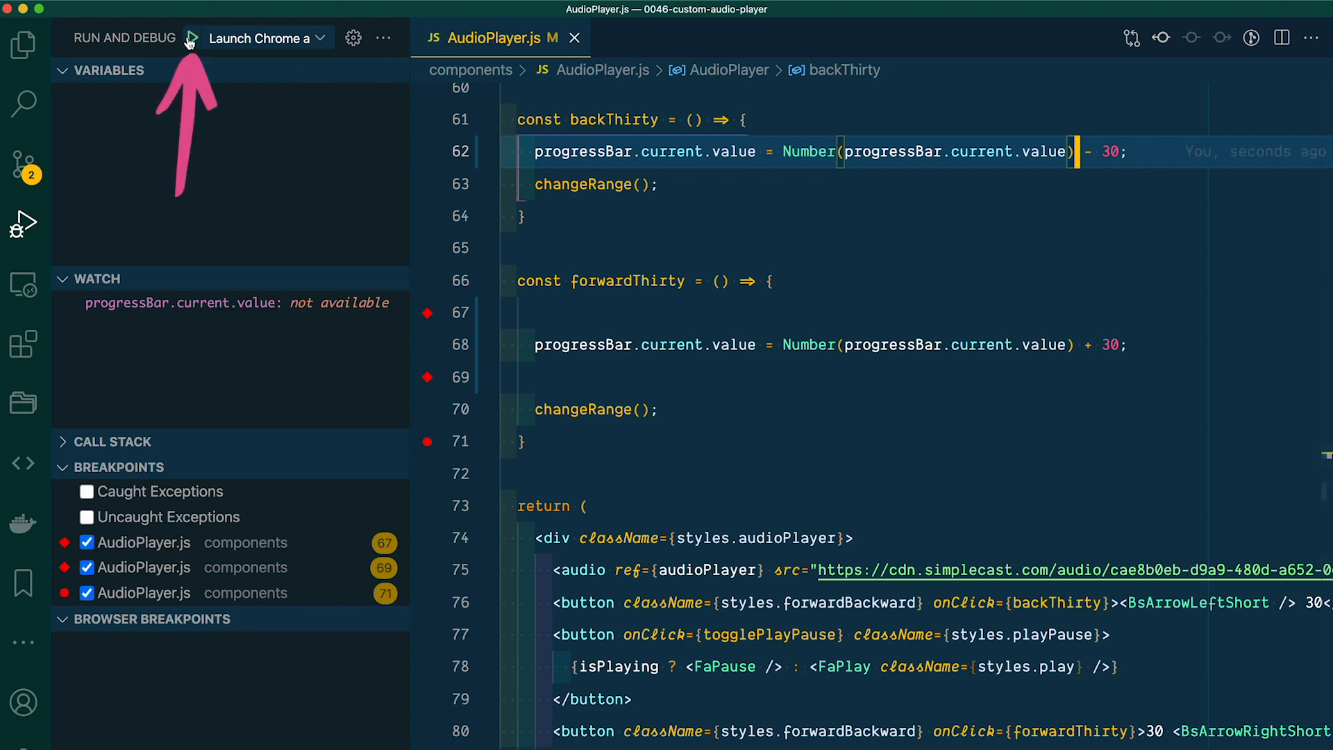
Step: Relaunch the player, skip forward, and continue past the line 71 breakpoint until the value reads '60'
{"action": "left_click", "coordinate": [191, 38]}
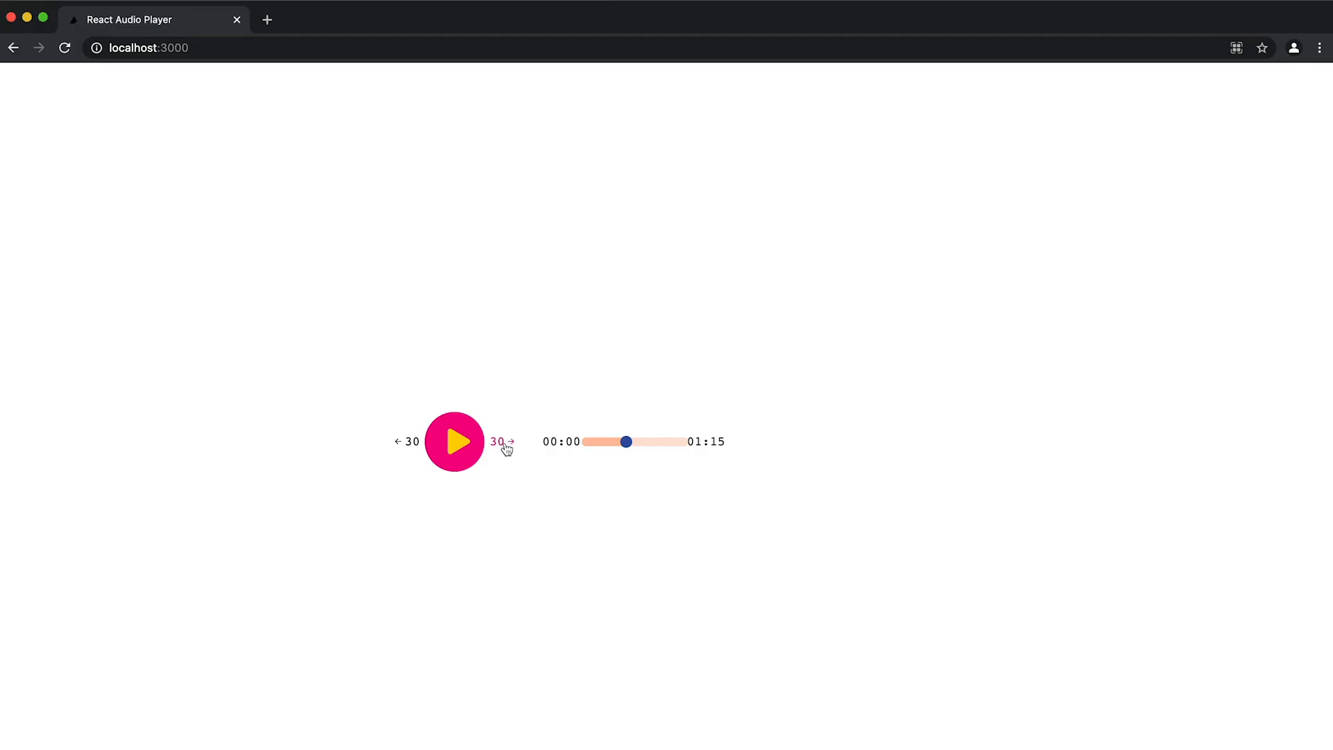
{"action": "left_click", "coordinate": [500, 442]}
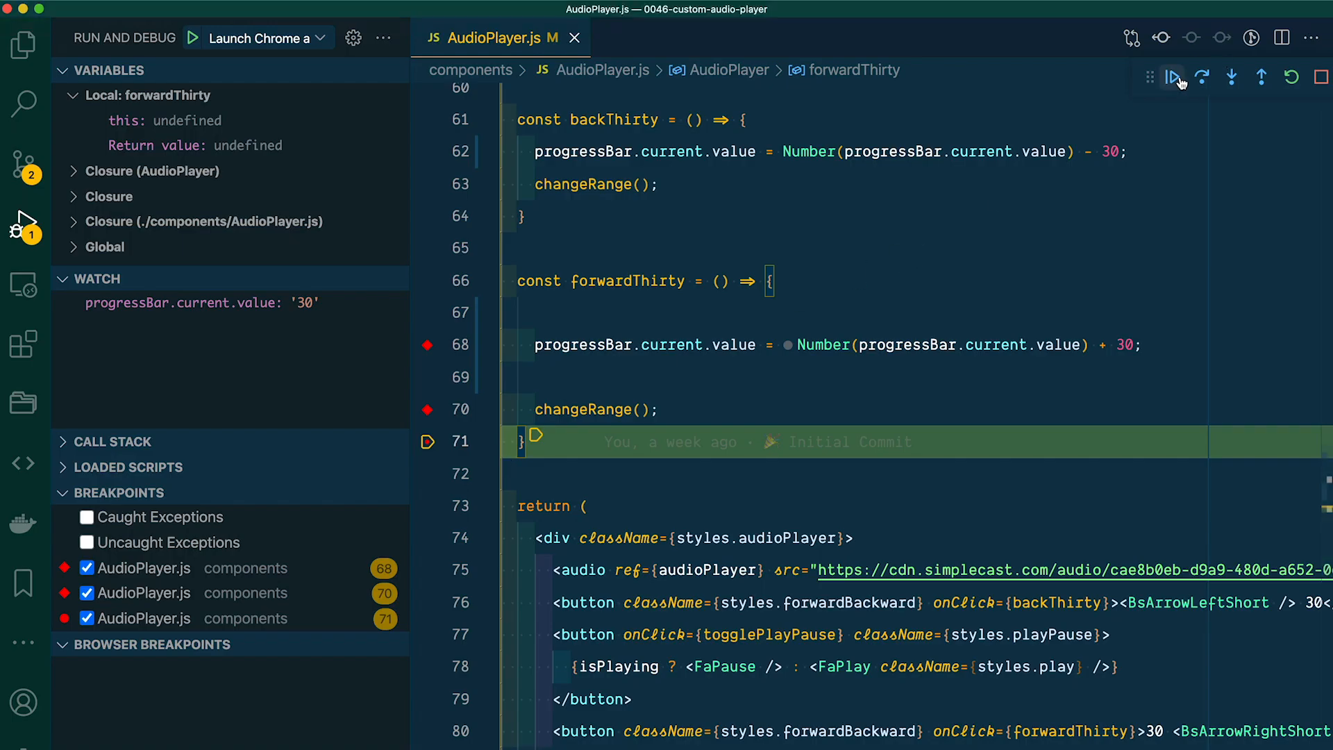
{"action": "left_click", "coordinate": [1178, 77]}
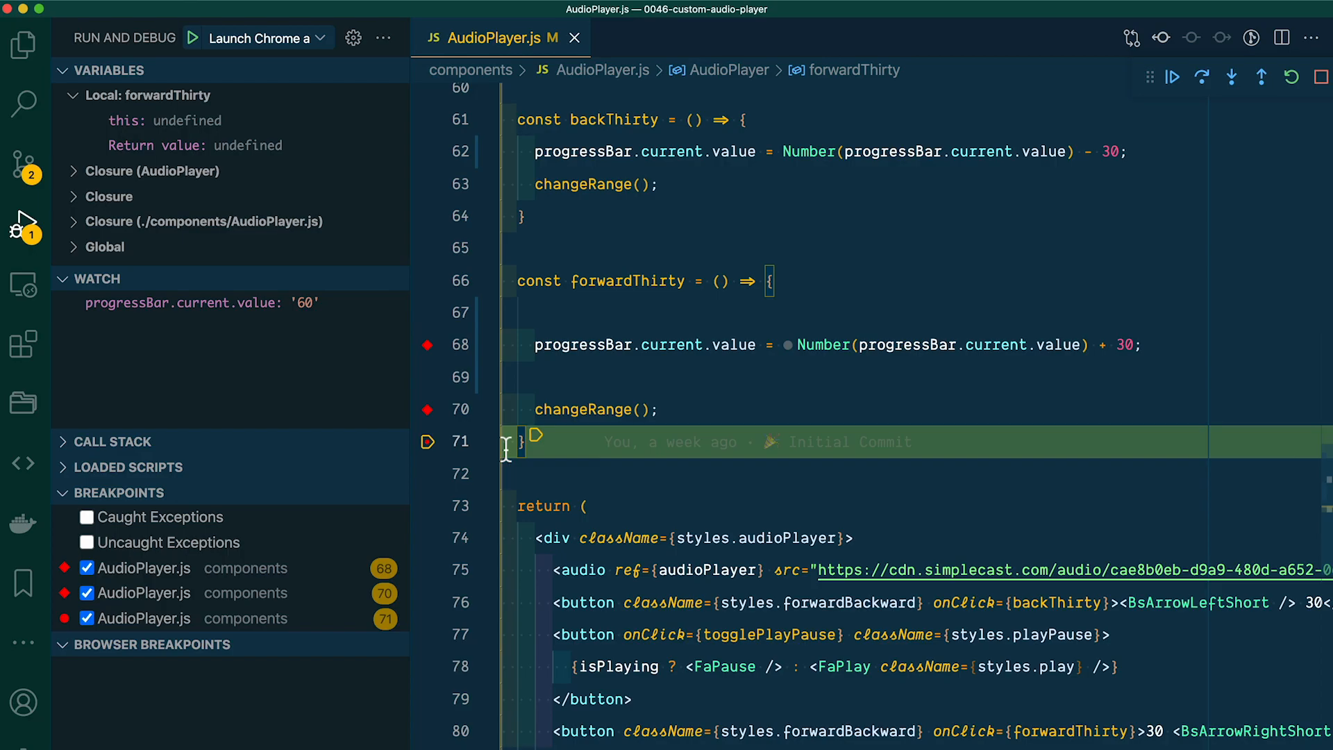
{"action": "mouse_move", "coordinate": [311, 287]}
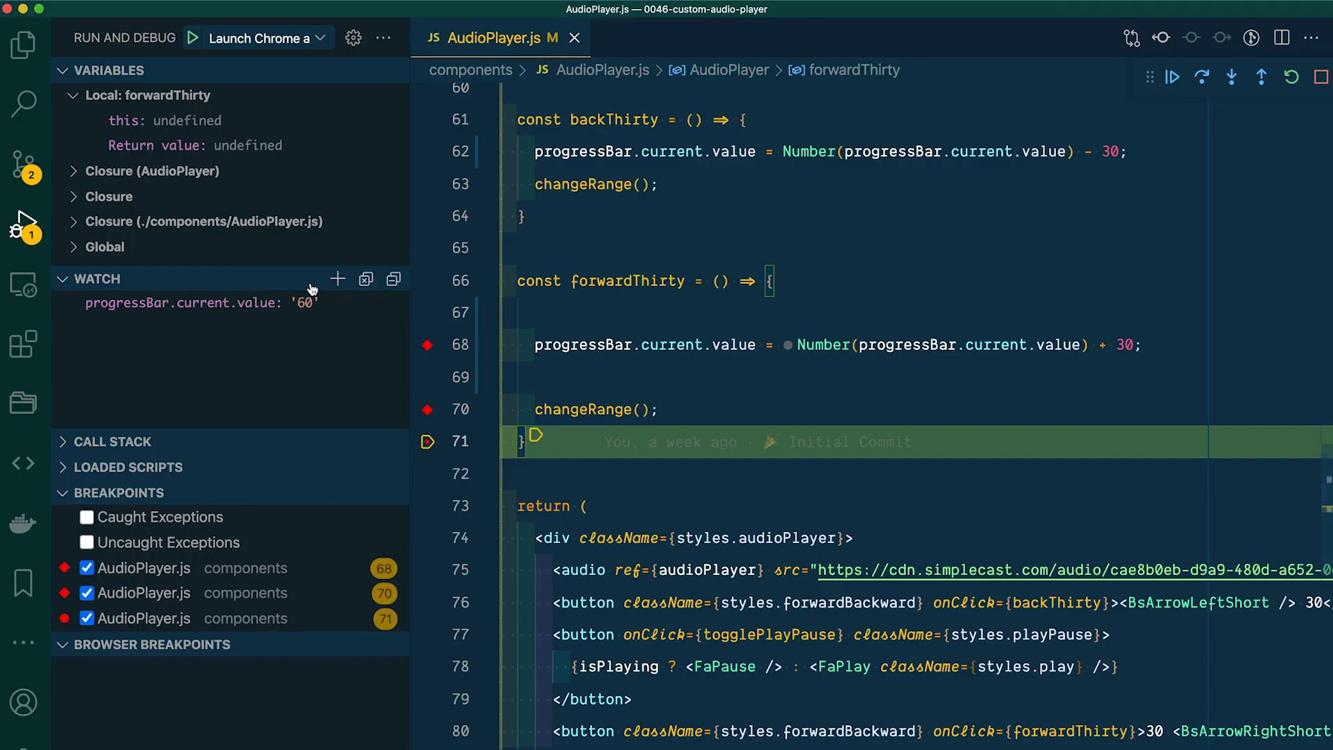